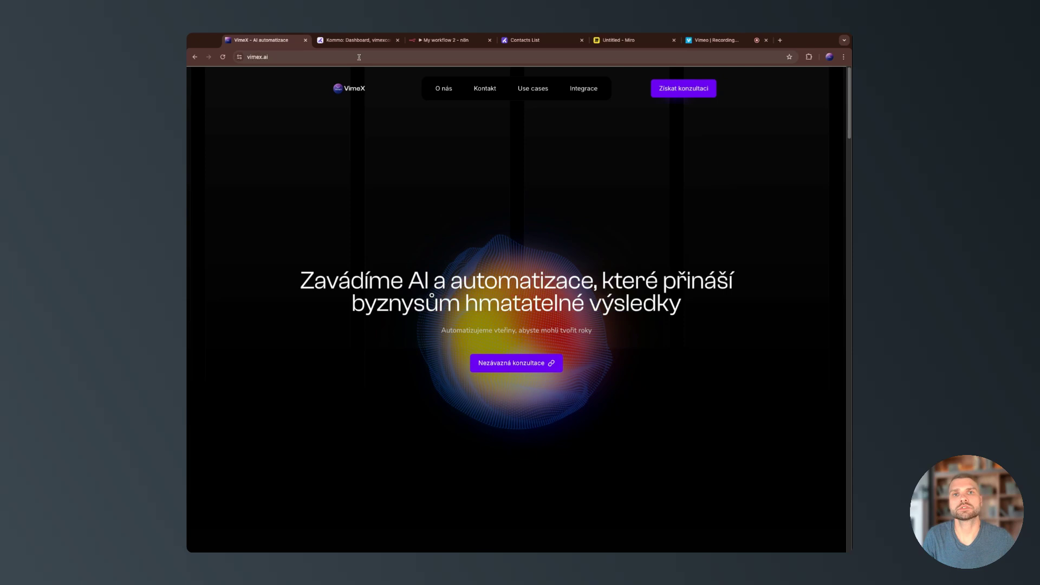
Switch to the Kommo dashboard and go into its account settings toward Integrations.
click(358, 40)
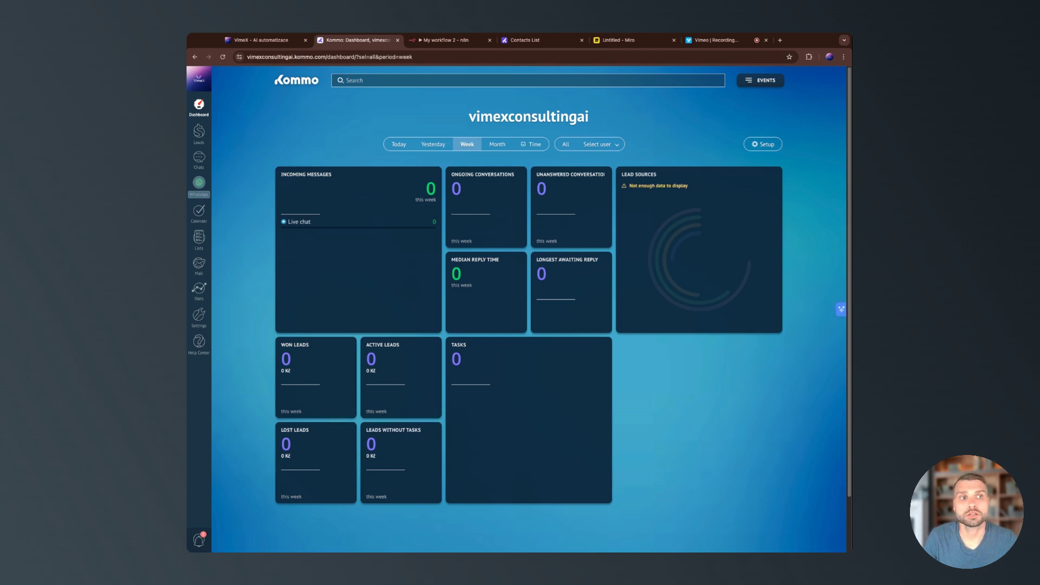
mouse_move(339, 184)
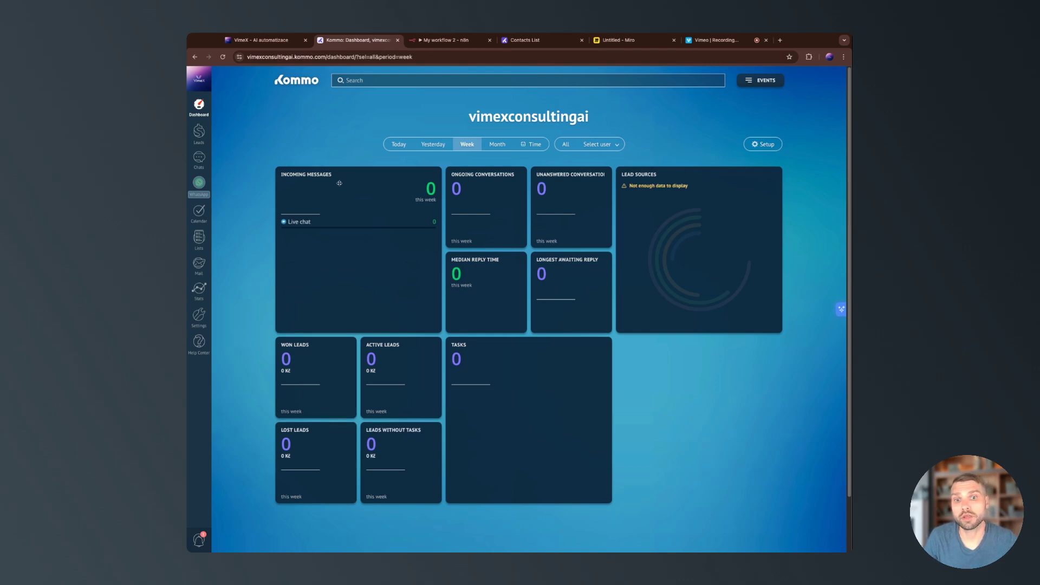
mouse_move(237, 294)
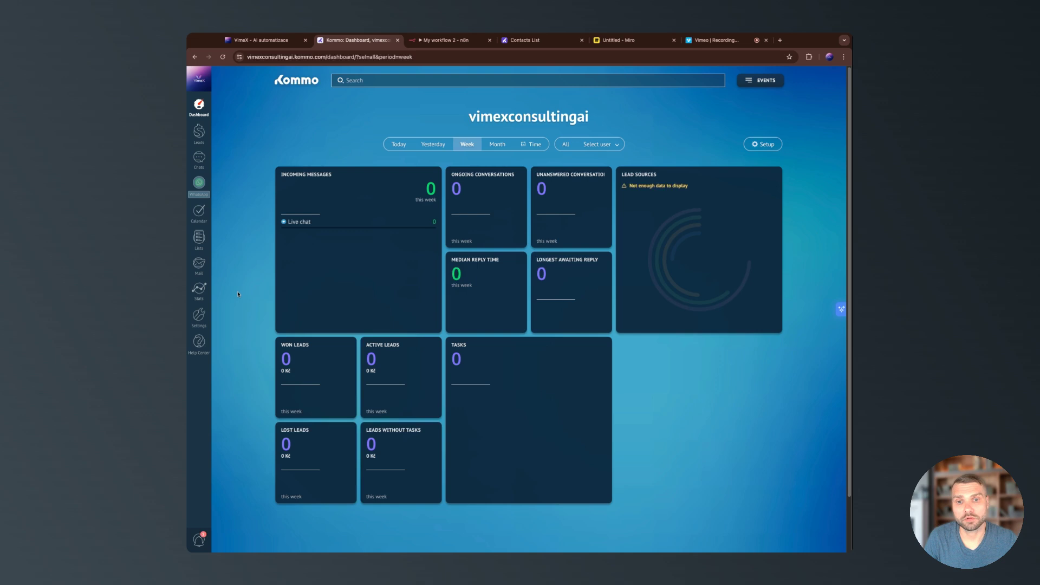
mouse_move(206, 316)
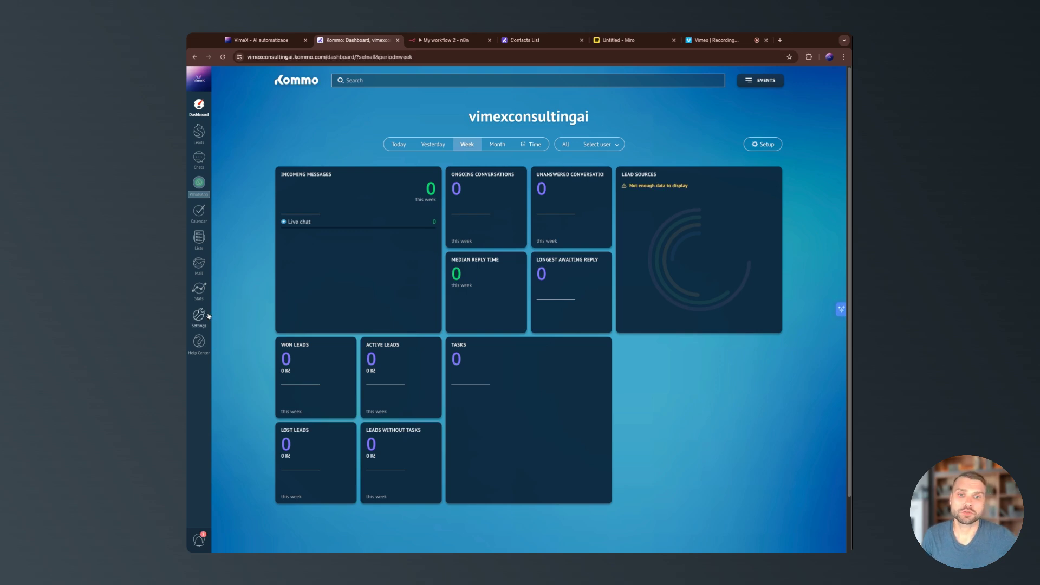
click(199, 317)
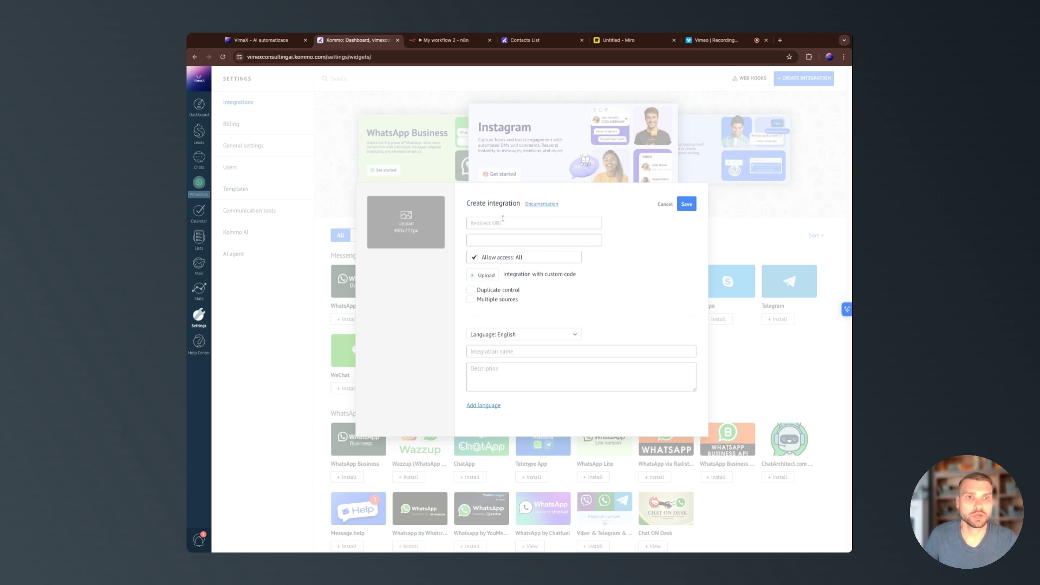
Start adding a new credential in n8n, saving the workflow before leaving it.
click(445, 39)
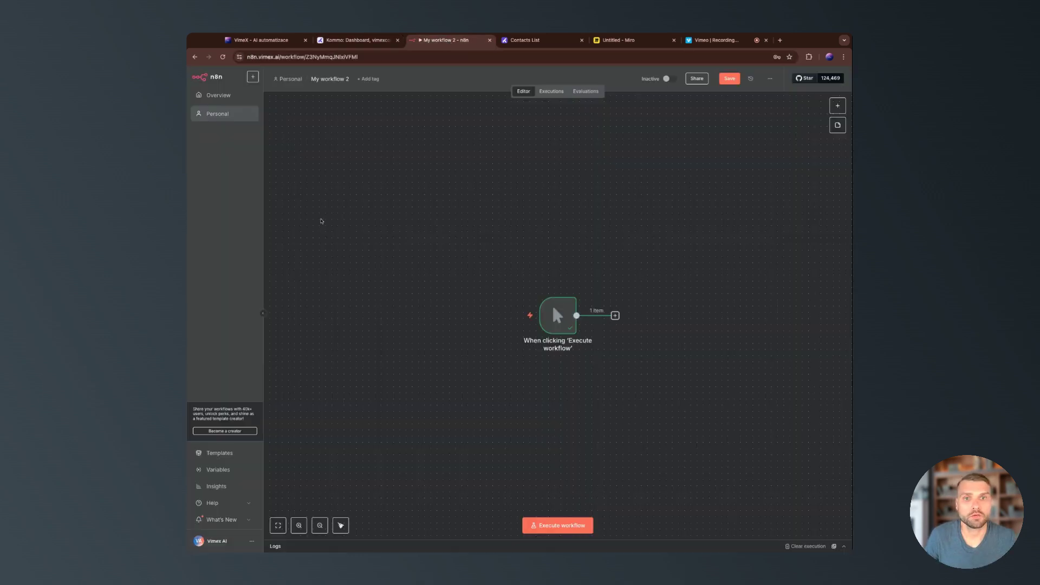
click(252, 77)
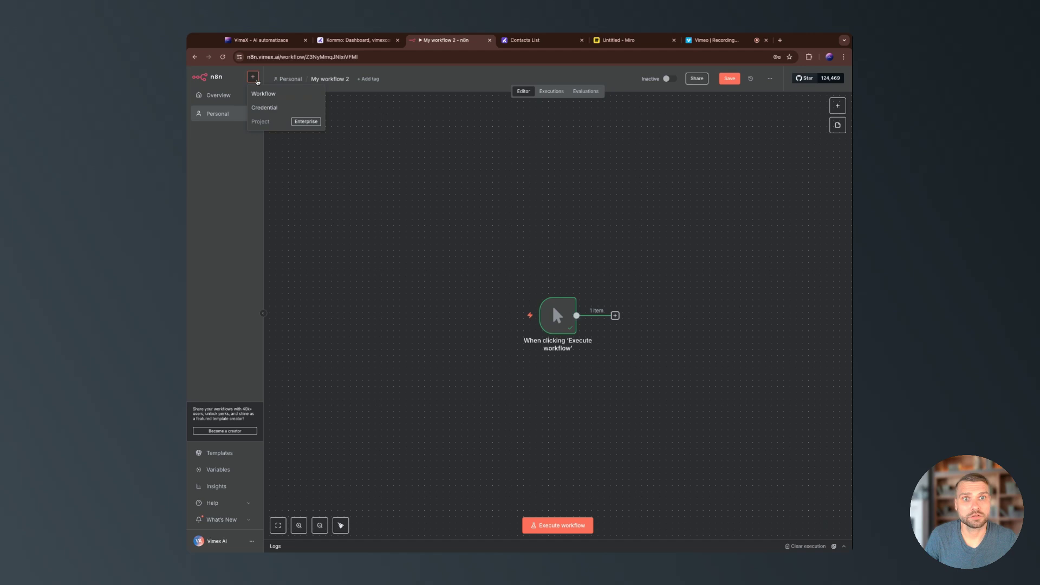
click(263, 94)
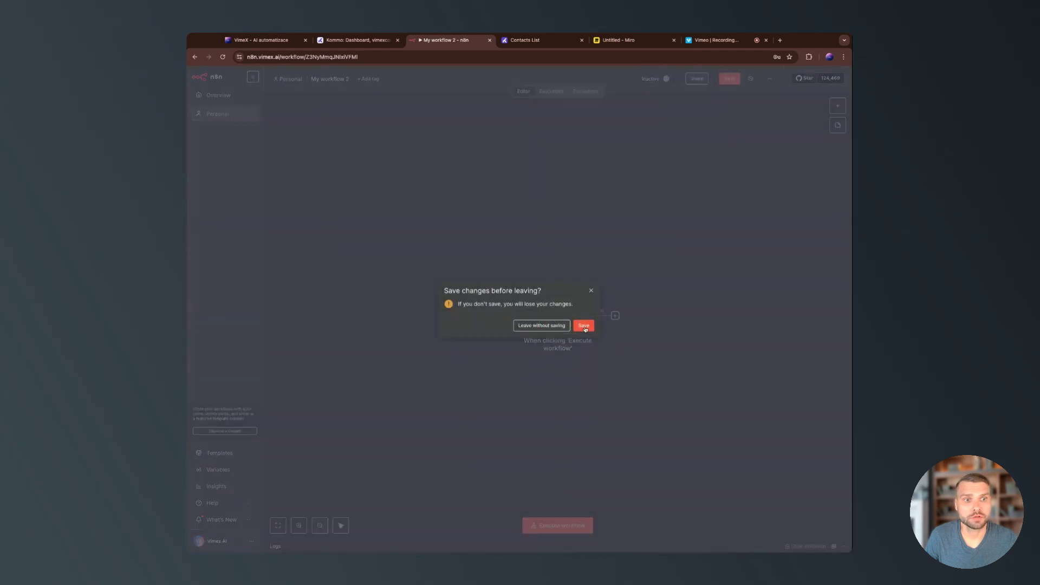
click(541, 326)
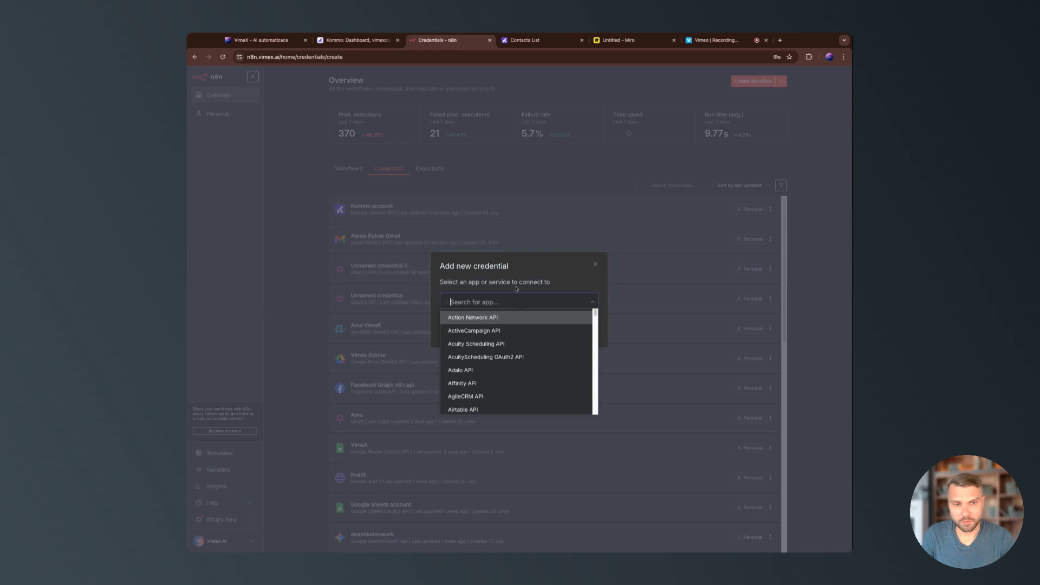
Choose the generic OAuth2 API credential type from the list.
scroll(down, 3)
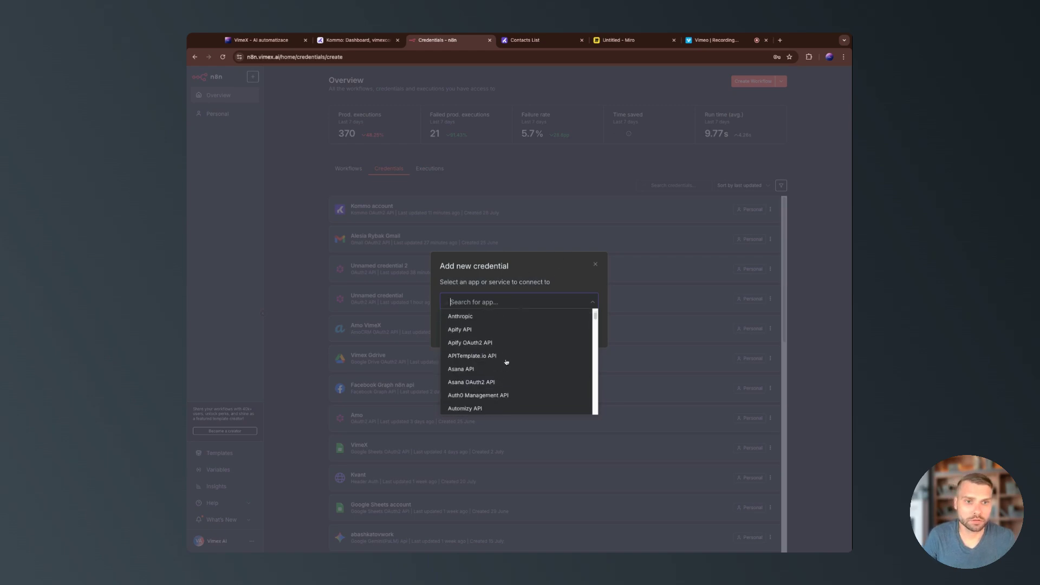
scroll(down, 3)
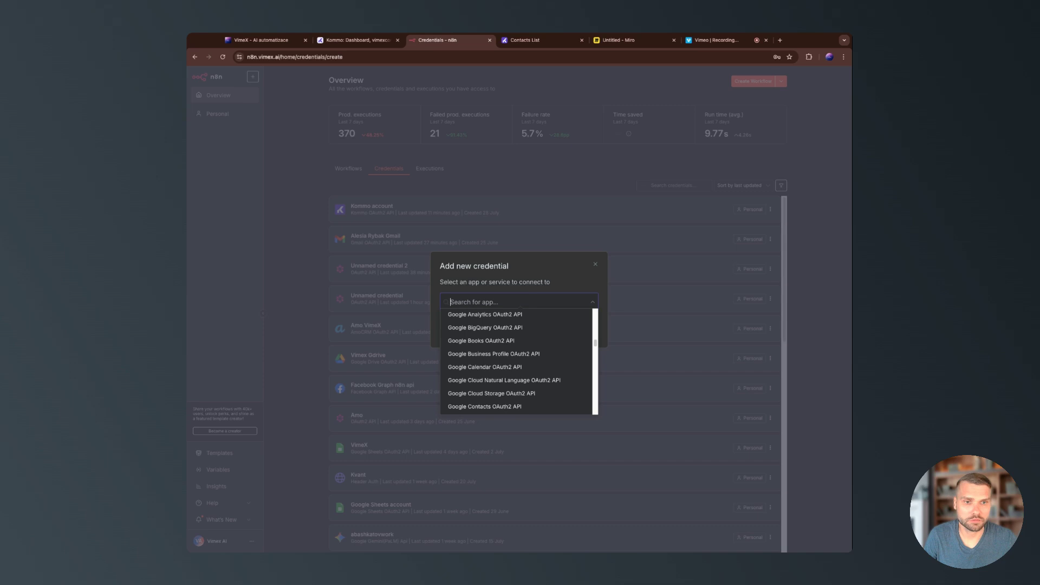
scroll(down, 3)
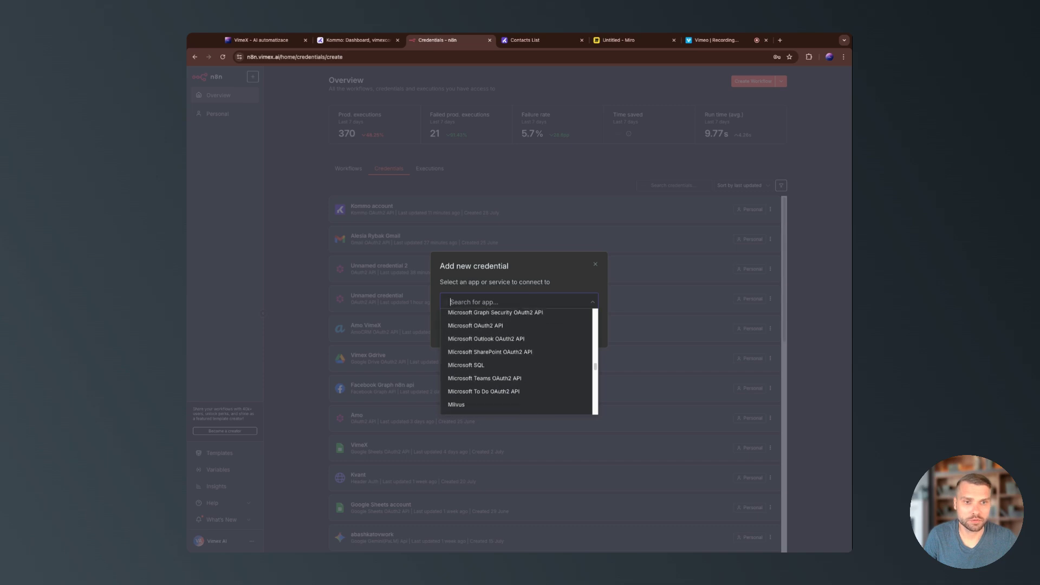
scroll(down, 3)
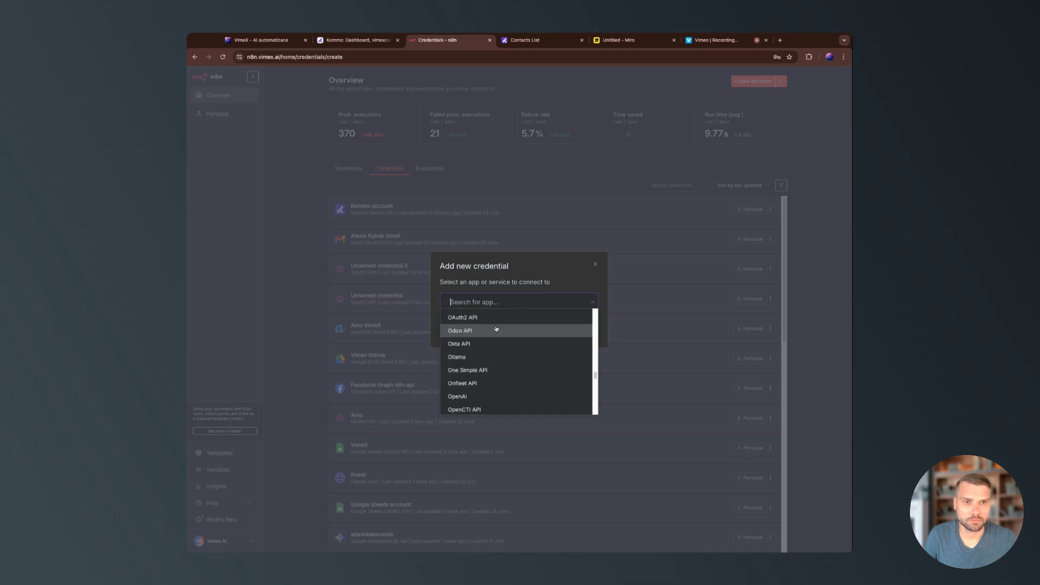
click(462, 317)
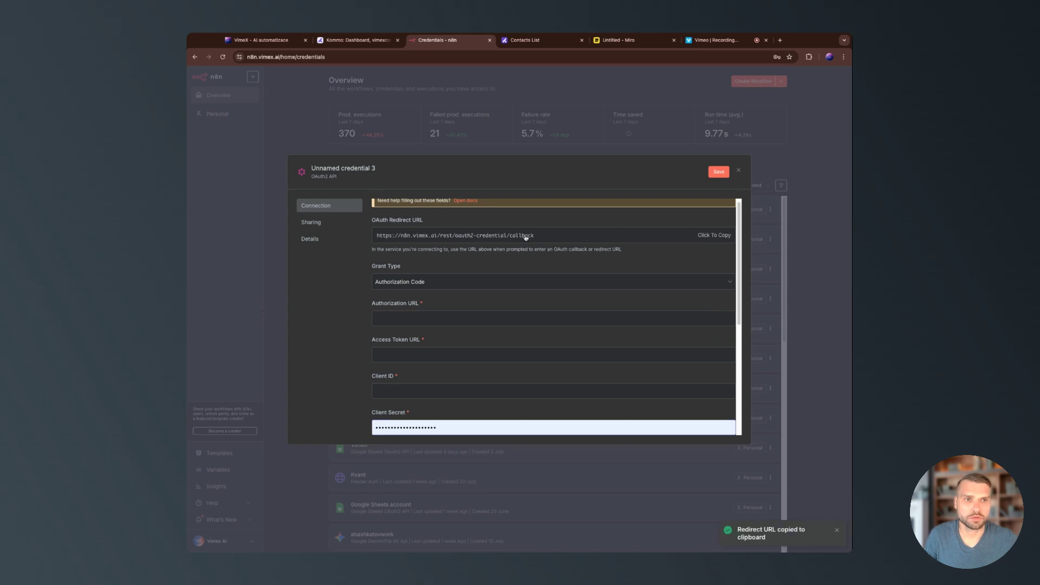
click(357, 40)
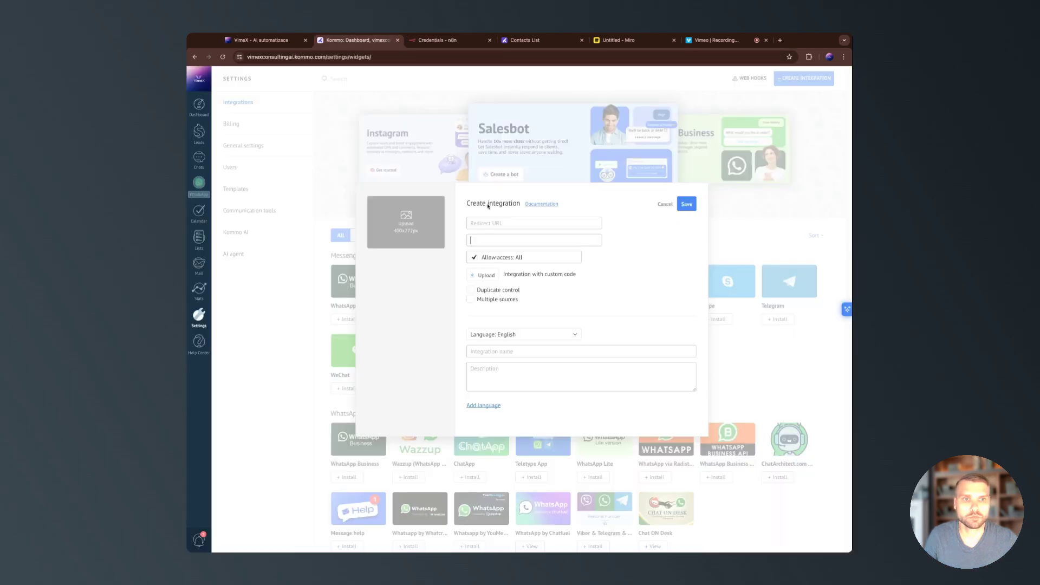
text(https://n8n.vimex.ai/rest/oauth2-credential/callback)
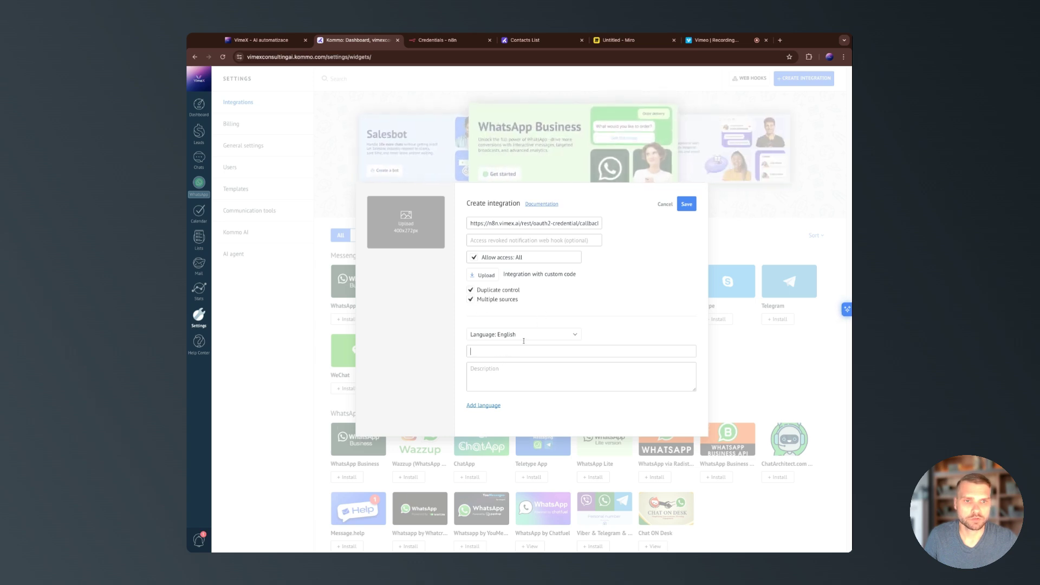
Name the integration 'n8n kommo oauth2 vimex.ai' and save it.
text(n8n)
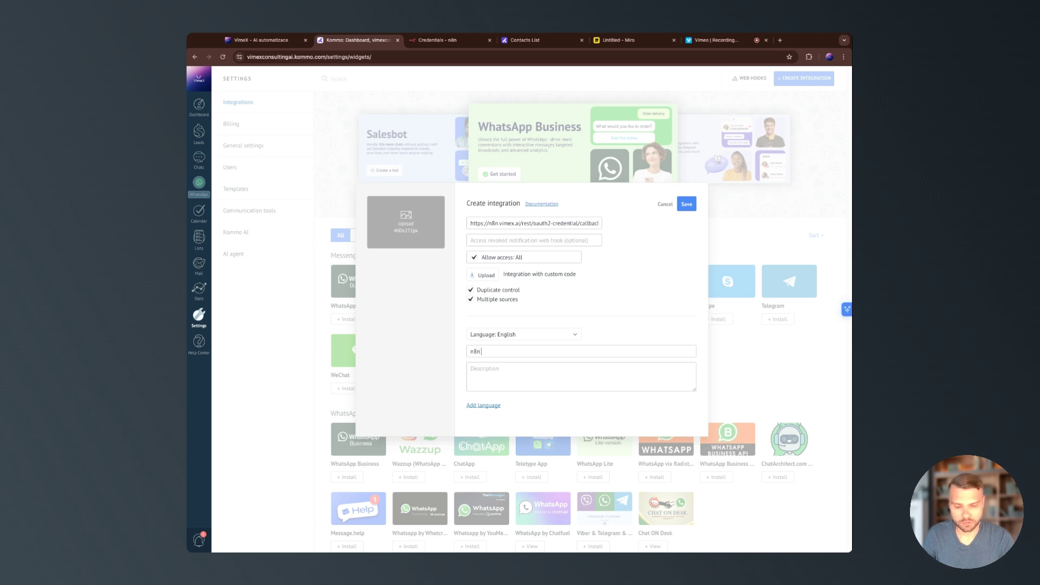
text(kommo)
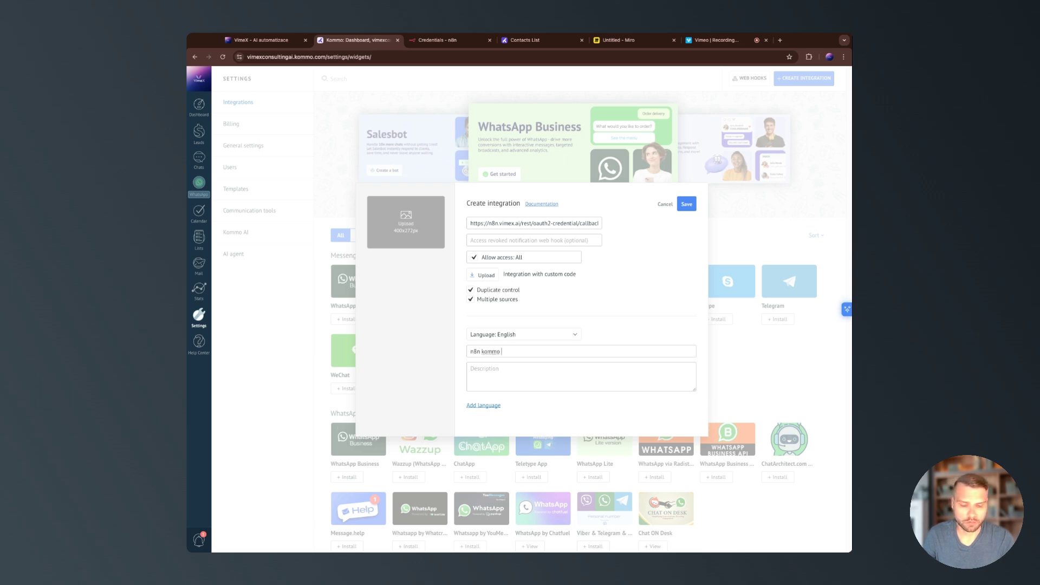
text(oauth2)
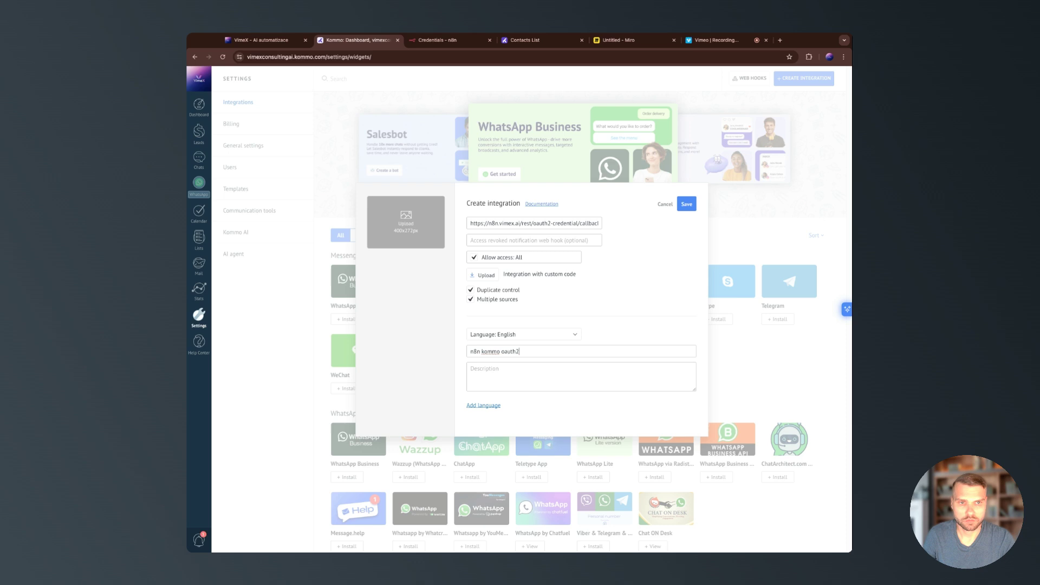
text(vimex)
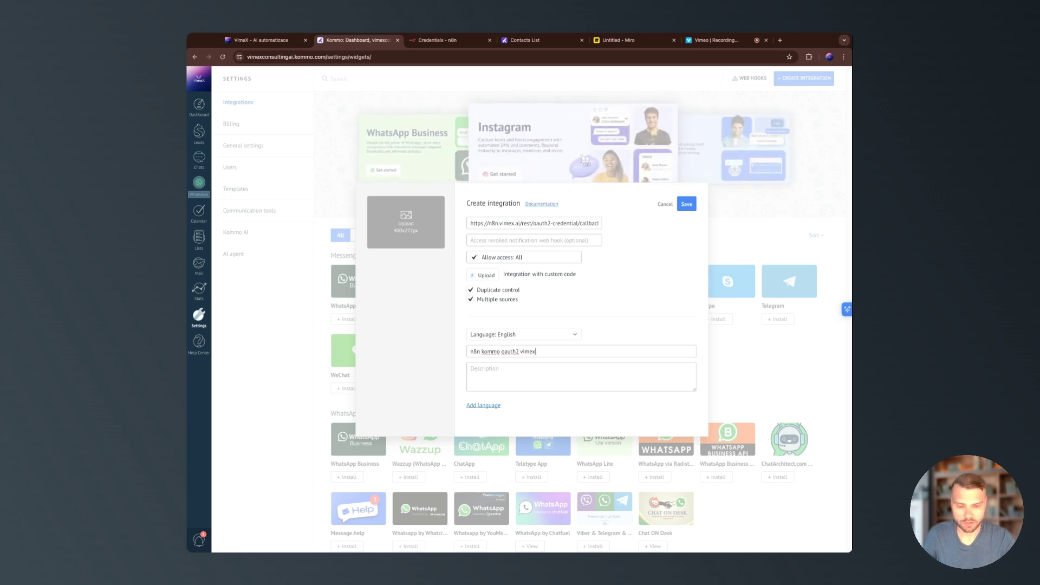
text(.ai)
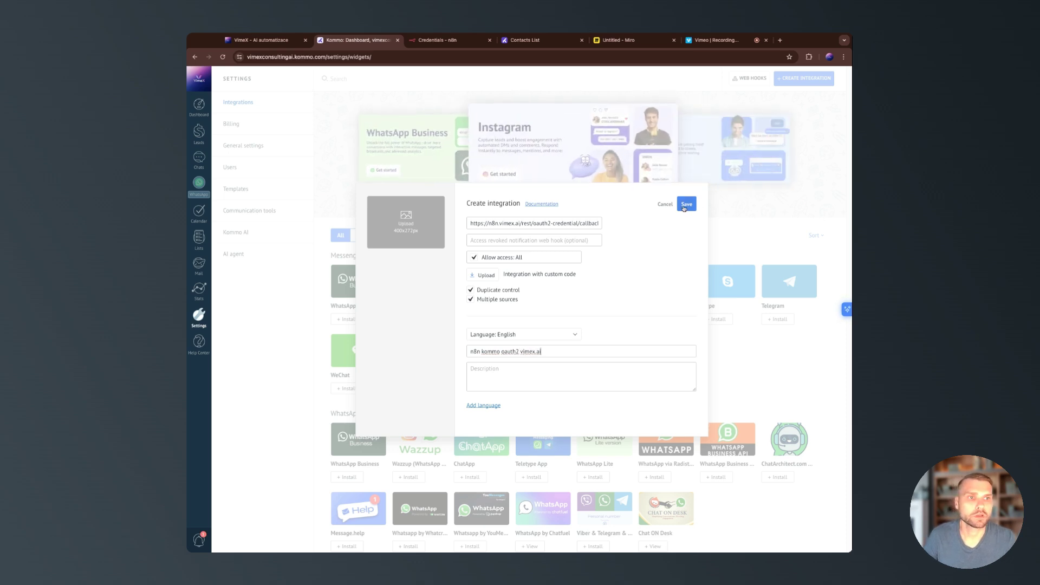
click(686, 204)
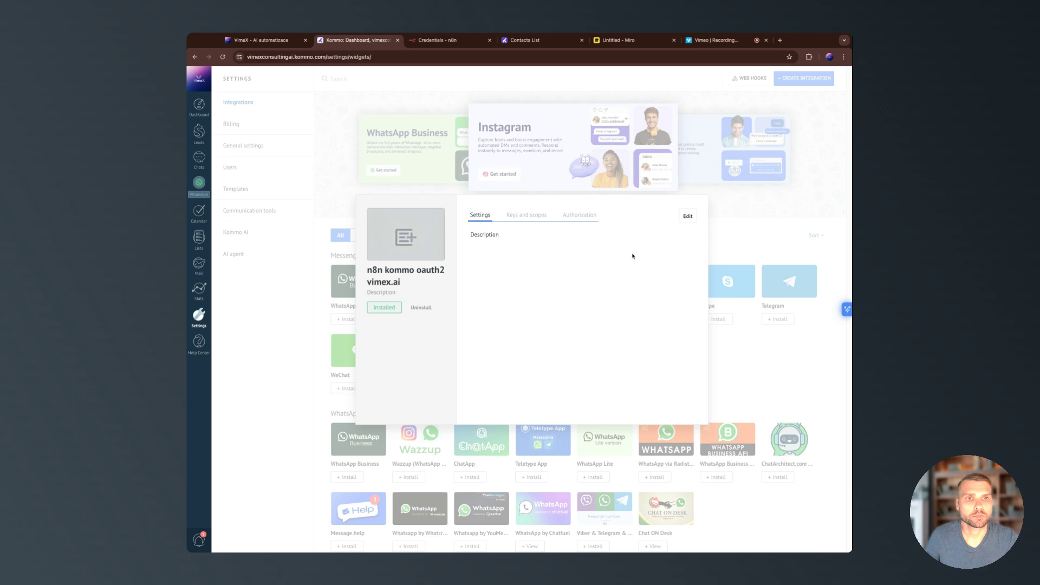
Generate and copy a new secret key in the Kommo integration's keys and scopes.
click(526, 215)
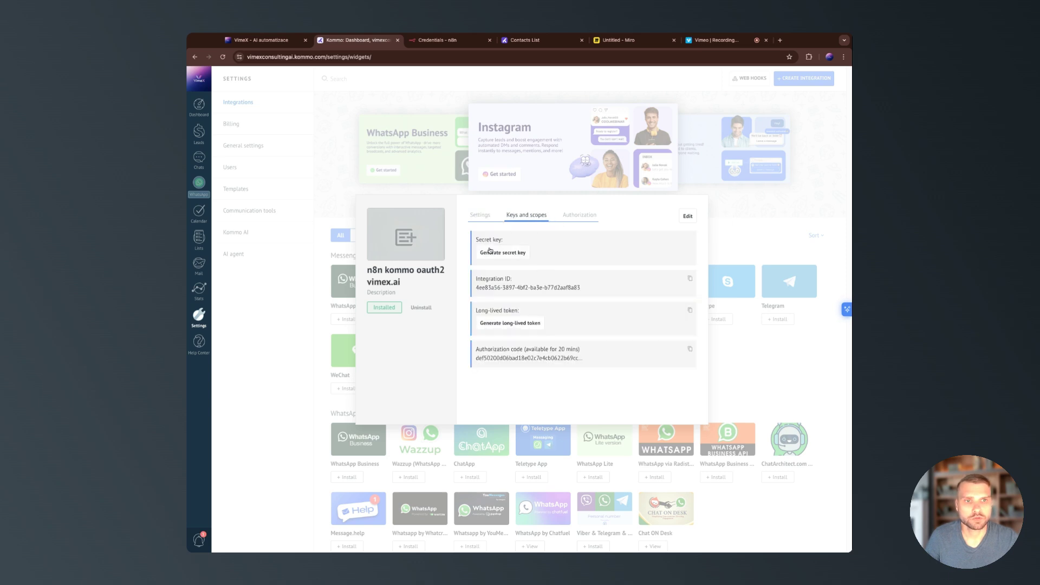
click(502, 252)
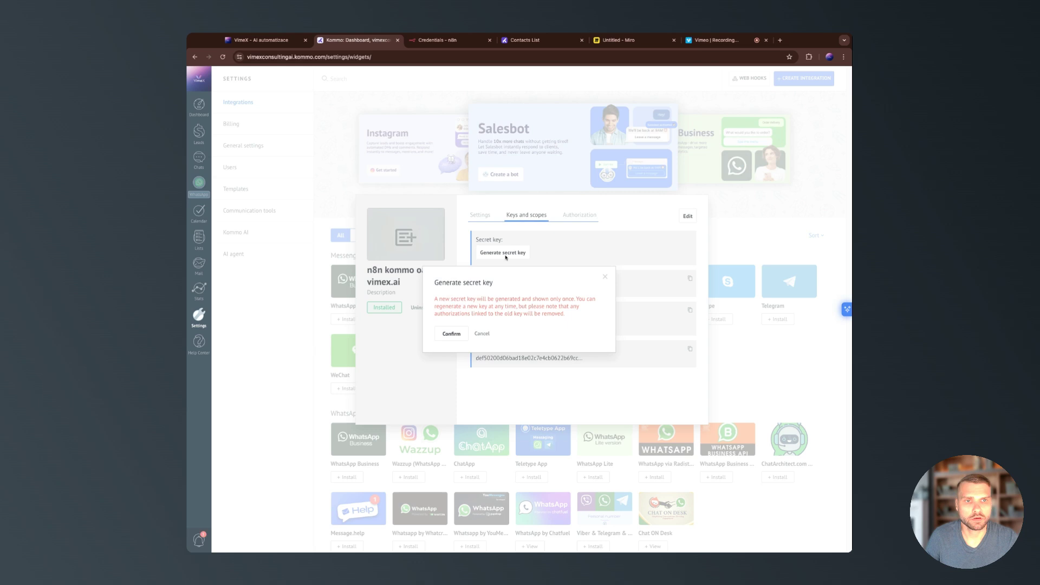
click(451, 334)
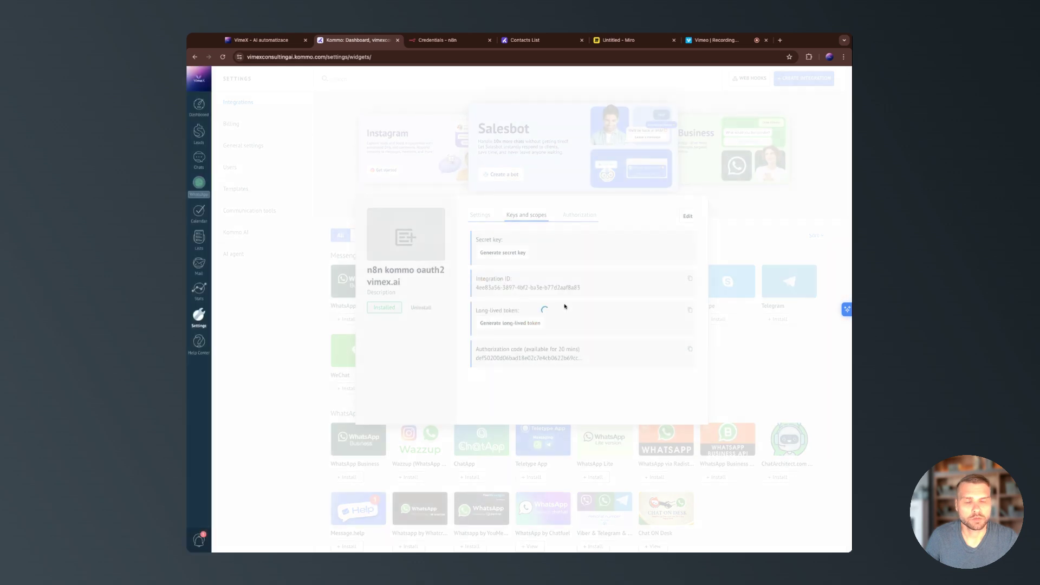
click(502, 252)
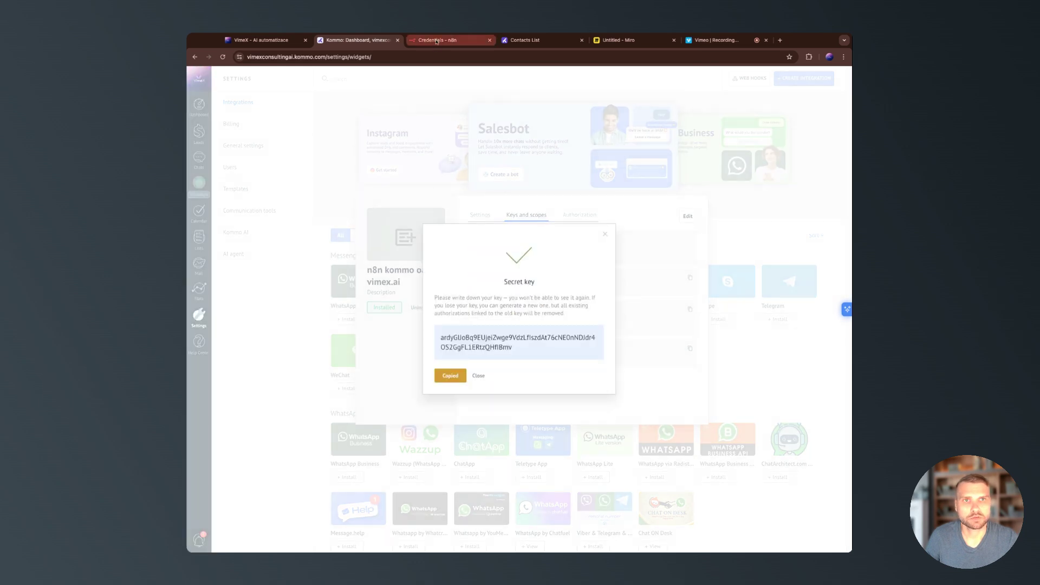
Fill the n8n credential with the Kommo secret and ID and rename it 'Oauth2 Kommo n8n'.
click(450, 39)
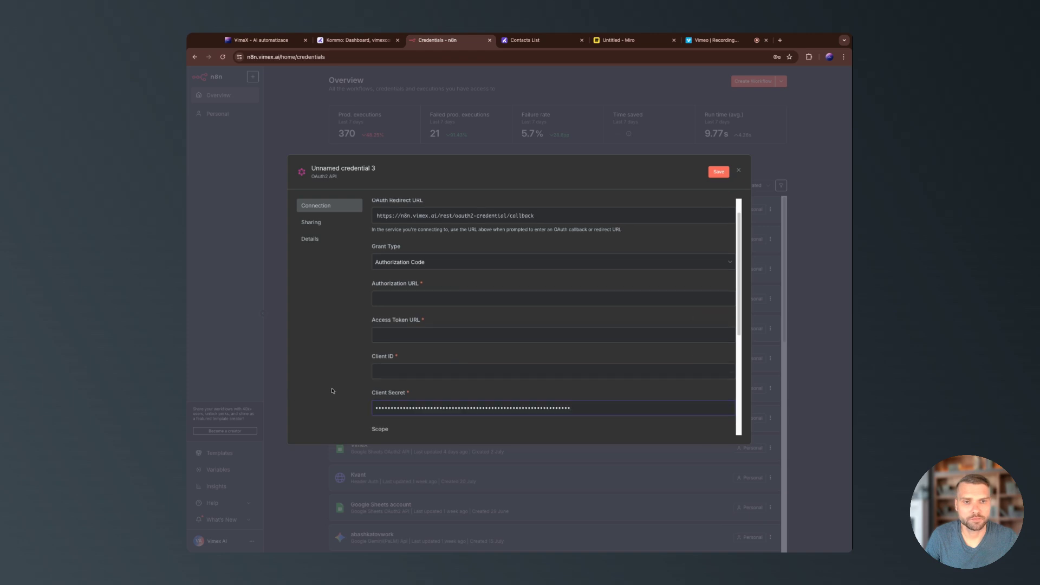
click(357, 39)
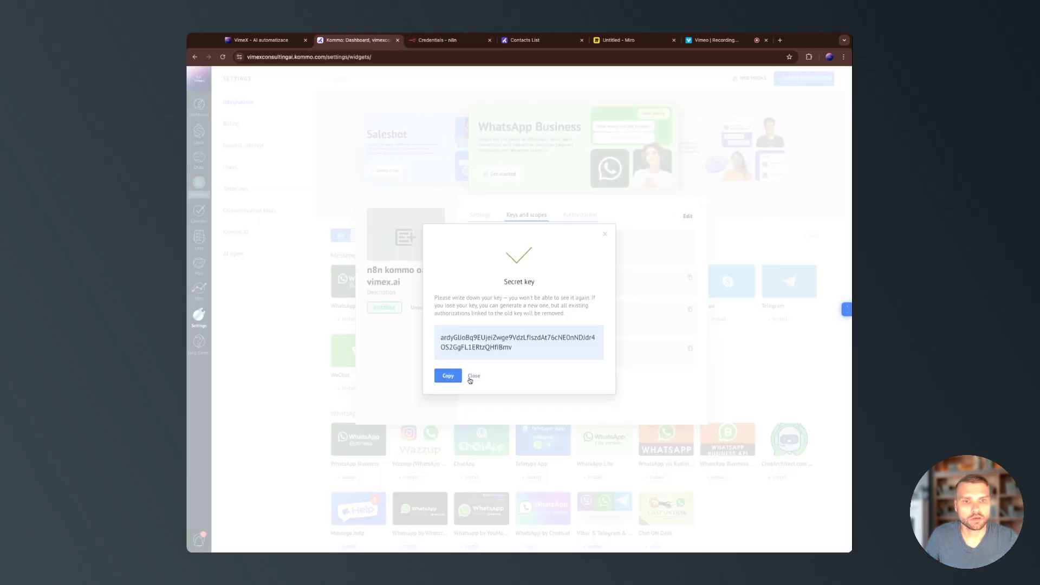
click(473, 376)
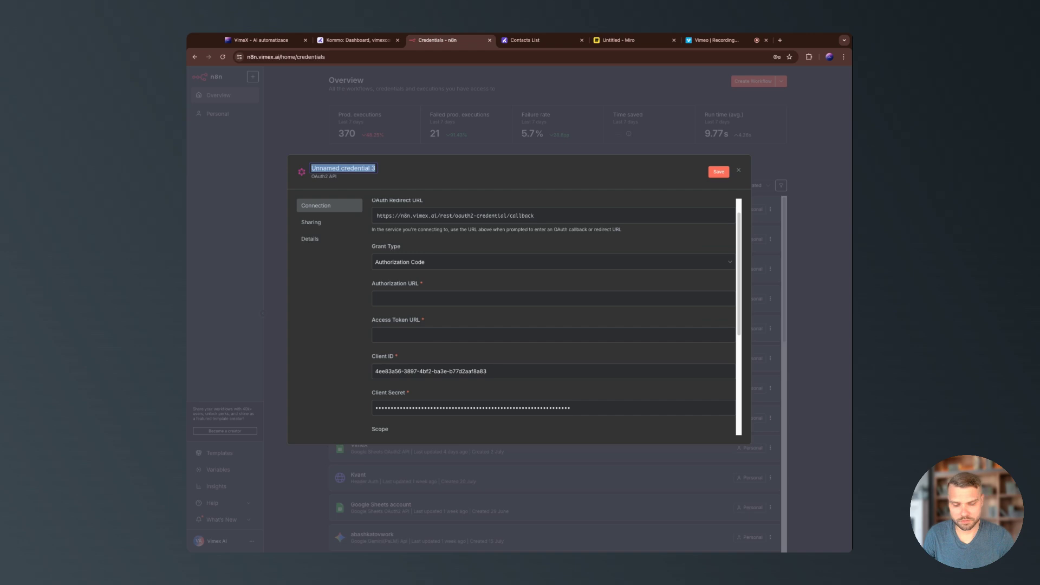
text(Oauth2 Kommo)
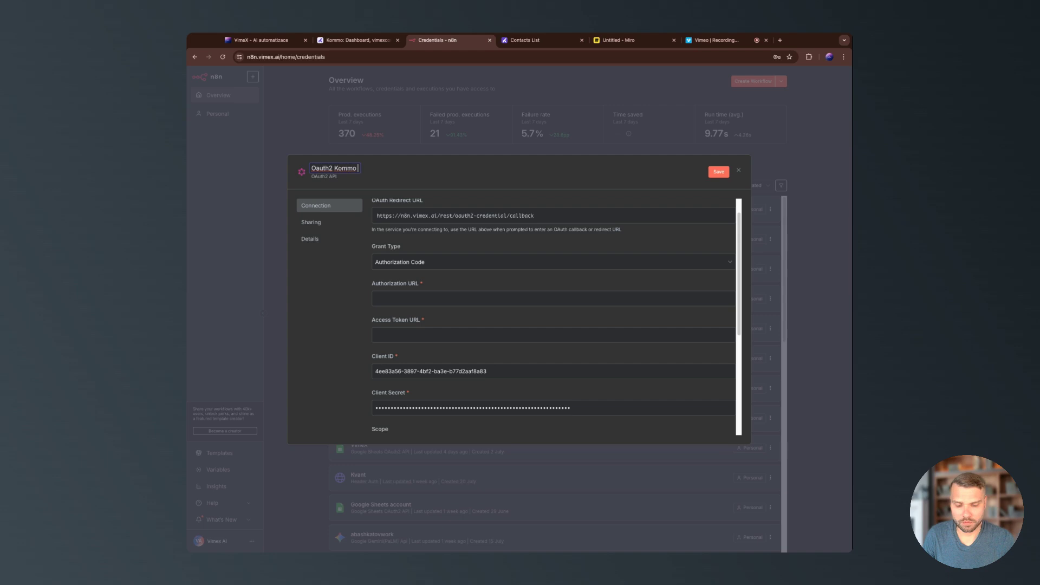
text(n8n)
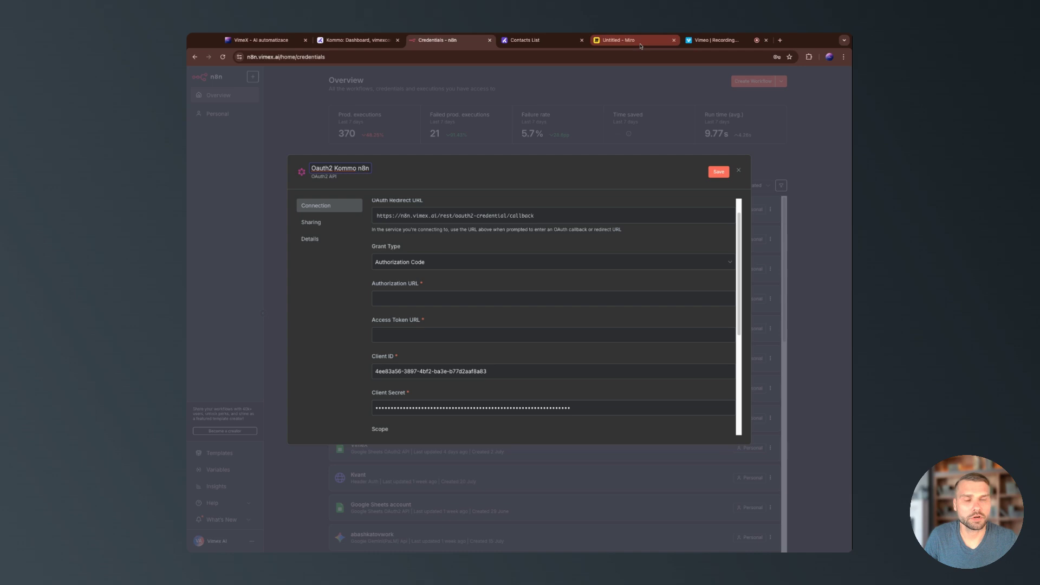
click(630, 40)
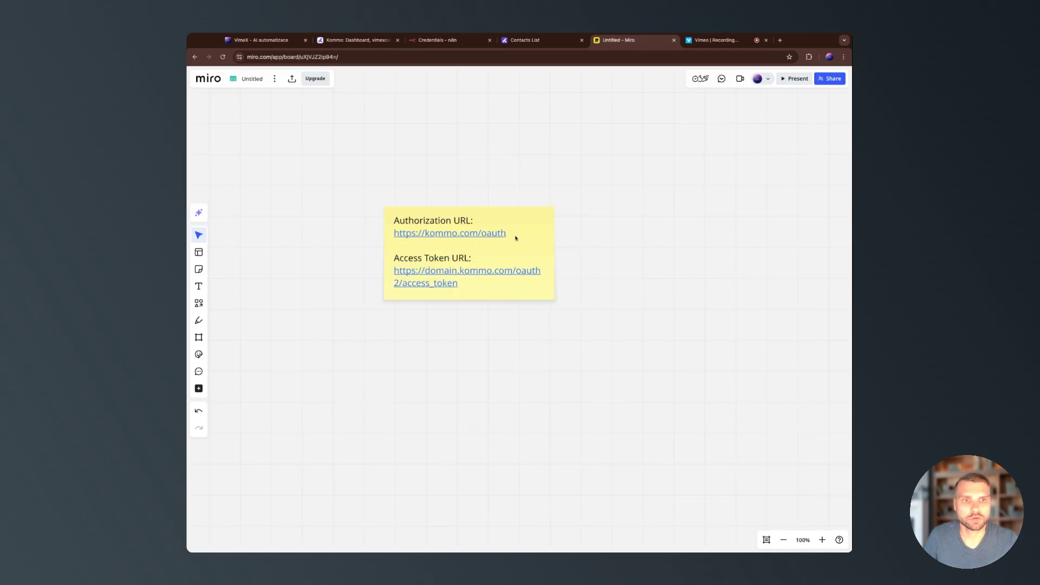
click(468, 253)
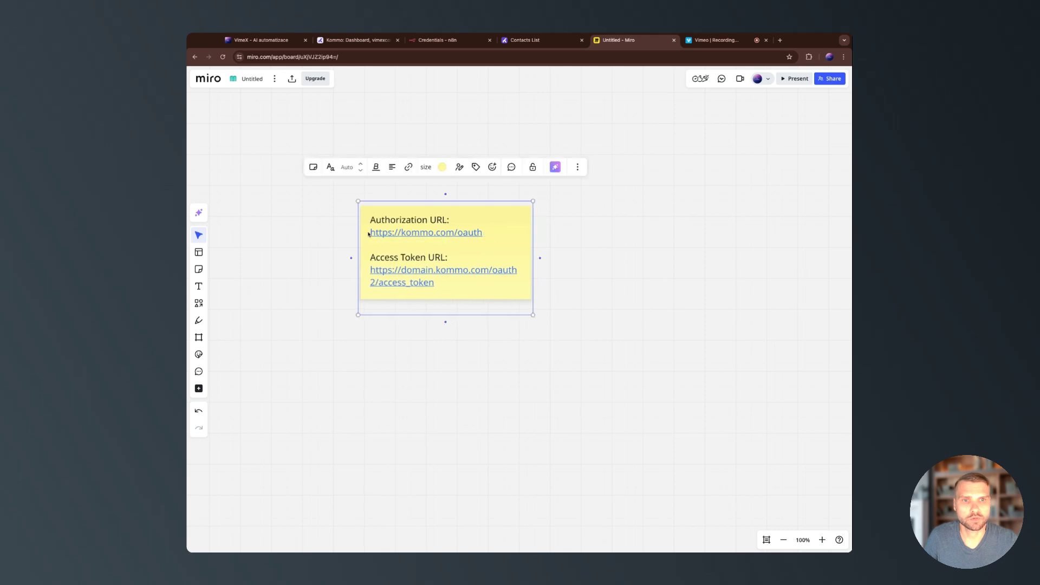
text(V)
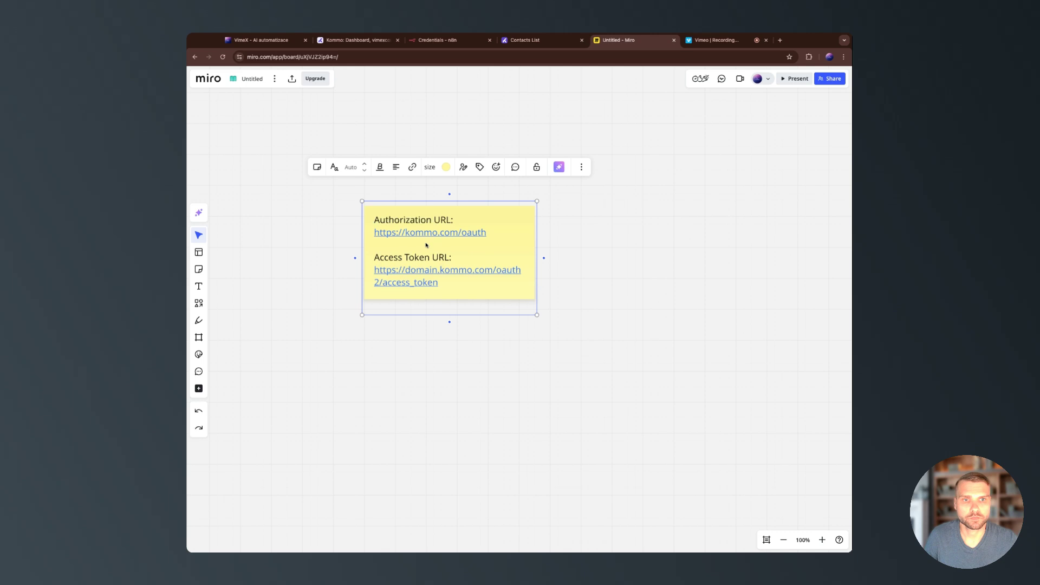
double_click(469, 232)
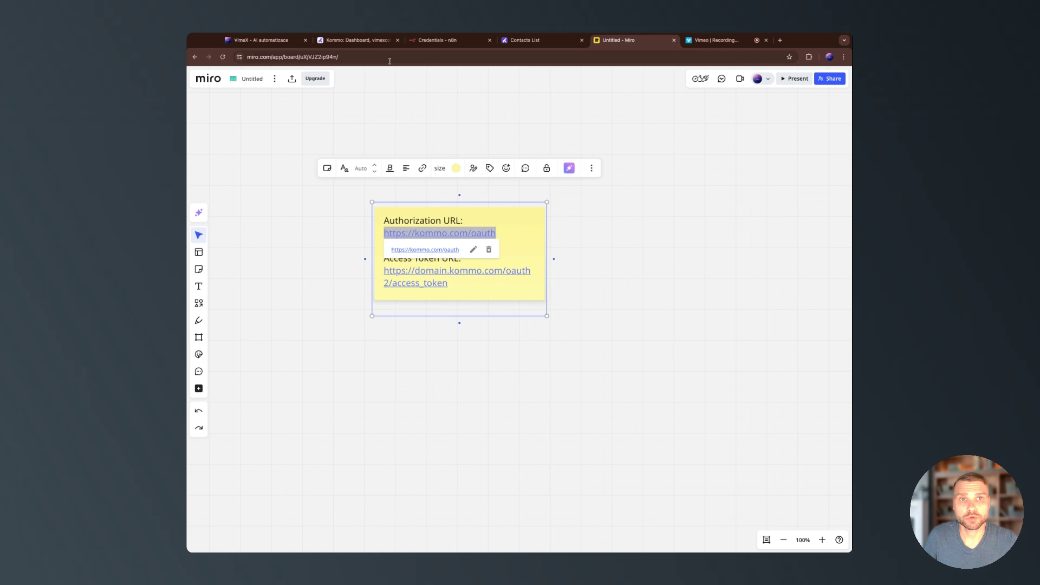
click(435, 40)
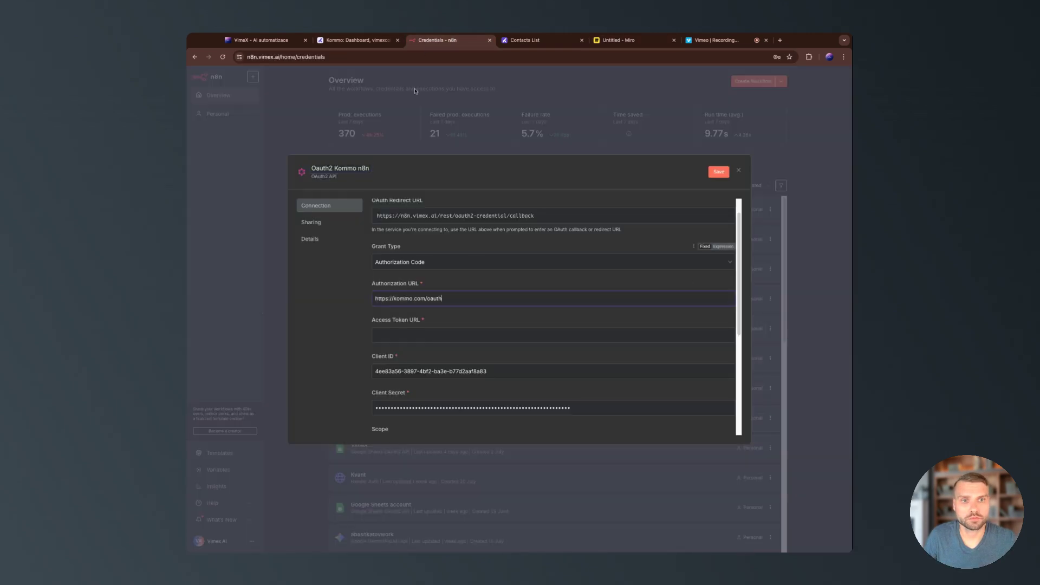
click(617, 39)
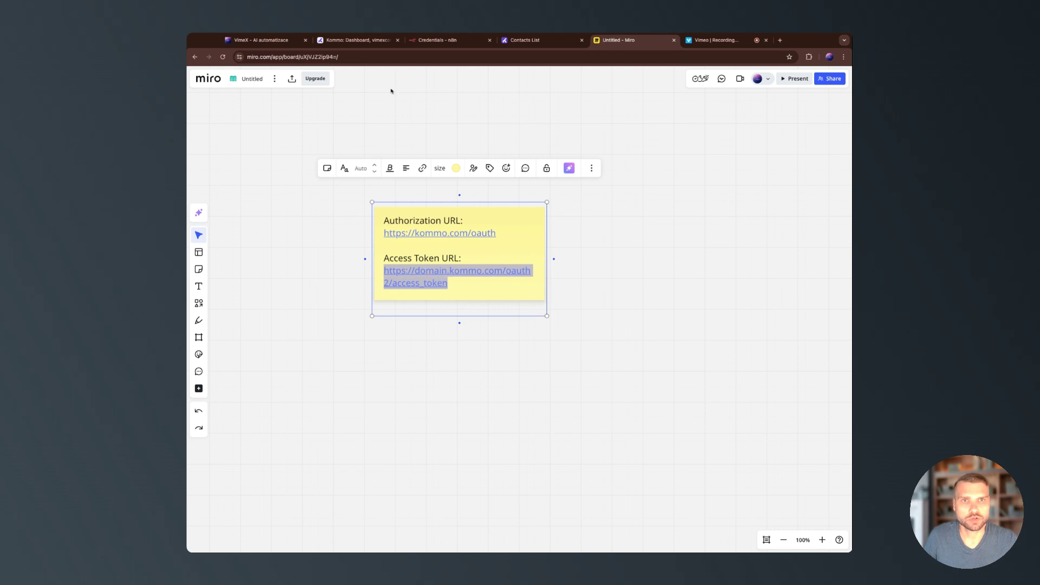
click(435, 39)
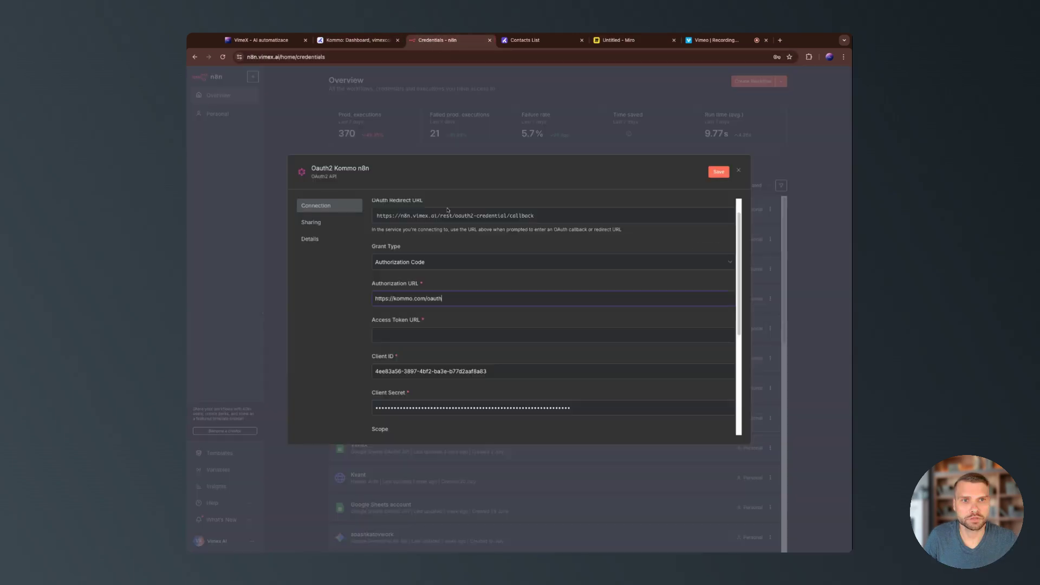
text(https://domain.kommo.com/oauth2/access_token)
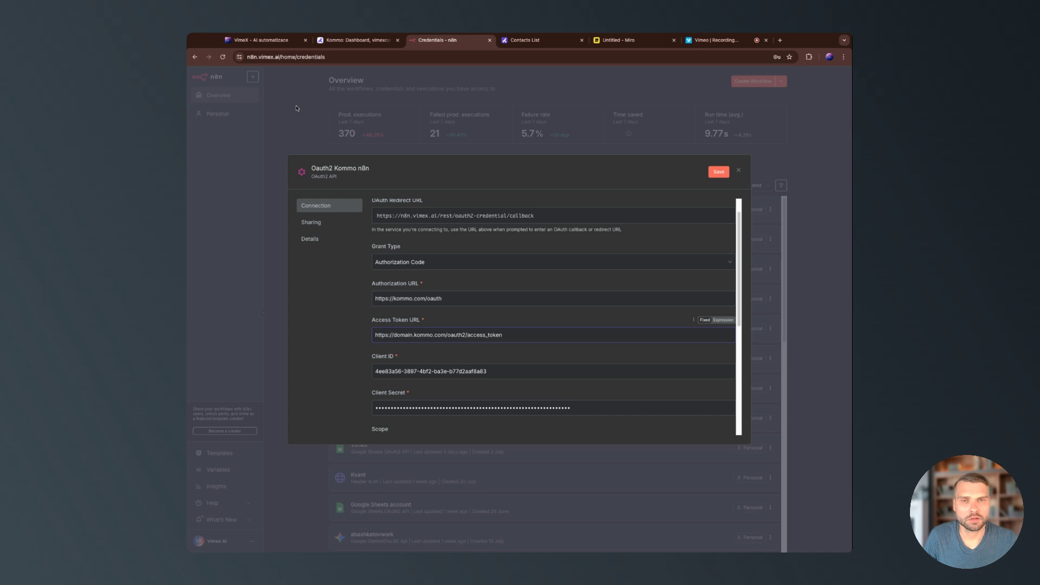
click(358, 39)
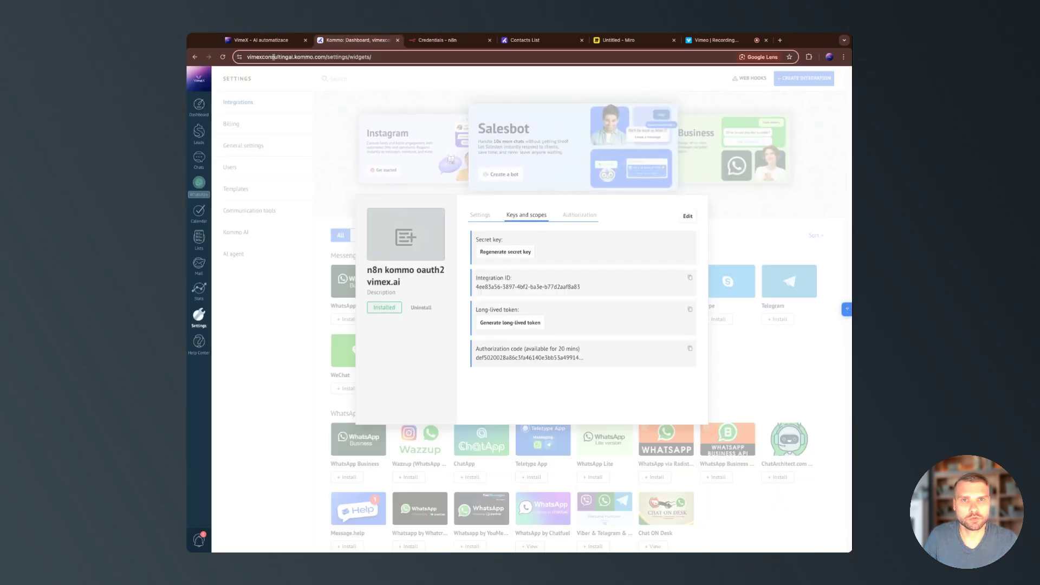
click(286, 57)
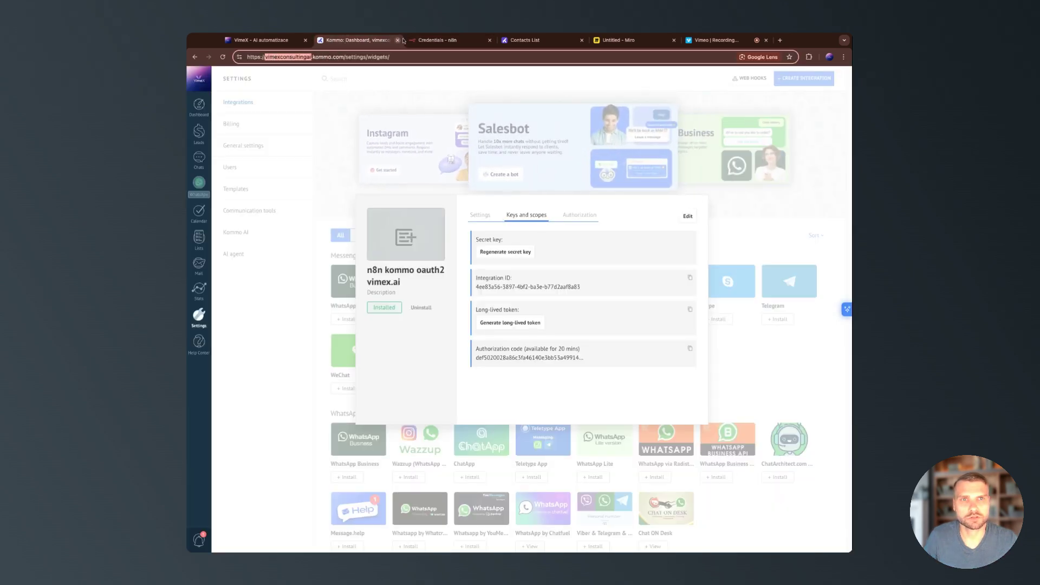
click(437, 40)
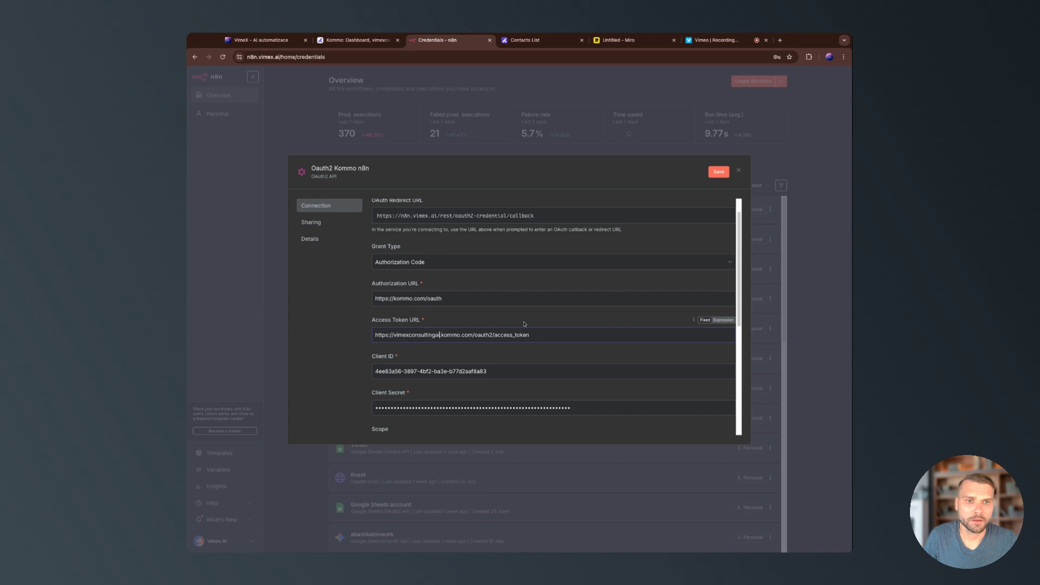
Save the credential, connect it to the Kommo account and return to the credentials overview.
scroll(down, 3)
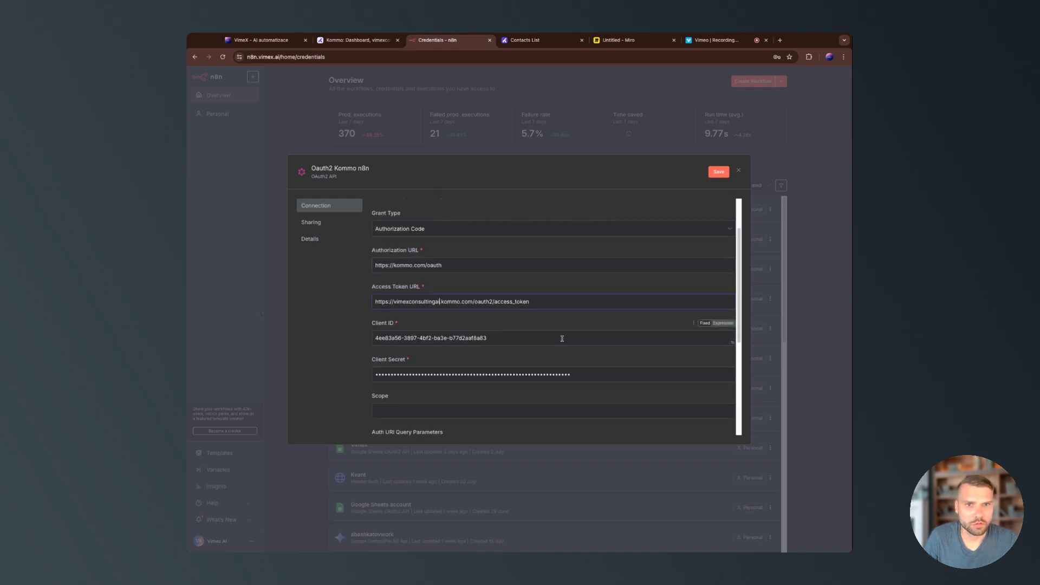
click(718, 172)
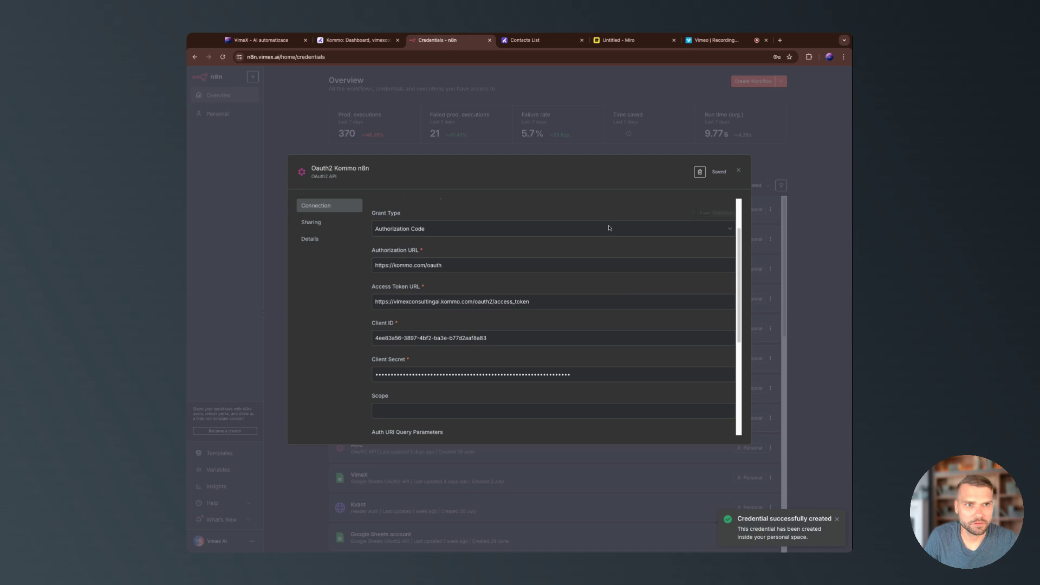
scroll(down, 3)
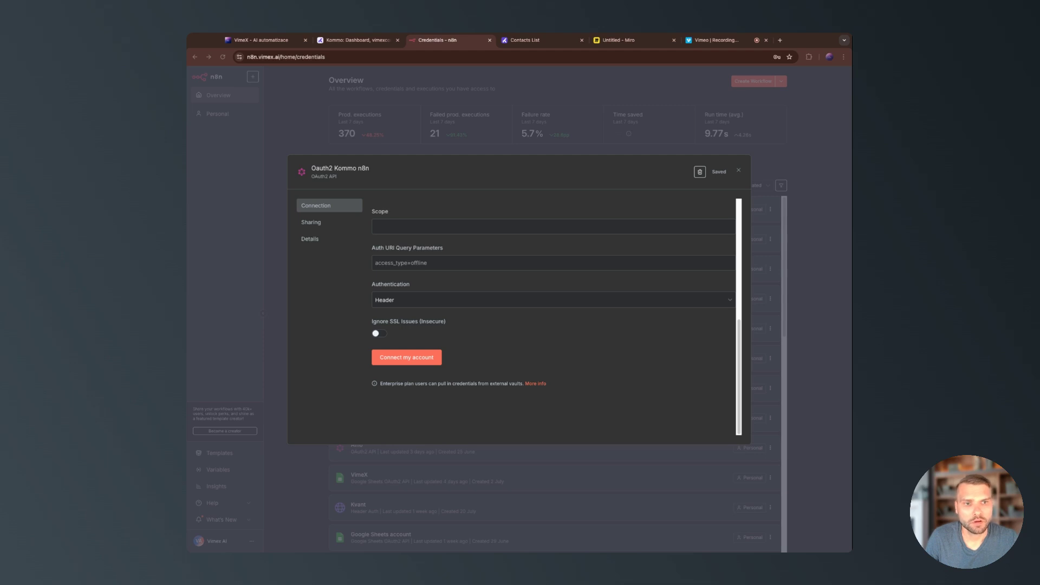
click(406, 357)
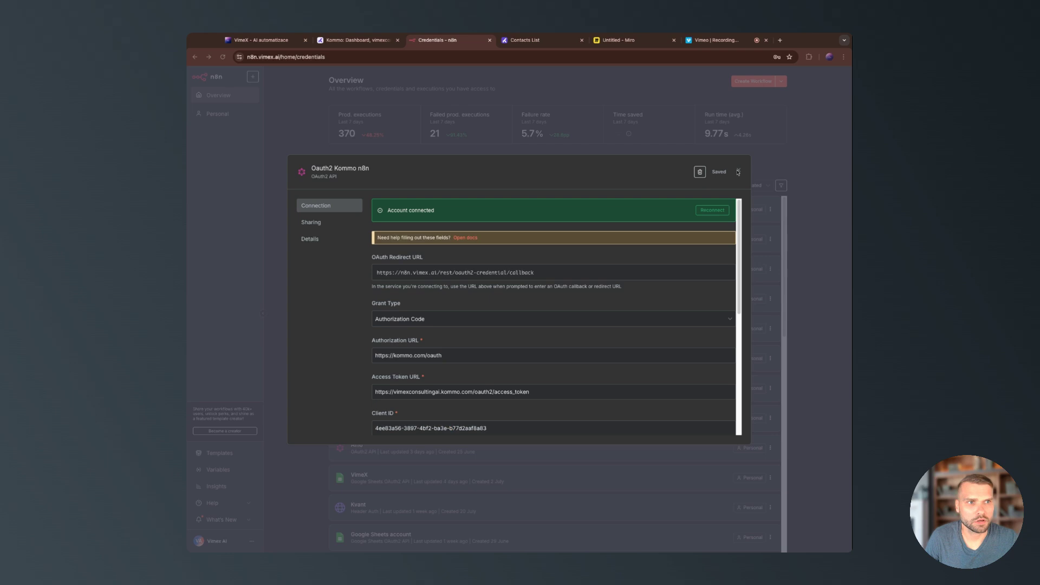
click(737, 172)
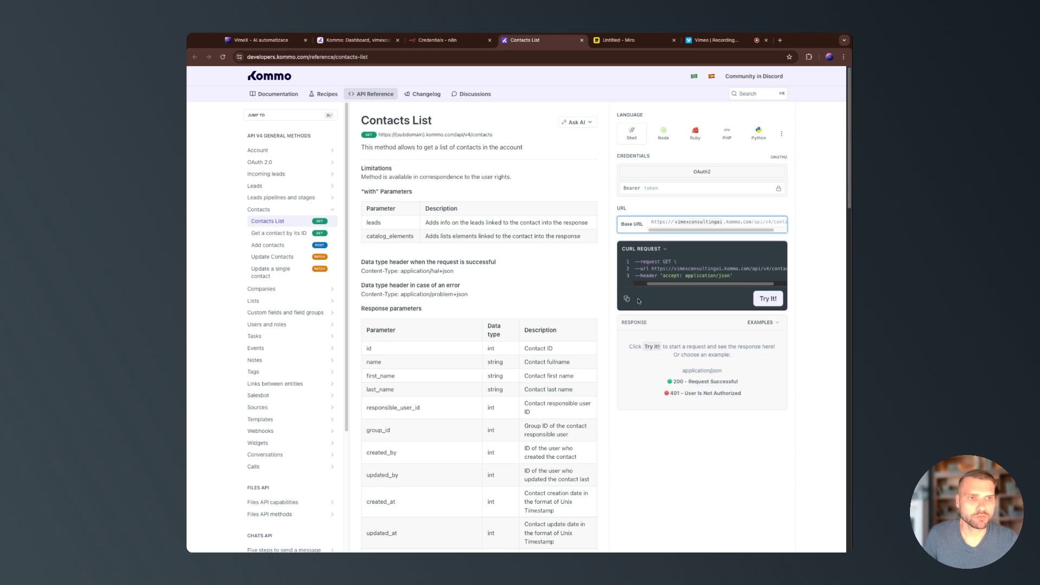
click(435, 39)
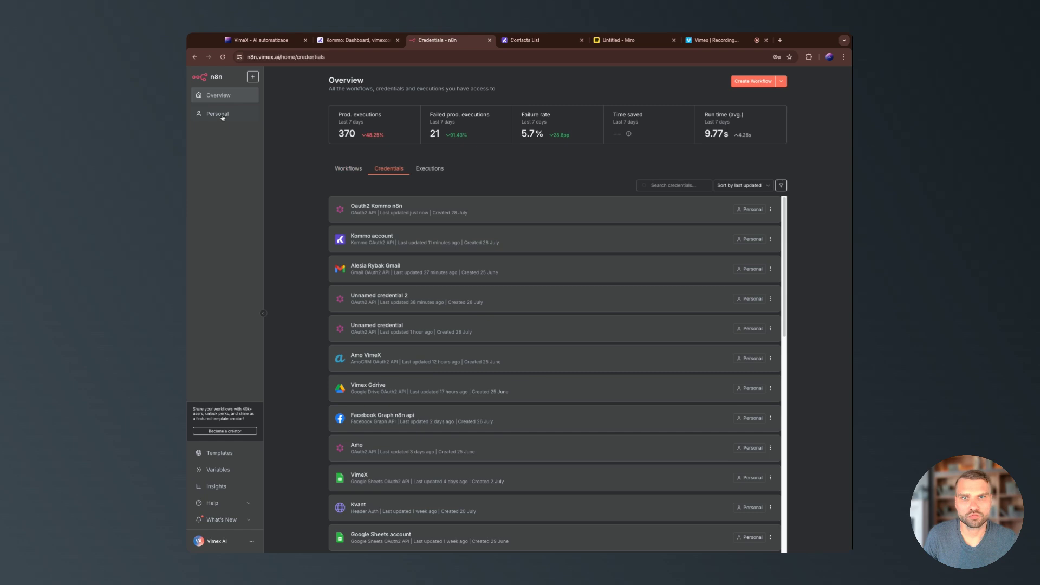
Create a new workflow with a manual trigger followed by an HTTP Request node, opening its settings.
click(263, 94)
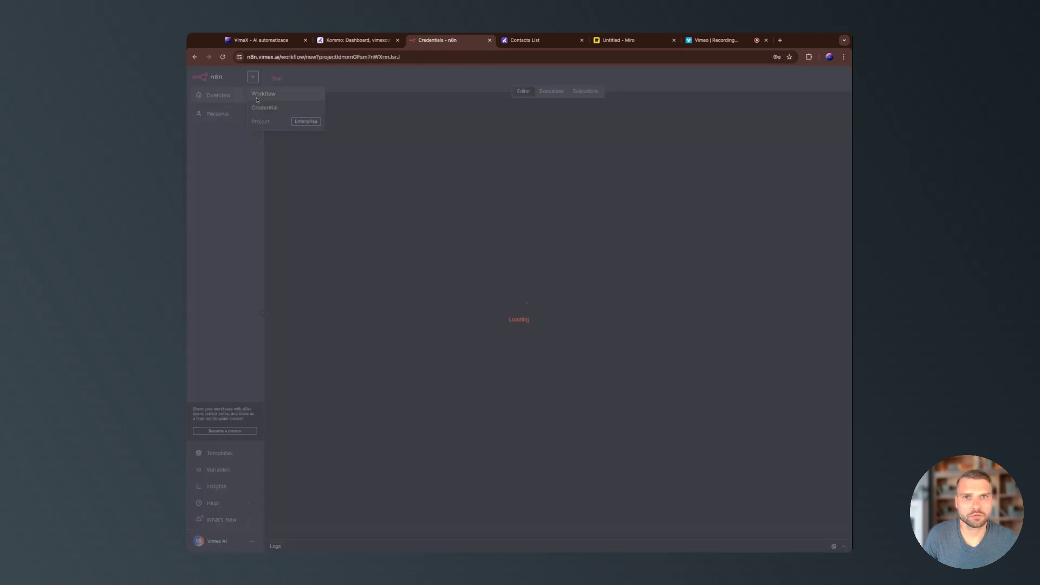
click(263, 94)
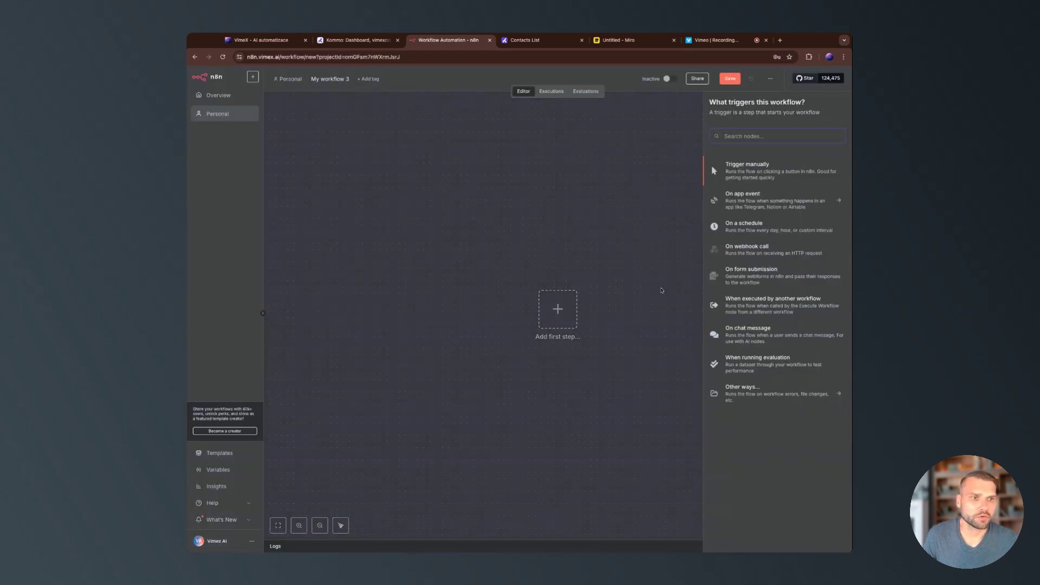
click(748, 164)
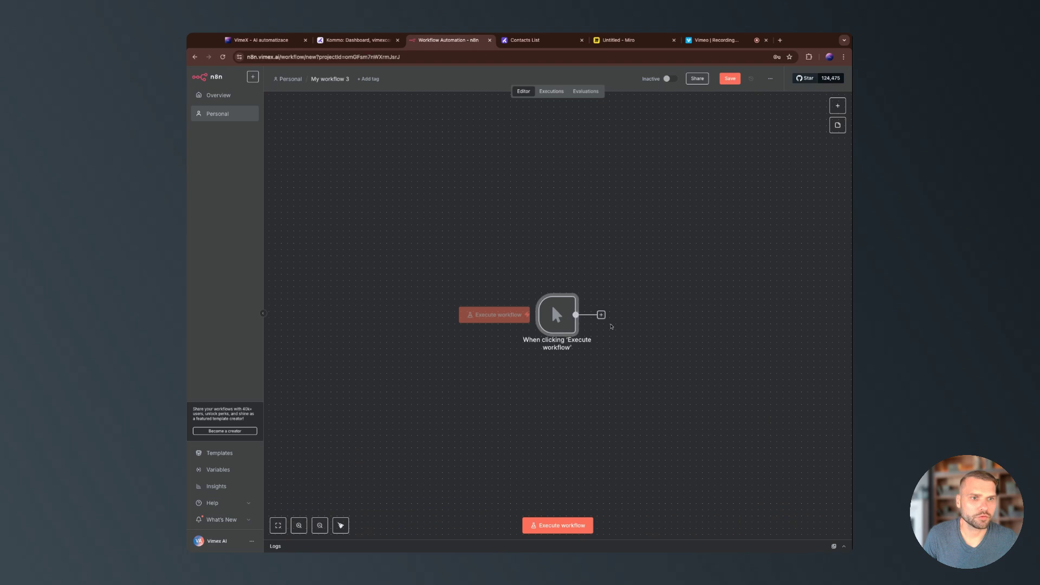
click(601, 314)
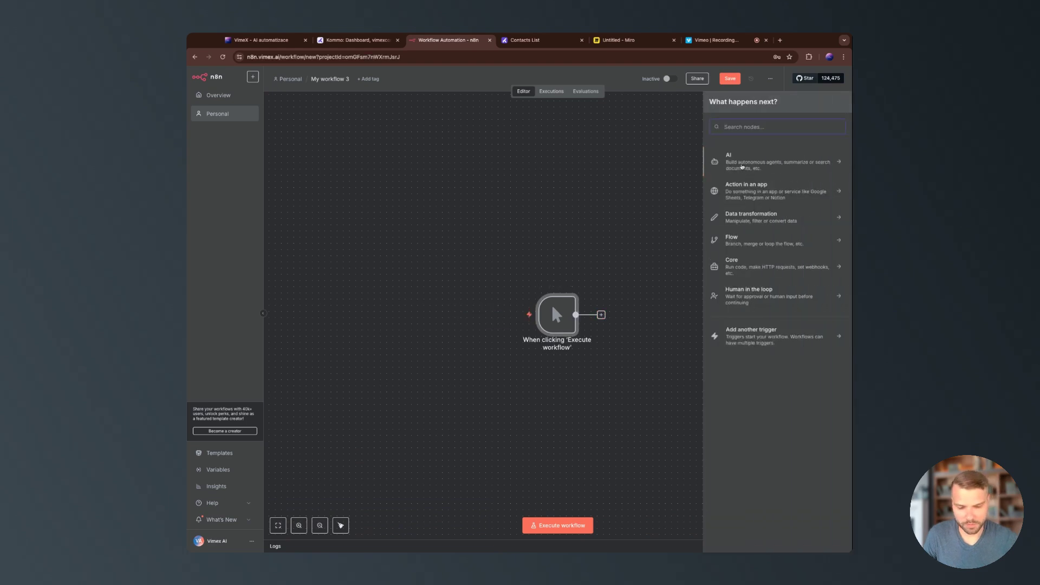
text(http)
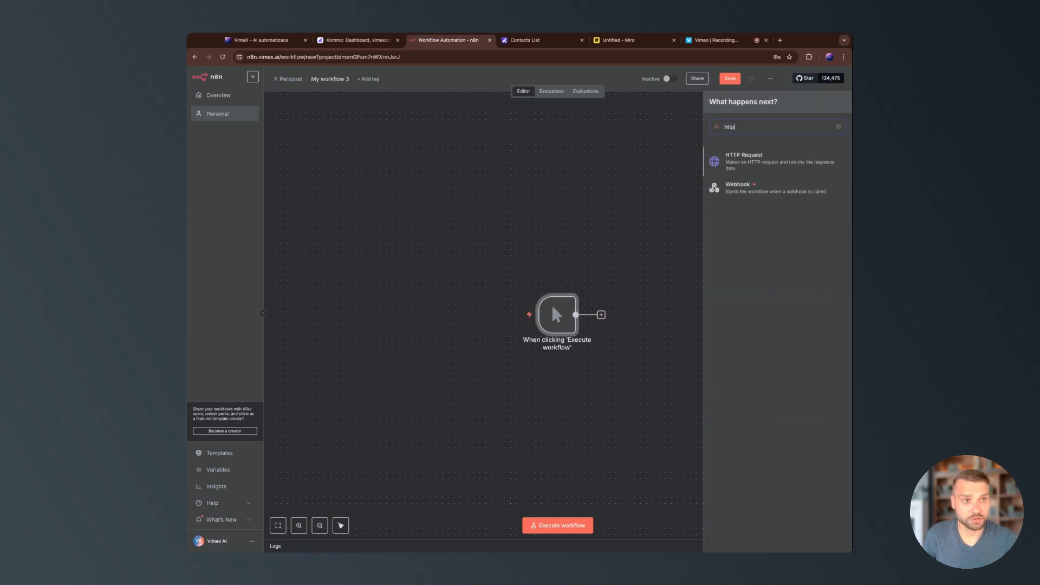
click(744, 161)
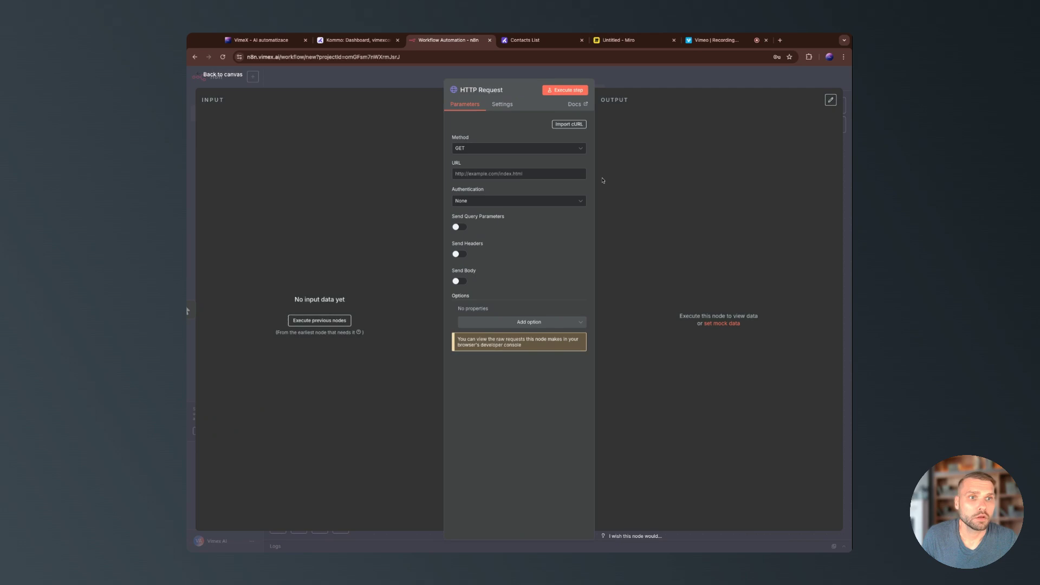
Import the Kommo contacts list cURL command into the HTTP Request.
click(568, 124)
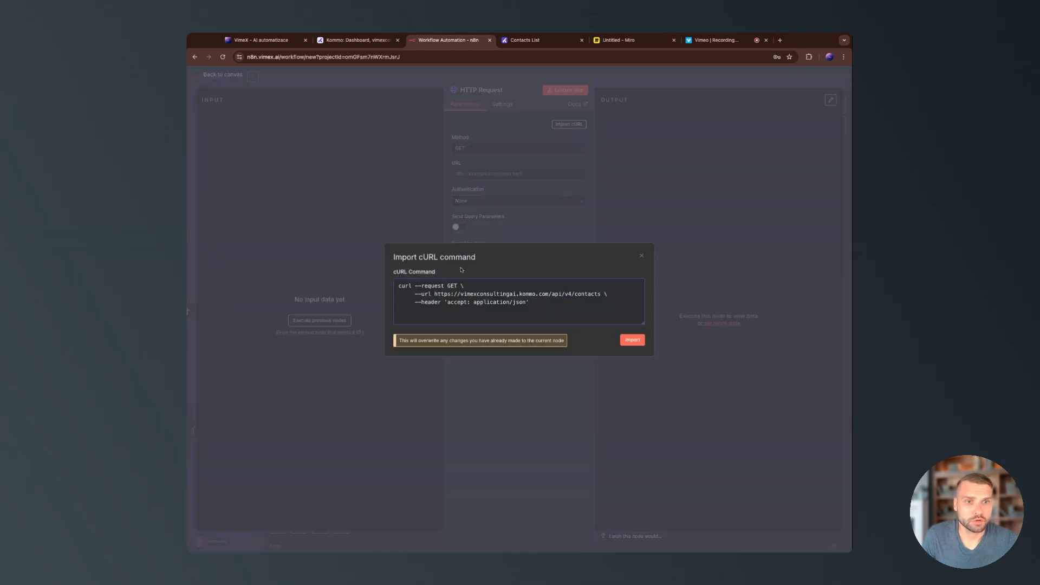
mouse_move(555, 309)
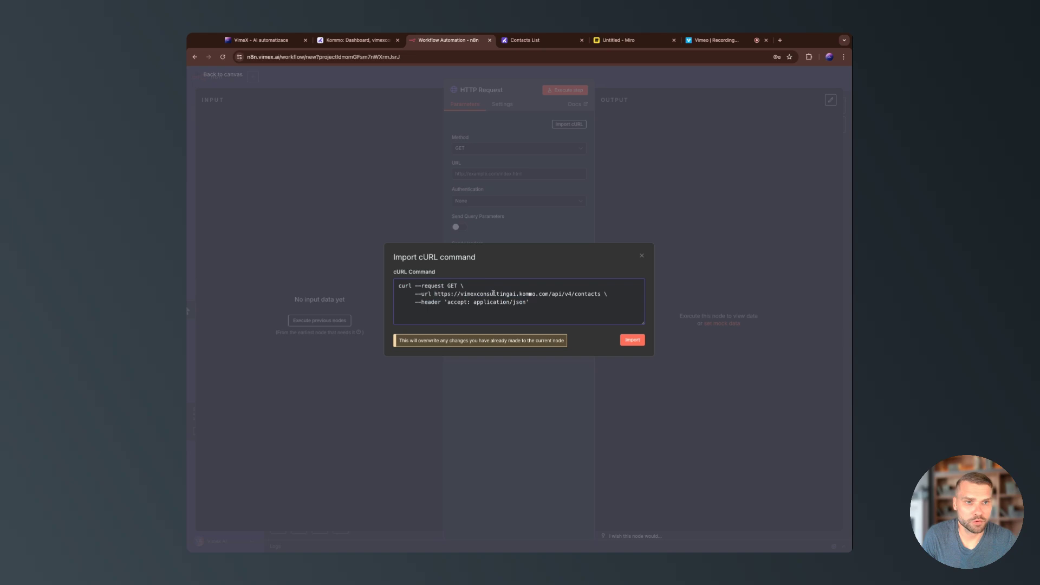
click(630, 339)
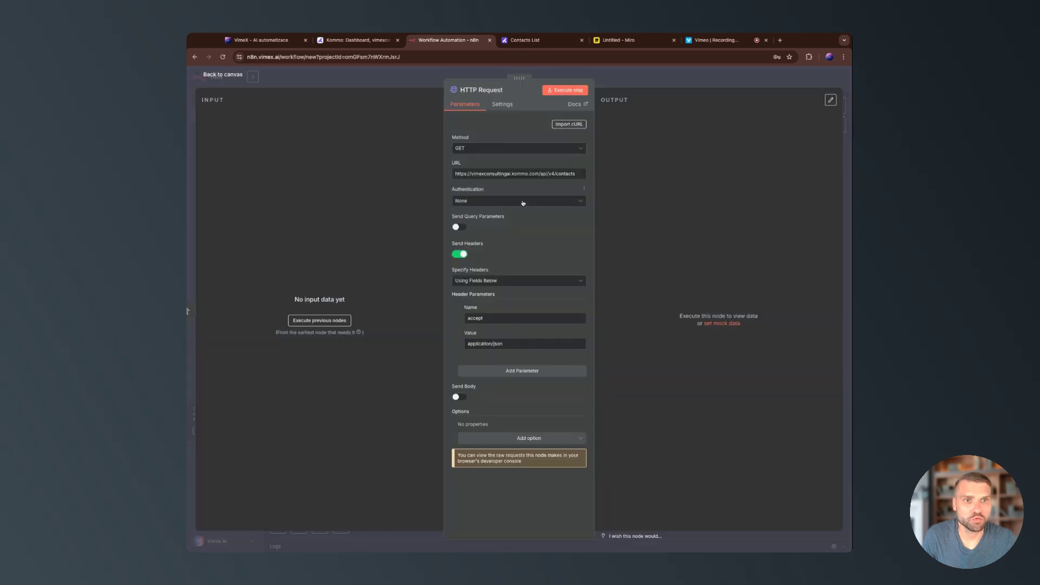
Authenticate the request with Generic Credential Type, OAuth2 API, using the Oauth2 Kommo n8n credential.
click(518, 201)
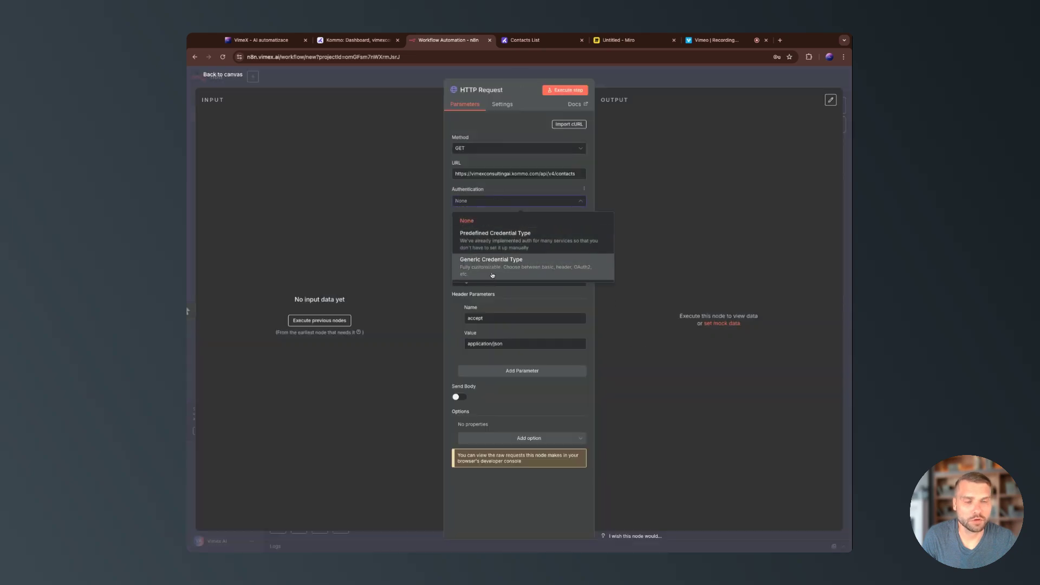
click(491, 260)
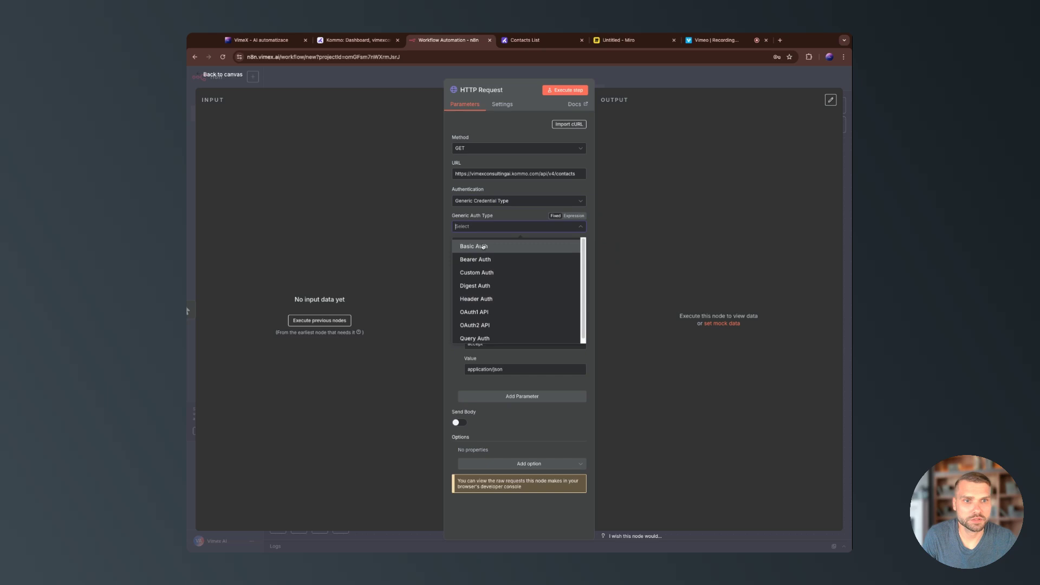
click(475, 325)
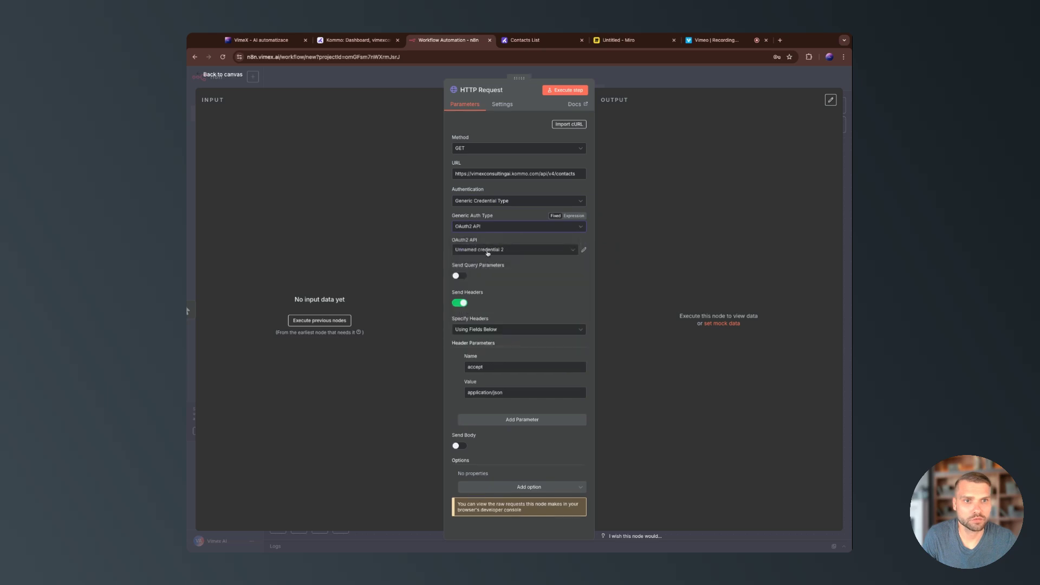
click(511, 249)
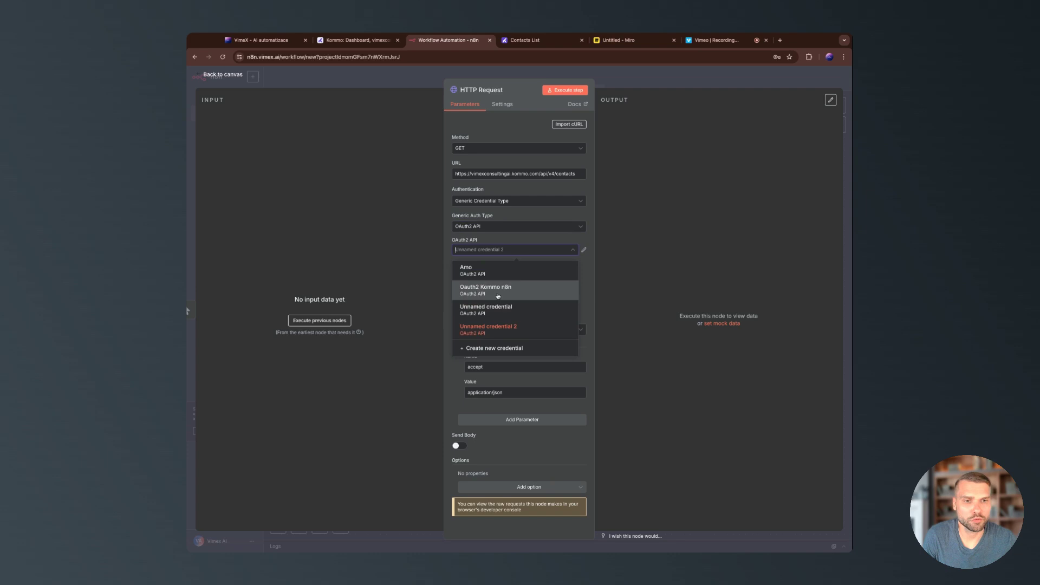
click(484, 290)
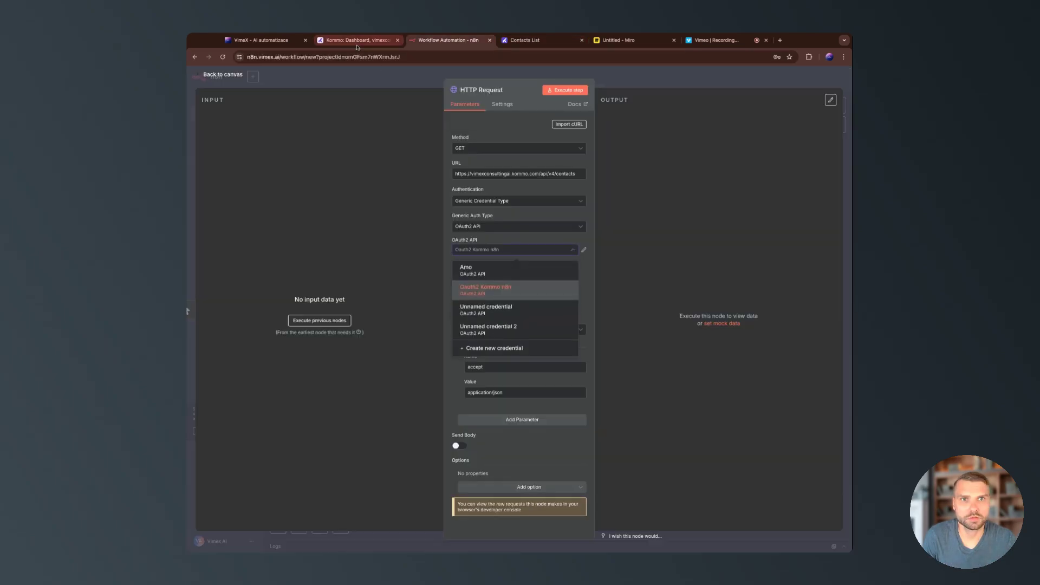
click(355, 39)
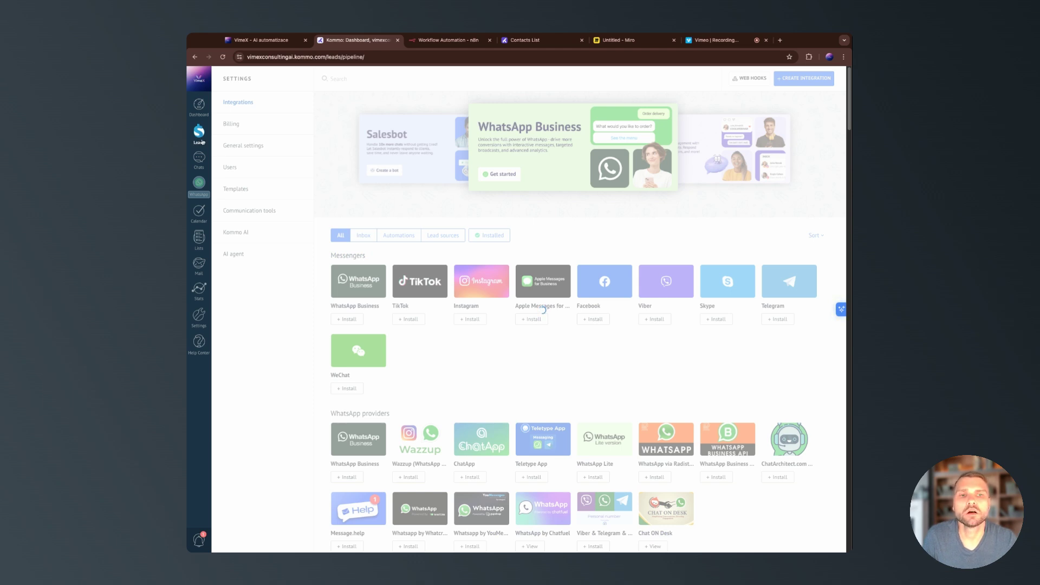
Quick-add a lead in Initial Contact with the contact 'n8n vimex.ai'.
click(198, 133)
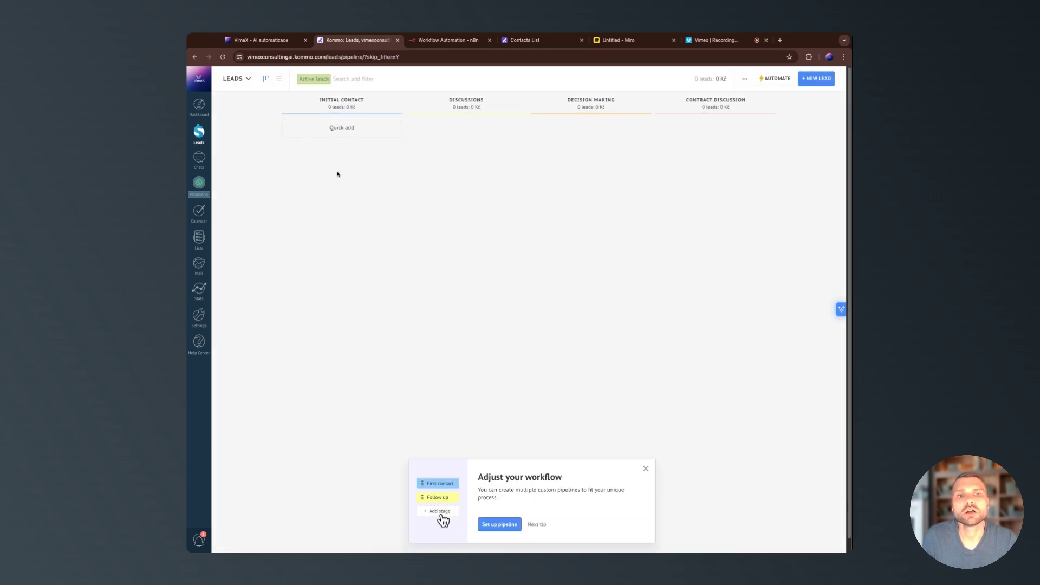
click(342, 127)
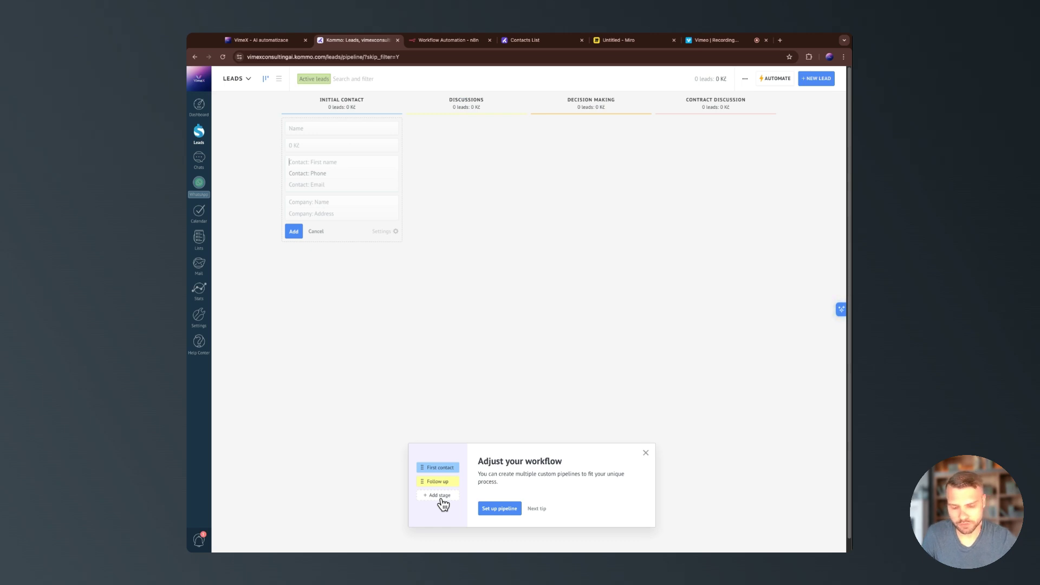
text(n8n)
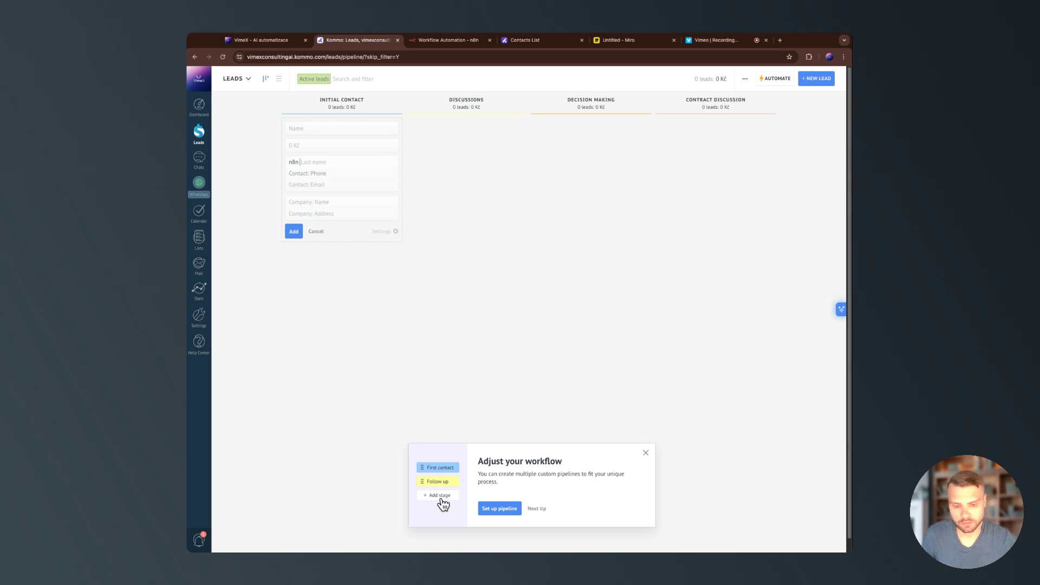
text(vimex)
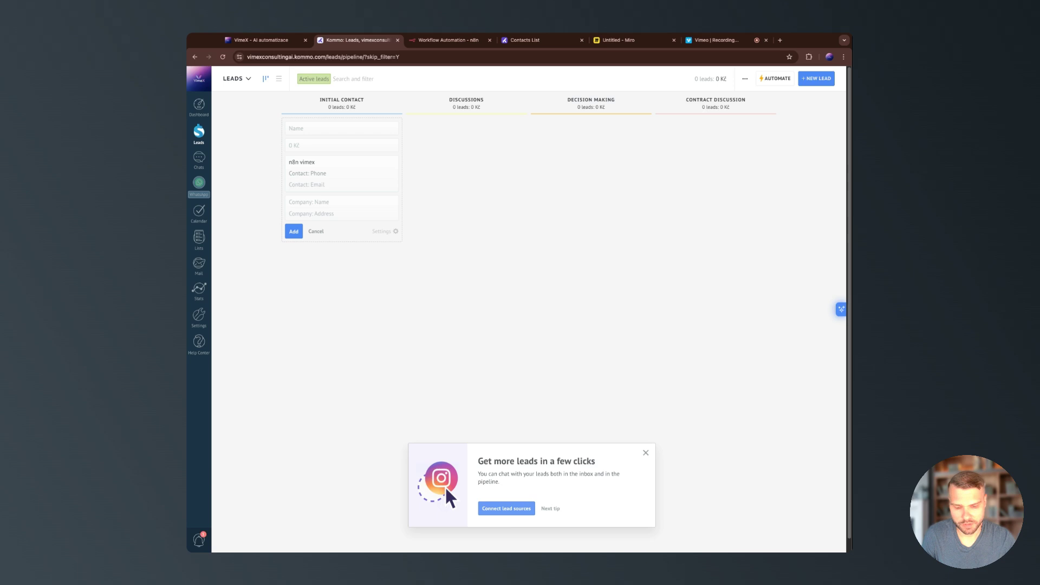
click(293, 231)
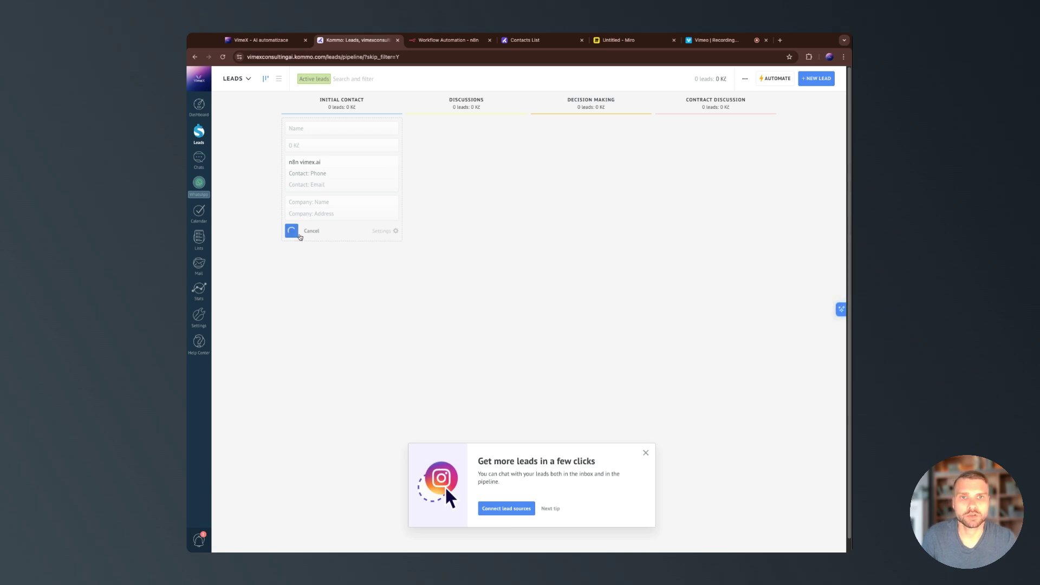
click(291, 230)
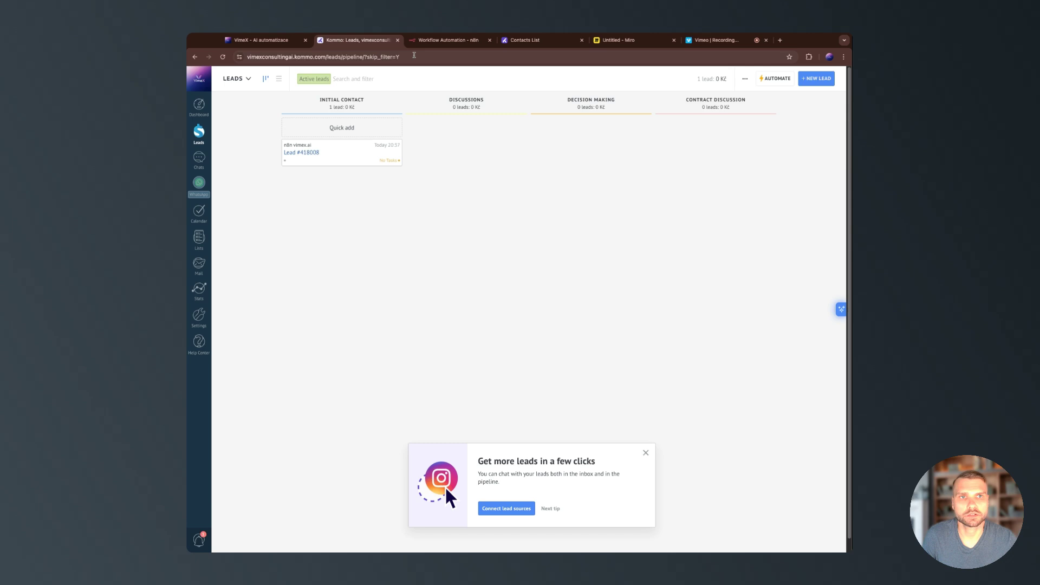
click(538, 39)
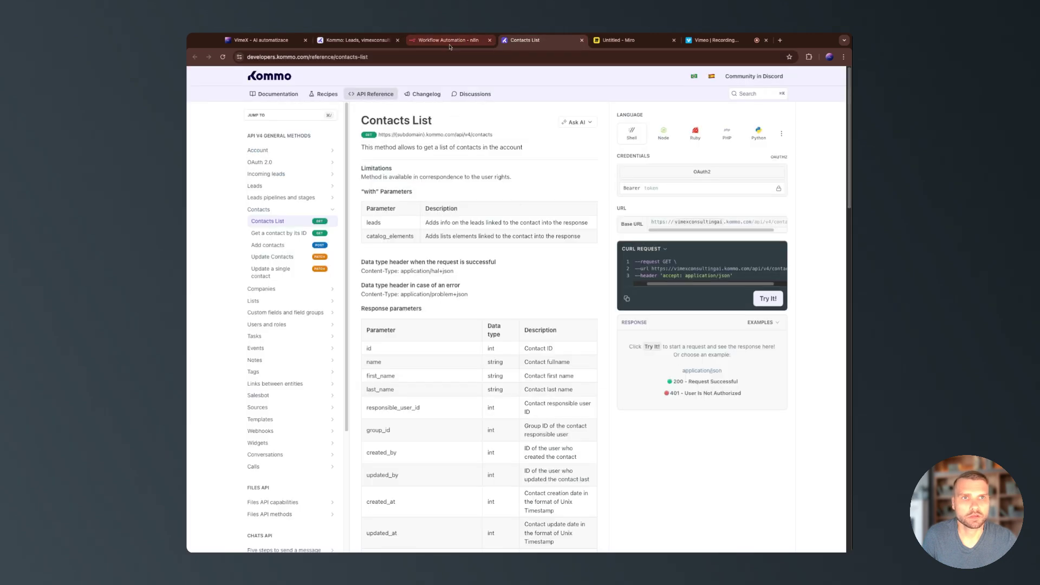
Execute the HTTP Request, then add the Response option with format set to JSON.
click(450, 40)
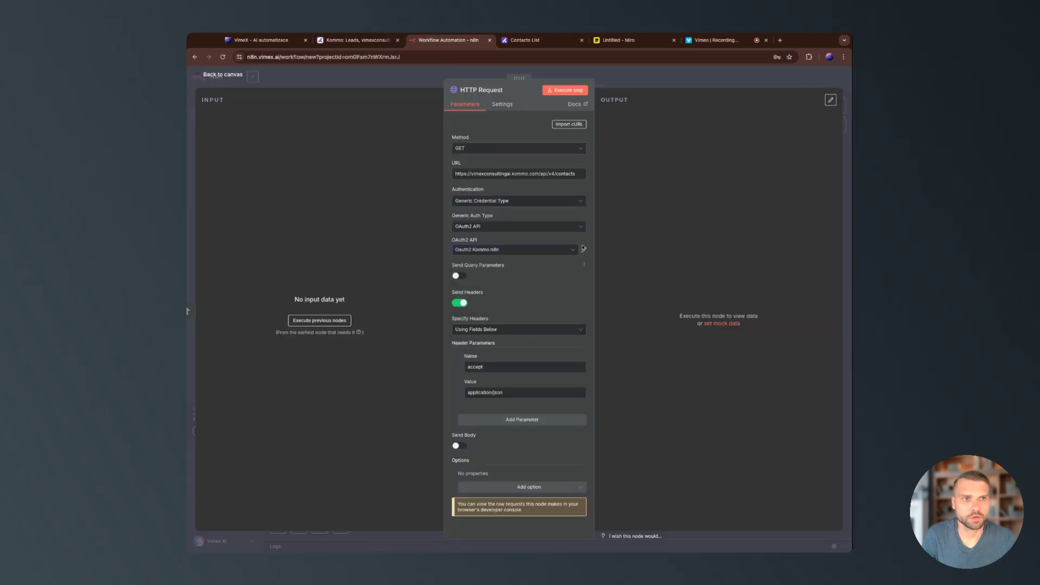
click(567, 90)
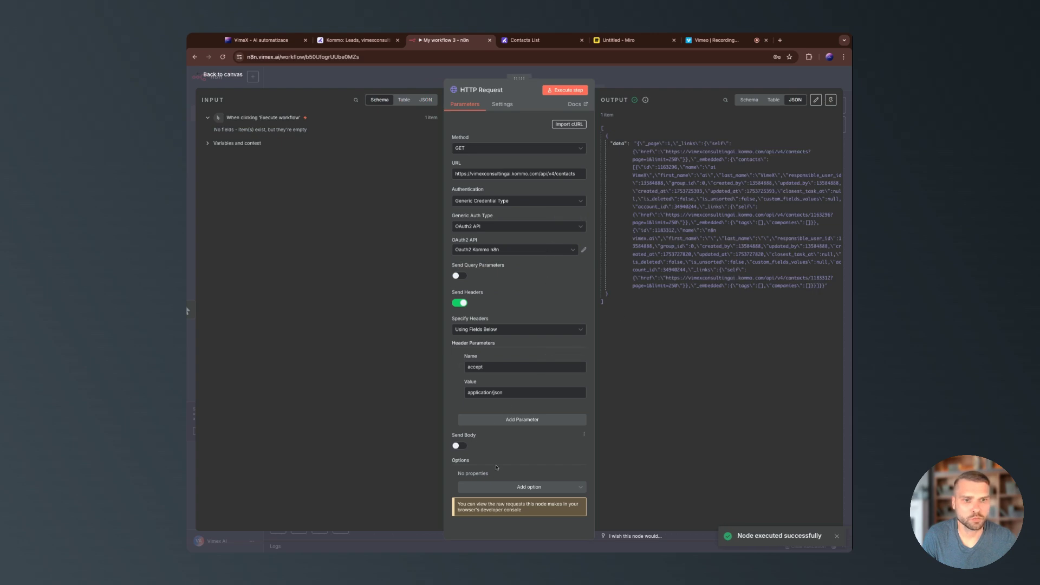
click(521, 486)
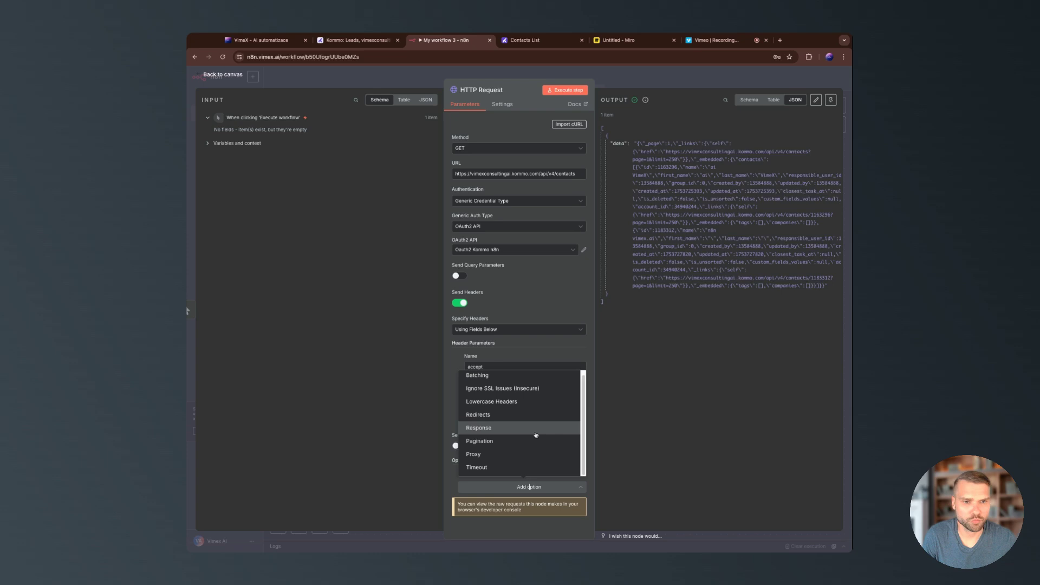
click(478, 427)
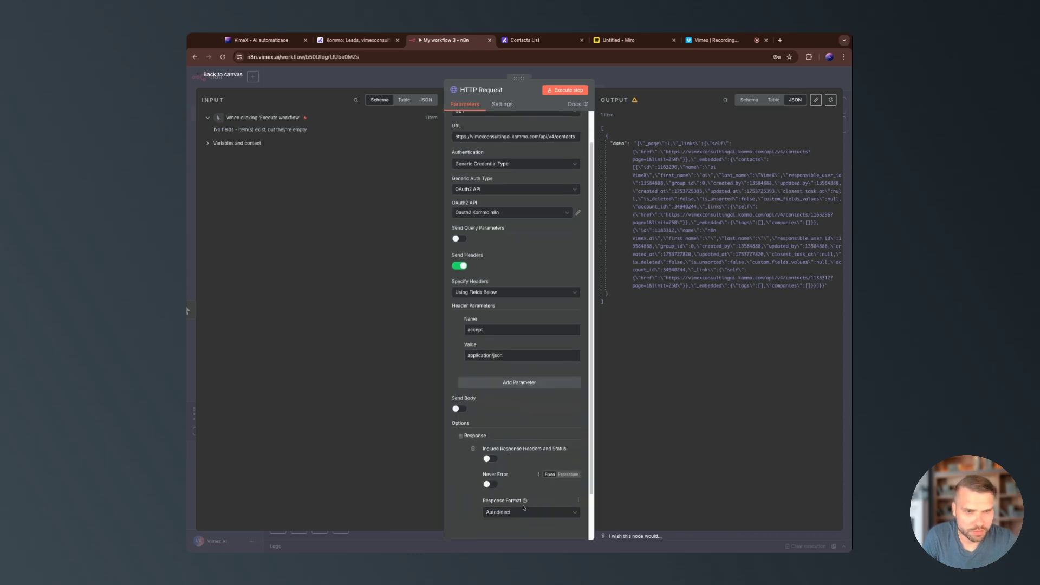
click(530, 512)
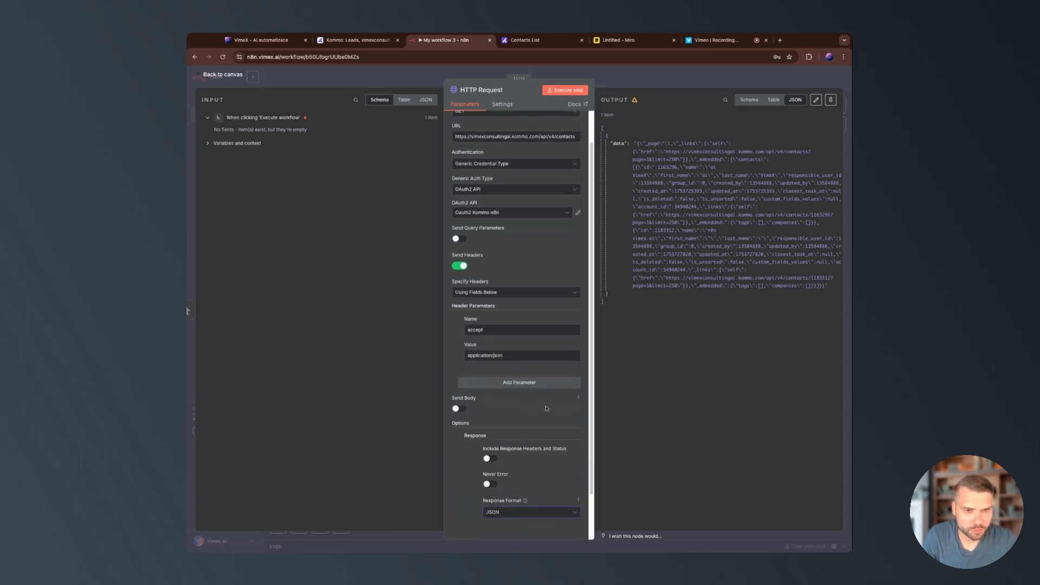
Re-run the request, review the returned Kommo contacts and go back to the canvas.
click(567, 89)
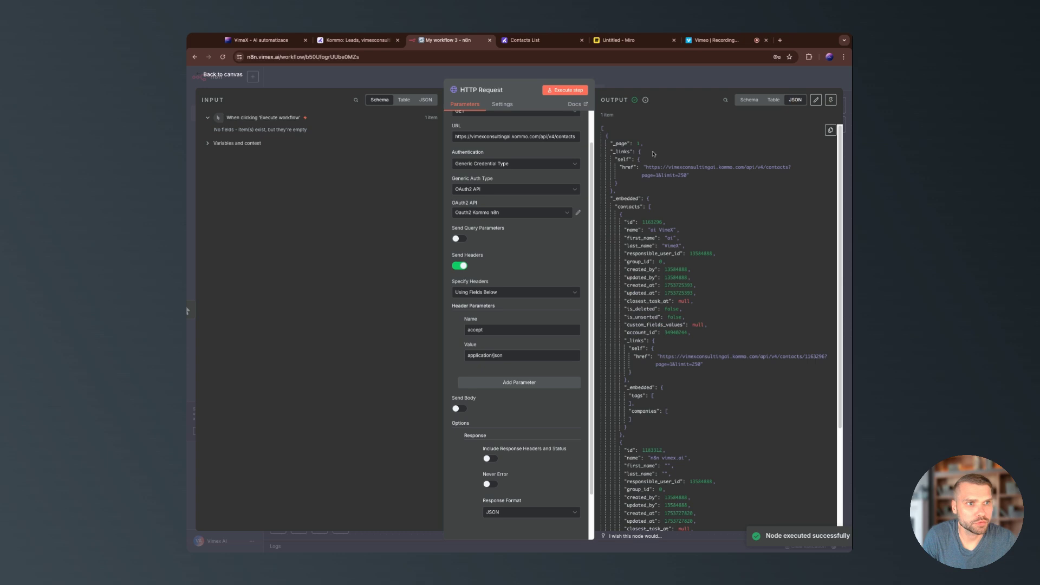
scroll(down, 3)
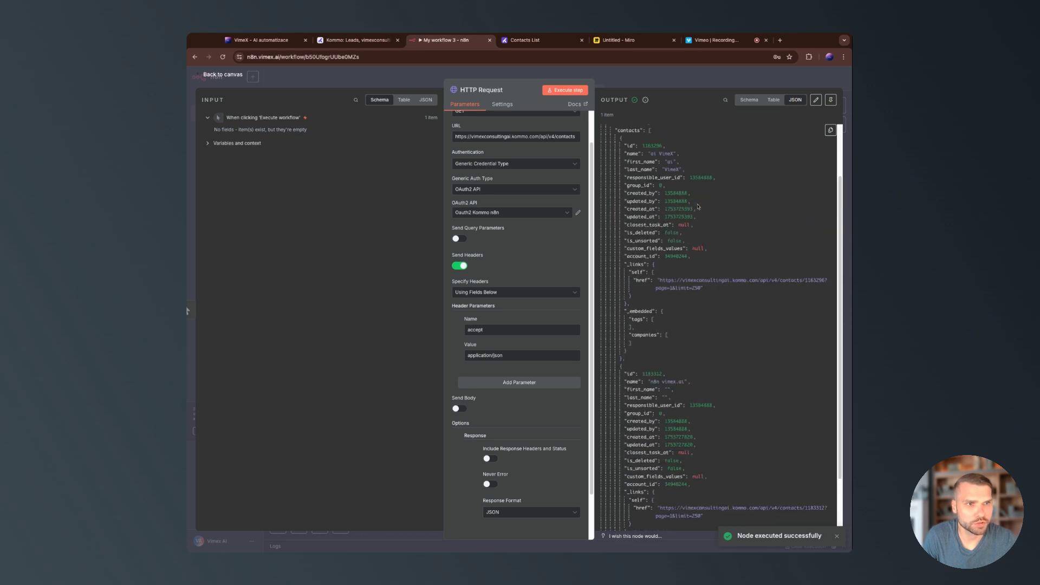
scroll(down, 3)
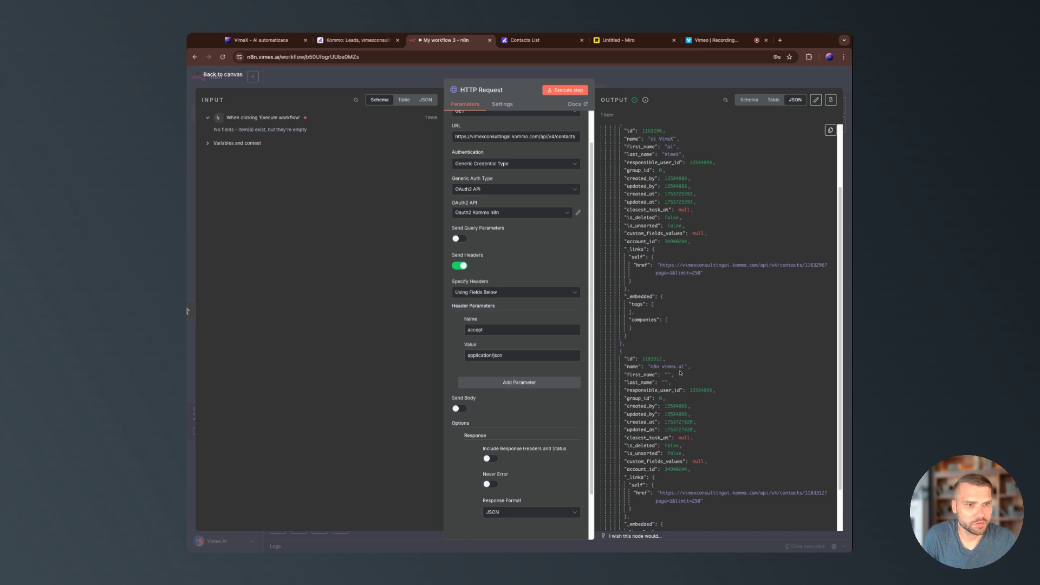
scroll(down, 3)
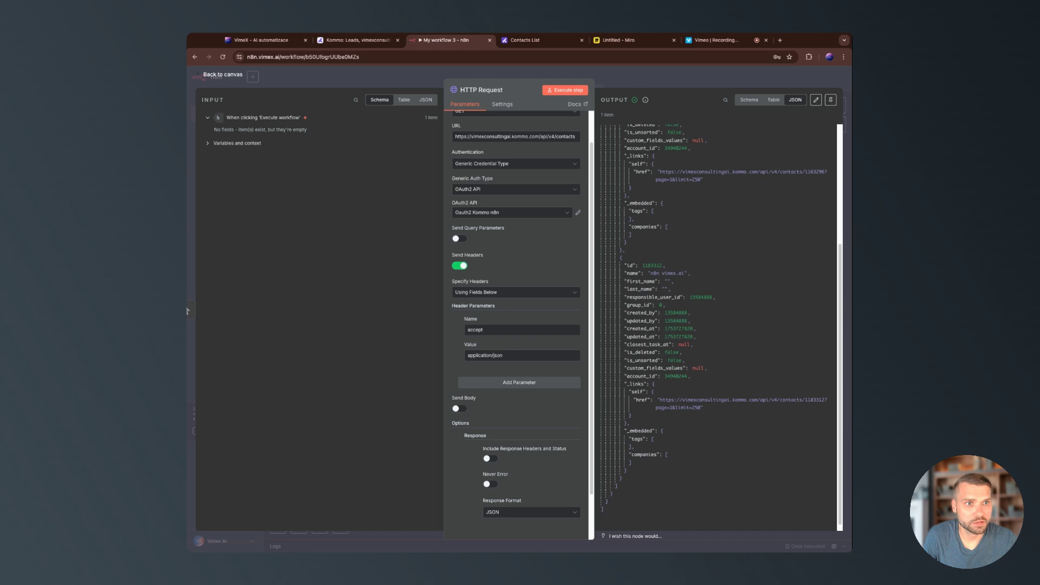
click(222, 74)
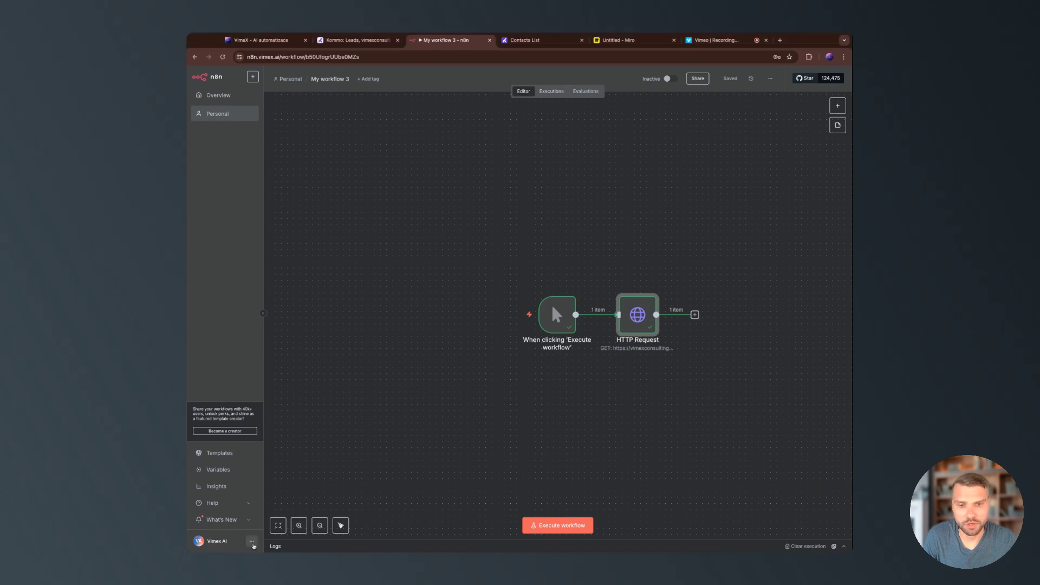
From n8n Settings > Community nodes, start installing a new community node package.
click(252, 545)
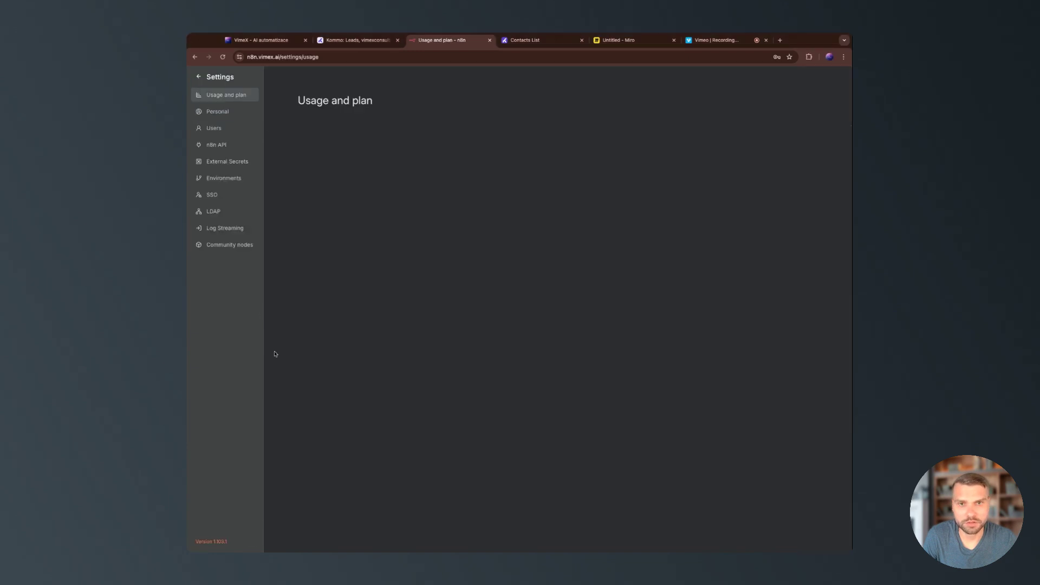
click(229, 245)
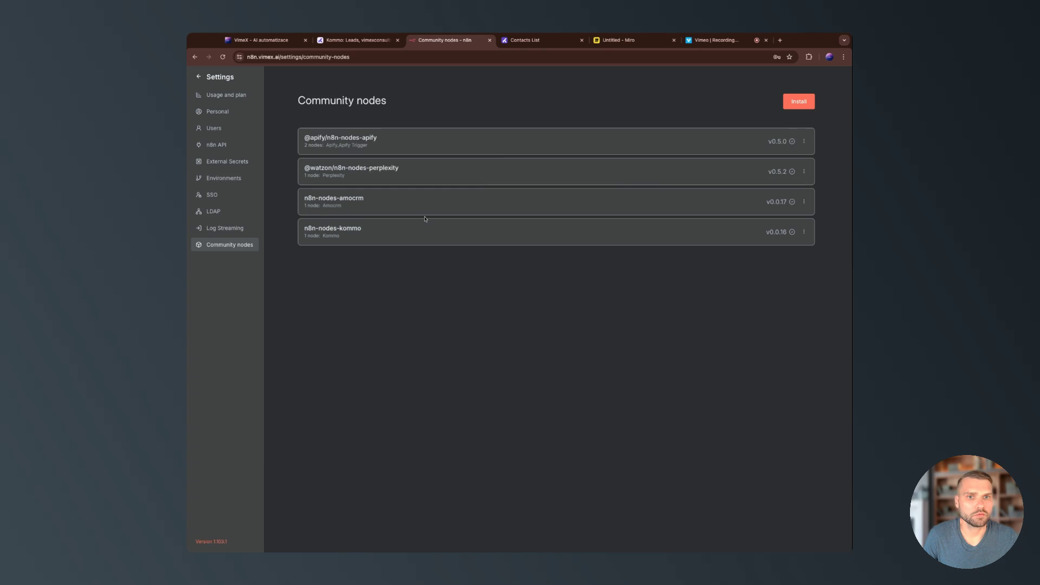
click(799, 101)
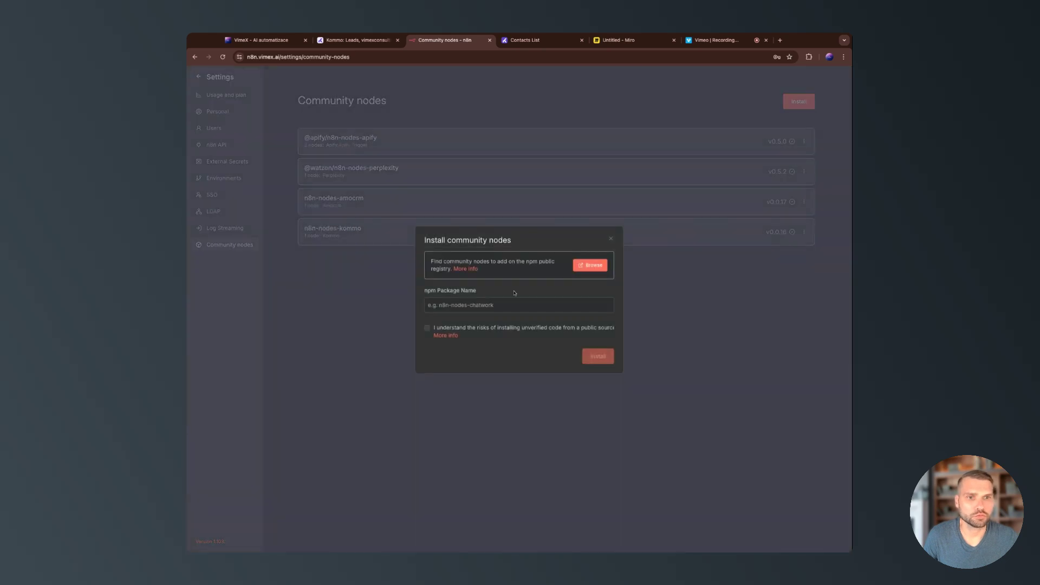
mouse_move(473, 257)
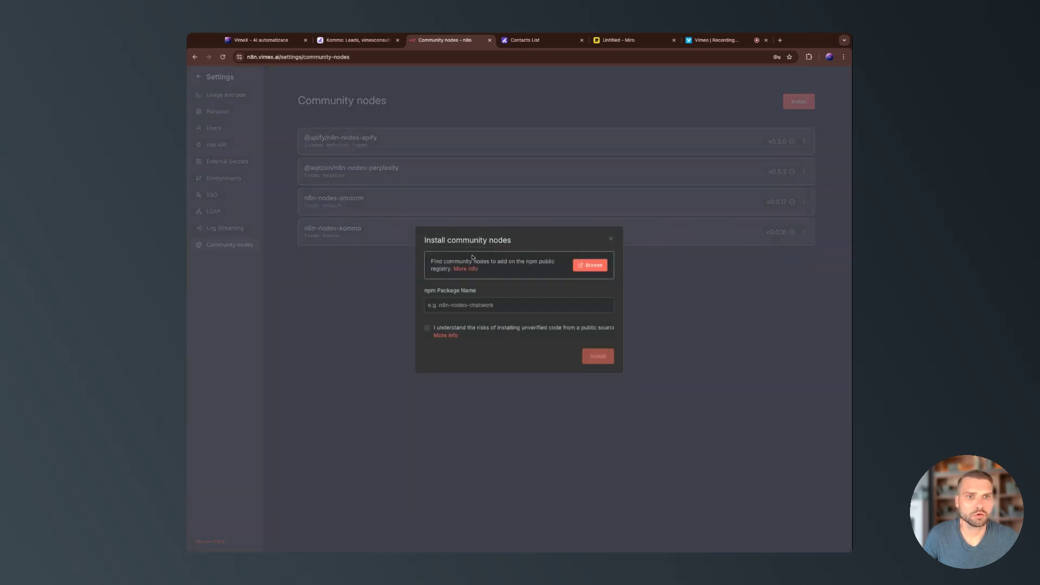
Browse npm, search community node packages for 'kommo' and open the n8n-nodes-kommo package page.
click(589, 265)
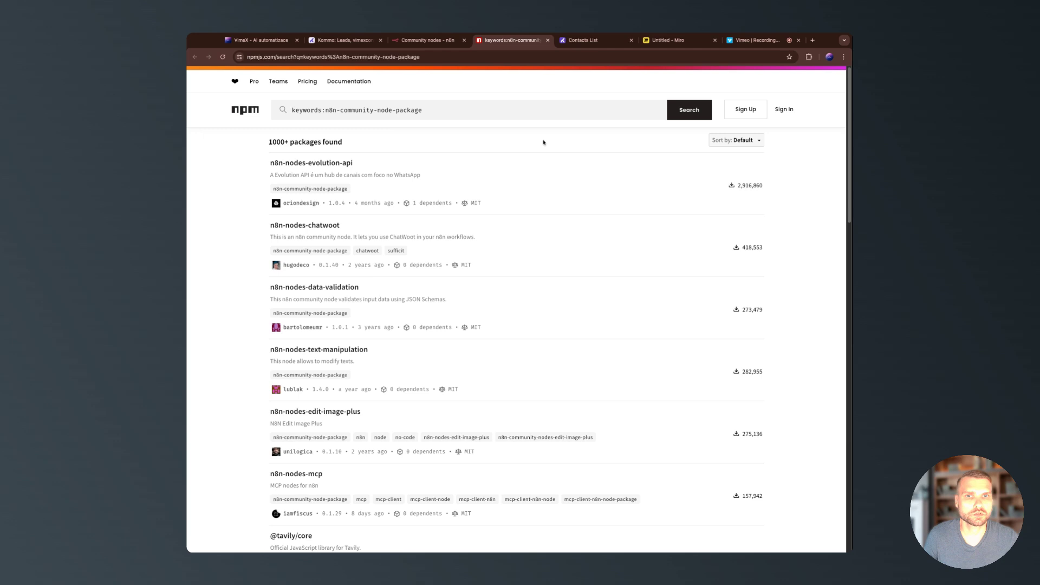
click(441, 109)
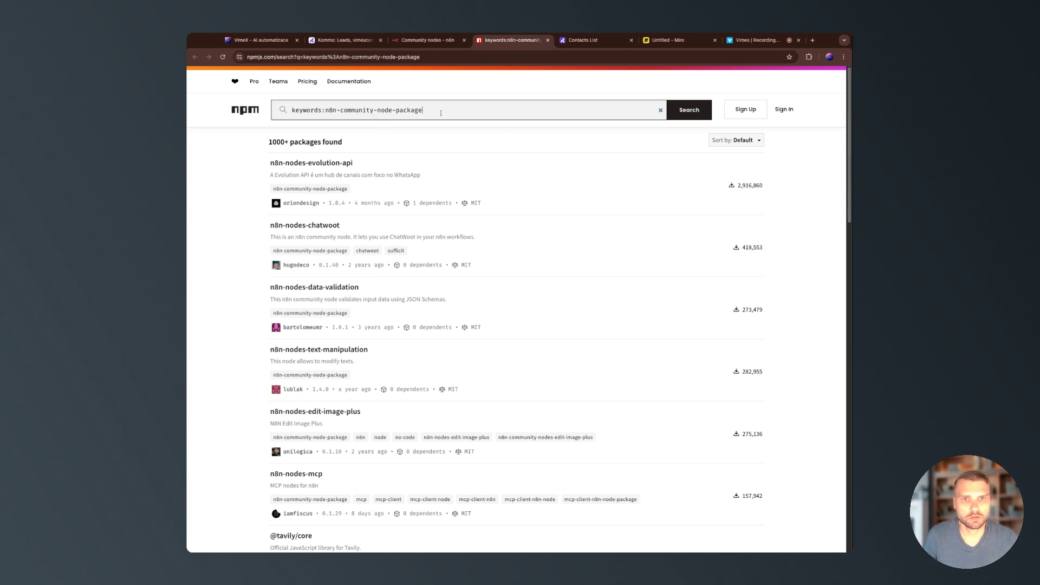
text(kommo)
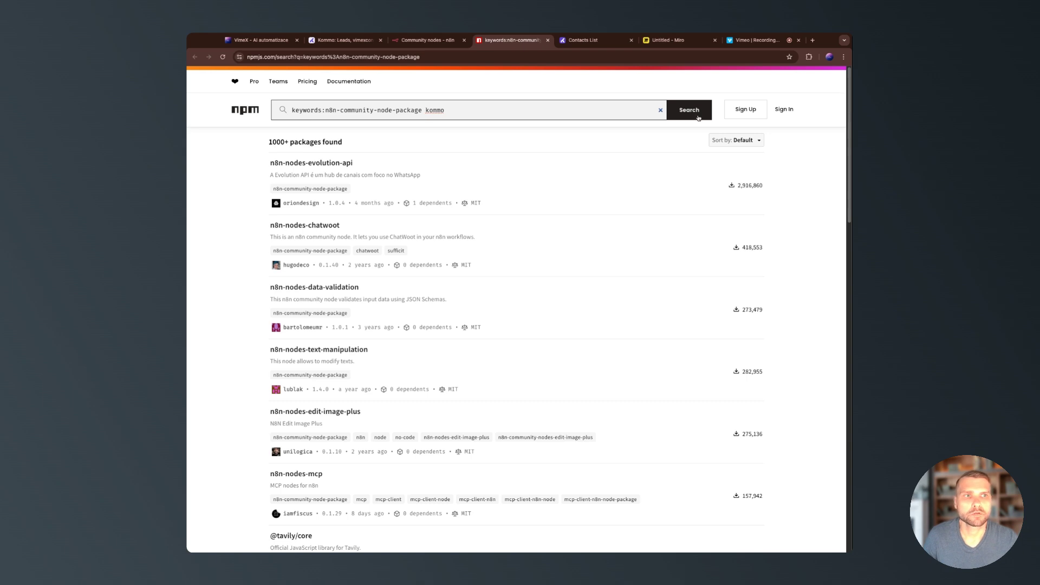
click(688, 110)
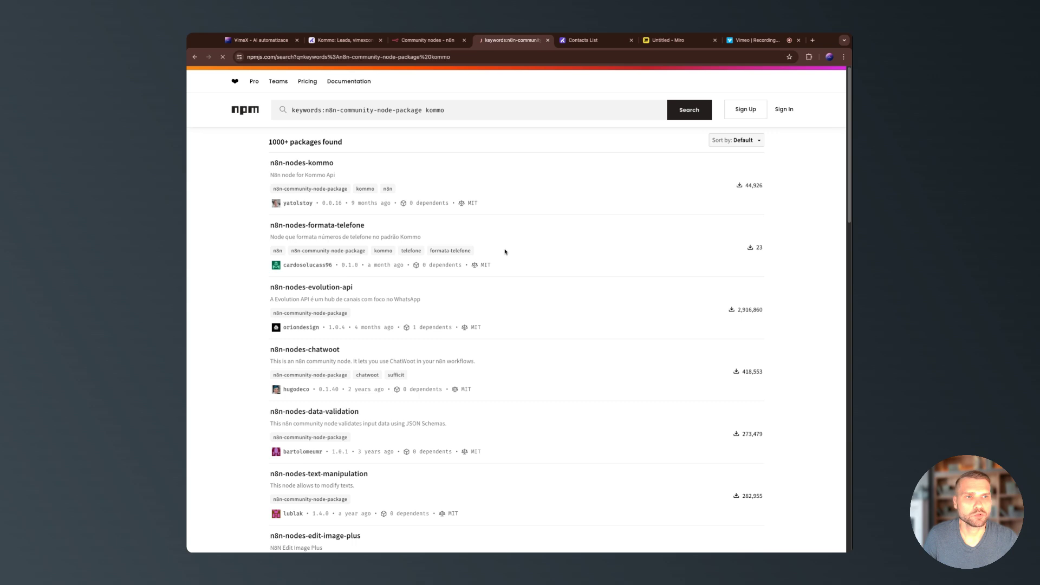
click(301, 163)
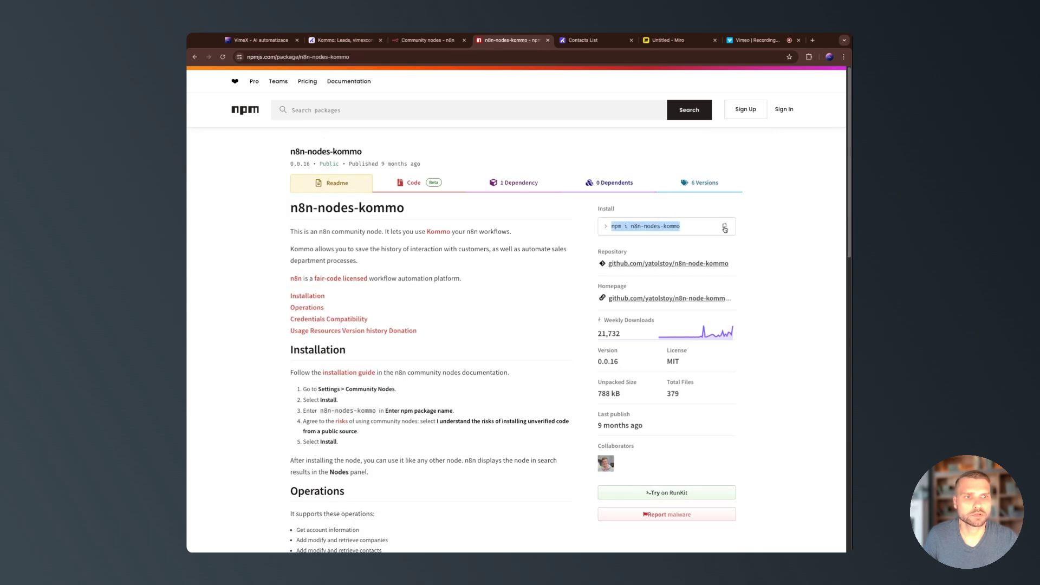
Find n8n-nodes-kommo already installed and uninstall the existing package.
click(428, 40)
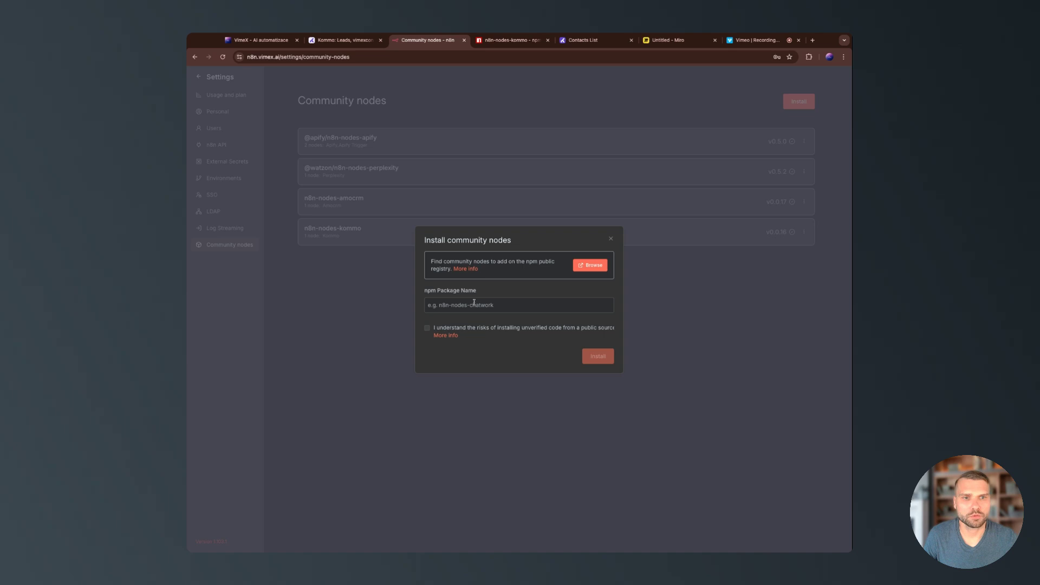
text(n8n-nodes-kommo)
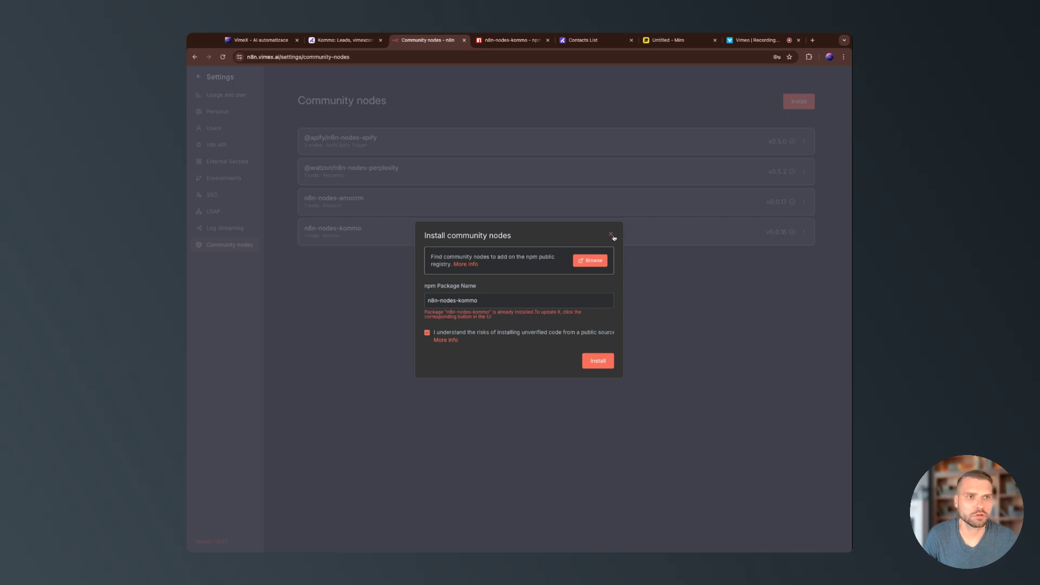
click(611, 236)
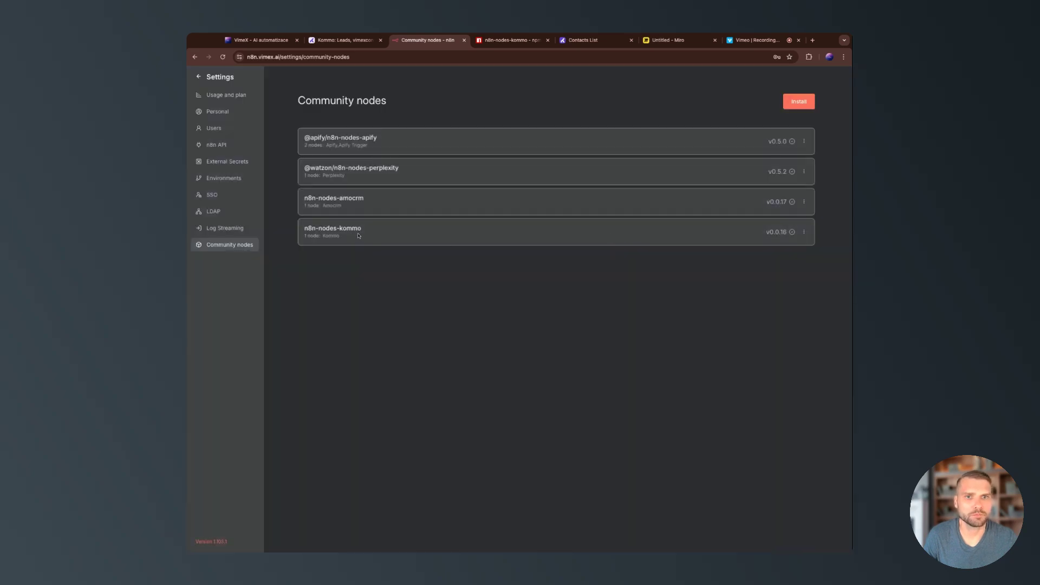
click(804, 231)
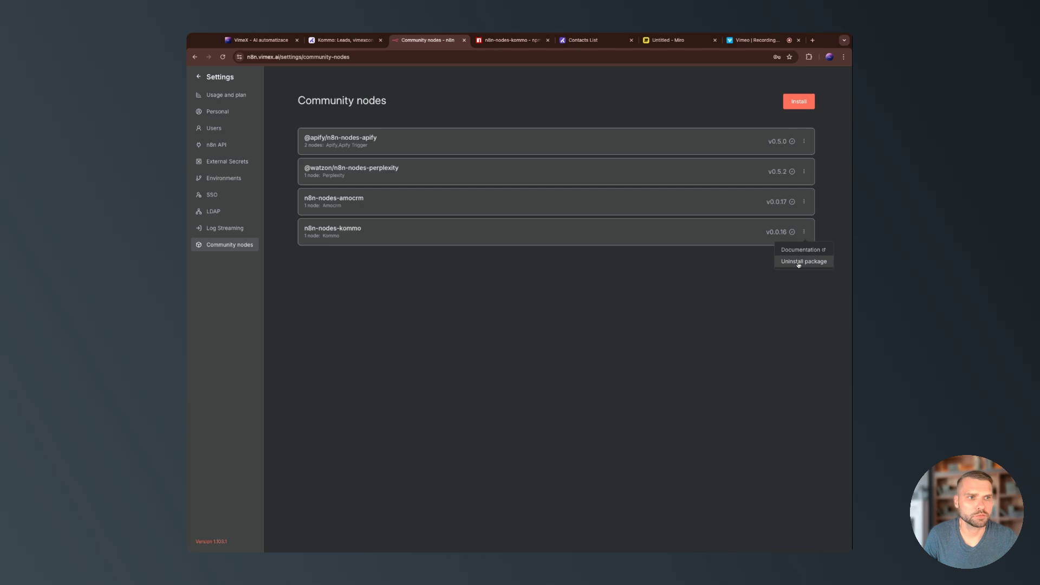
click(804, 261)
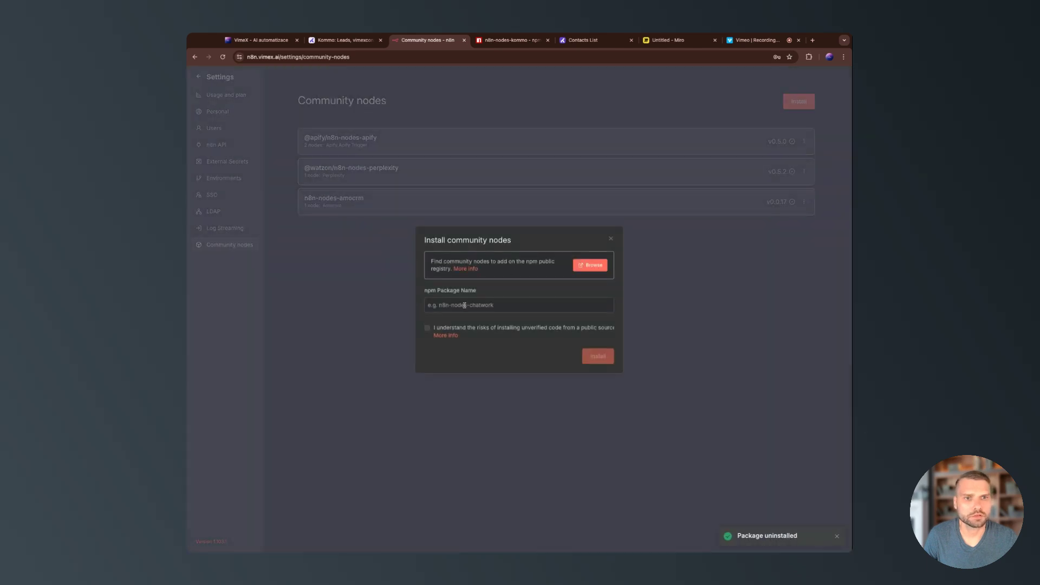
Reinstall the n8n-nodes-kommo package, accepting the community-node risk notice.
click(518, 304)
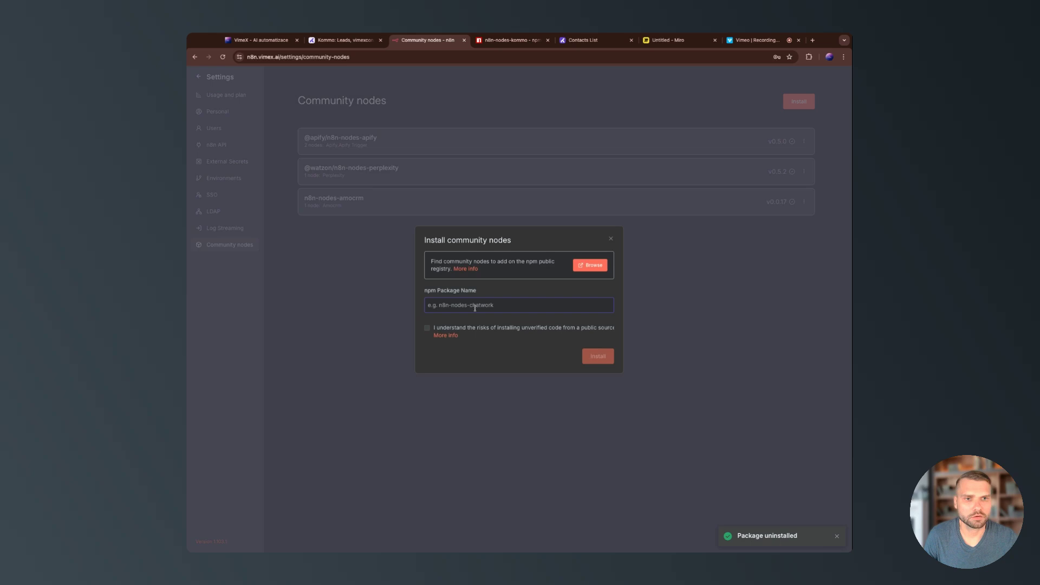
text(npm in8n-nodes-kommo)
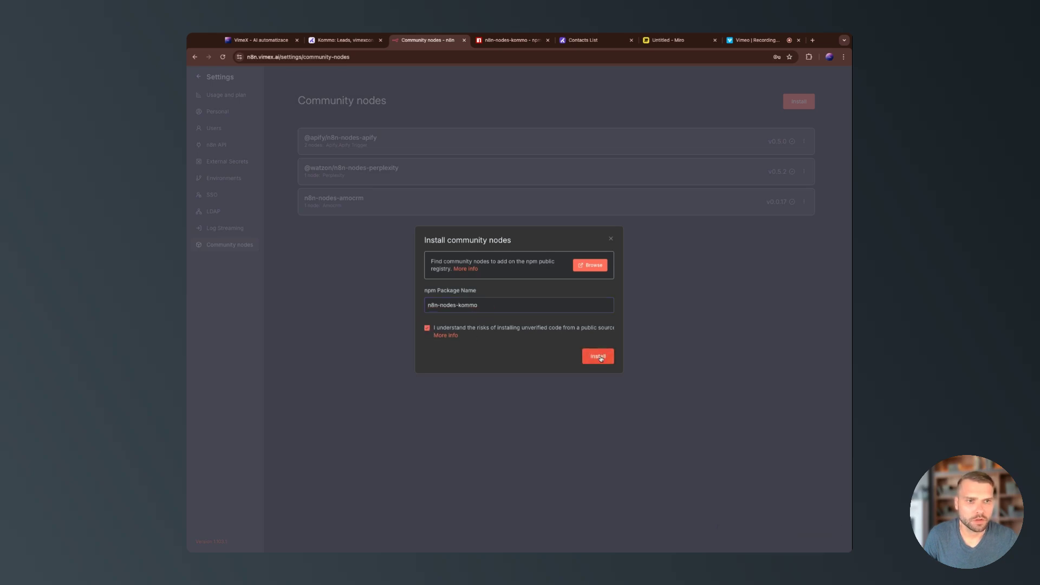
click(597, 356)
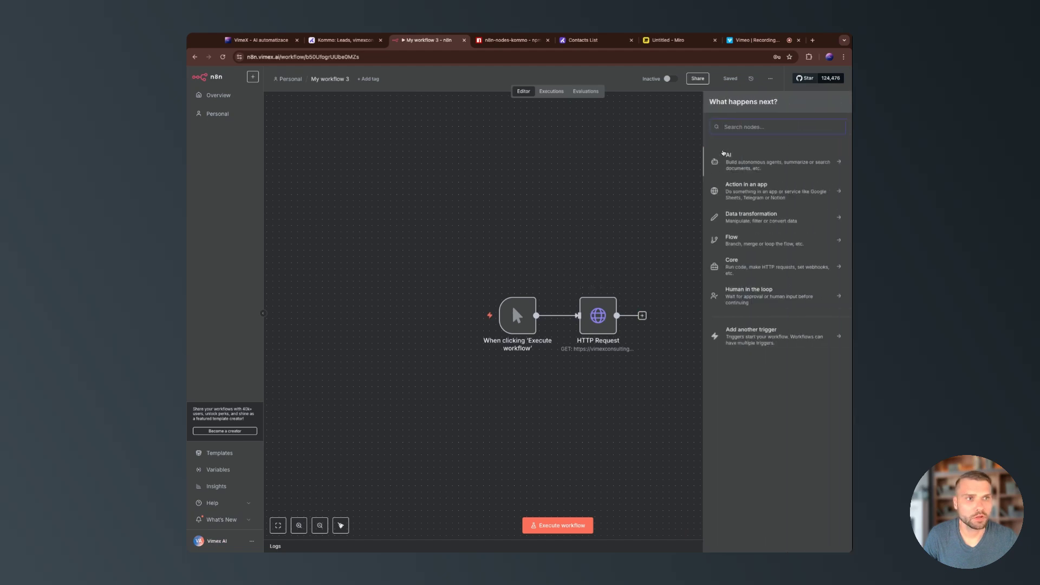
Search the node panel for 'kommo' and add the Kommo 'Get list of contacts' action.
text(kommo)
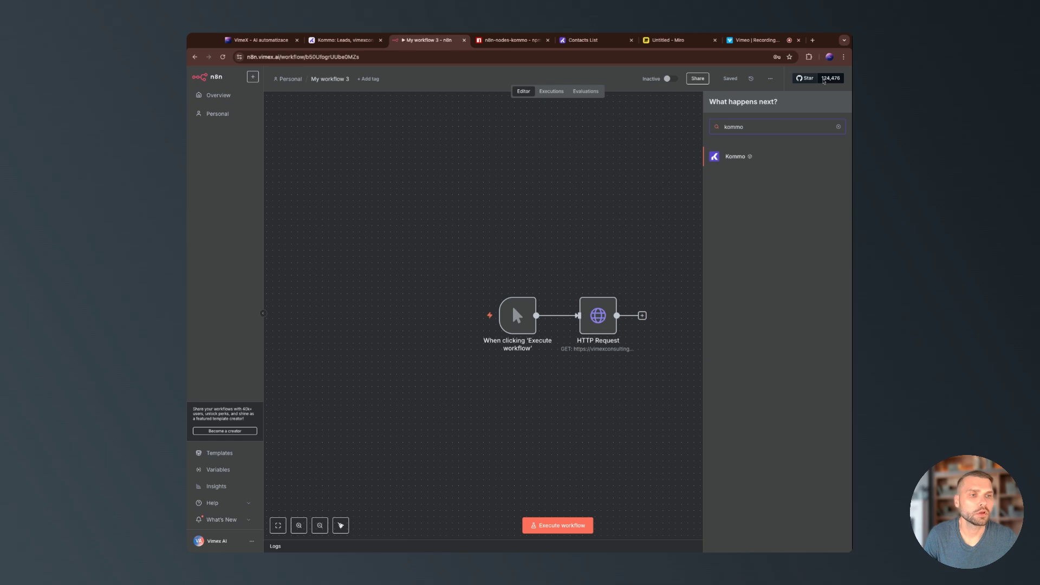
click(736, 156)
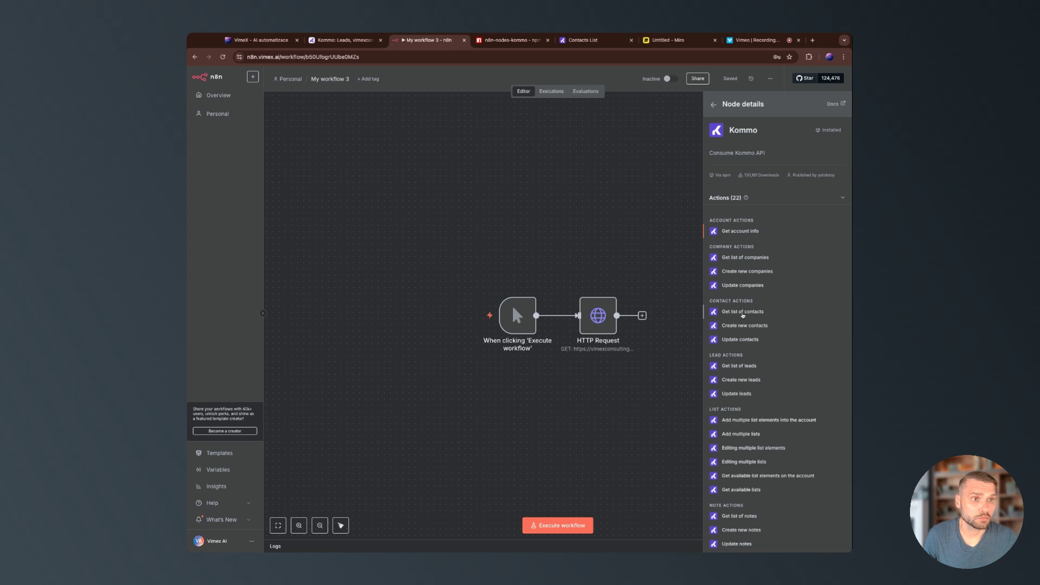
click(742, 312)
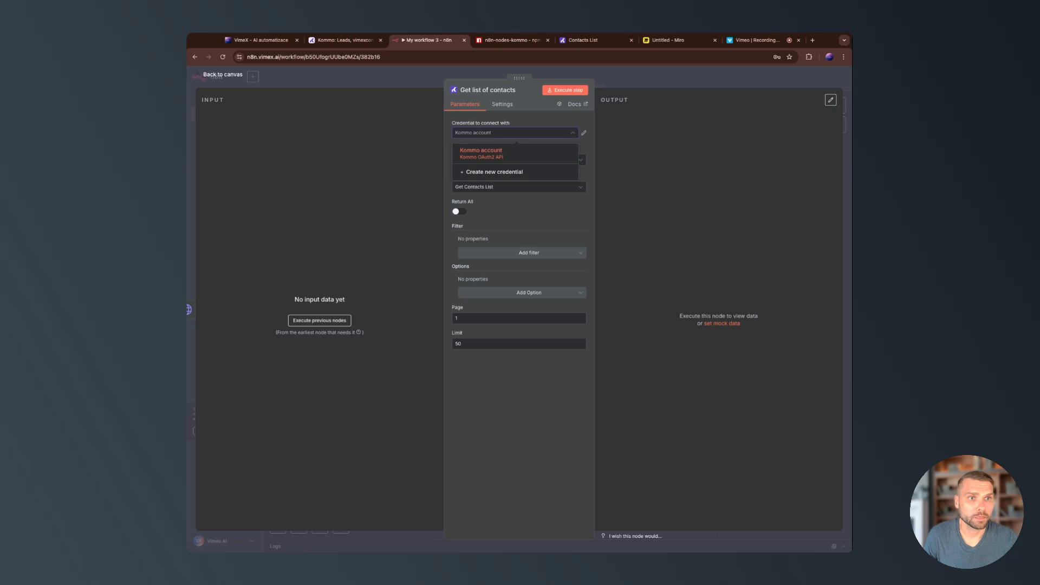
mouse_move(507, 180)
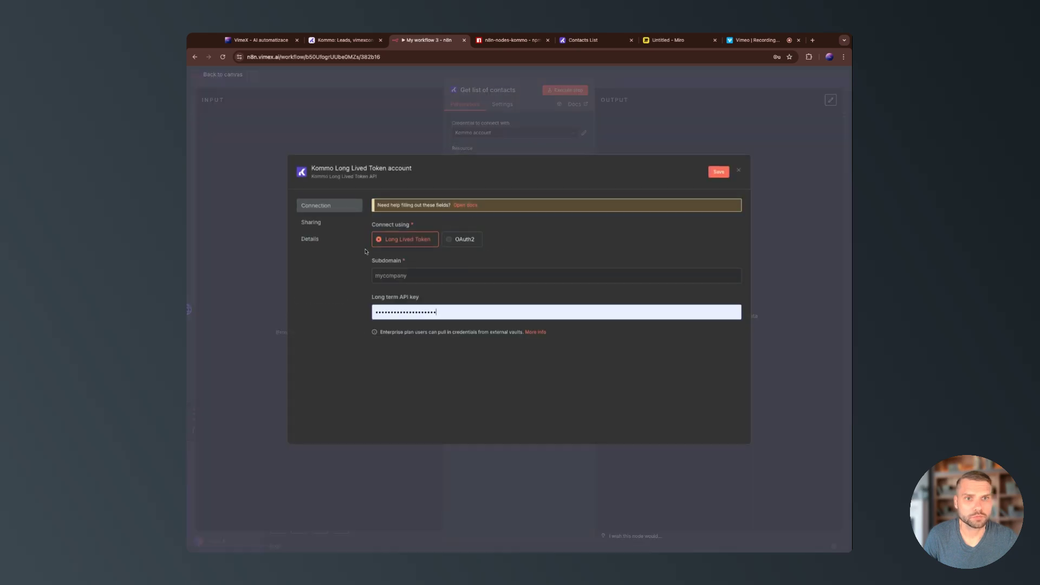
Set the new Kommo credential to connect via OAuth2 and copy its OAuth Redirect URL.
click(461, 239)
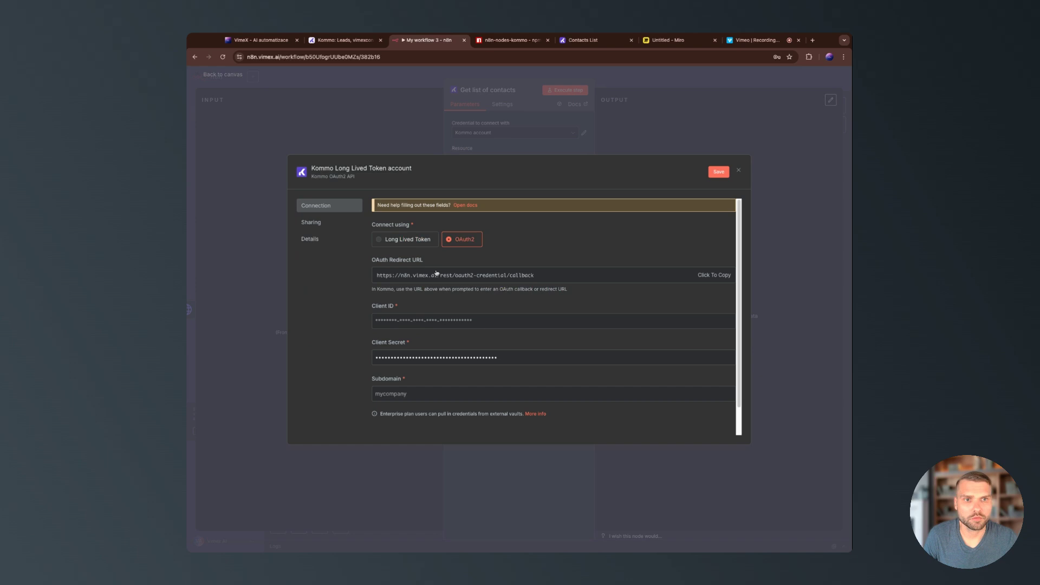
click(343, 39)
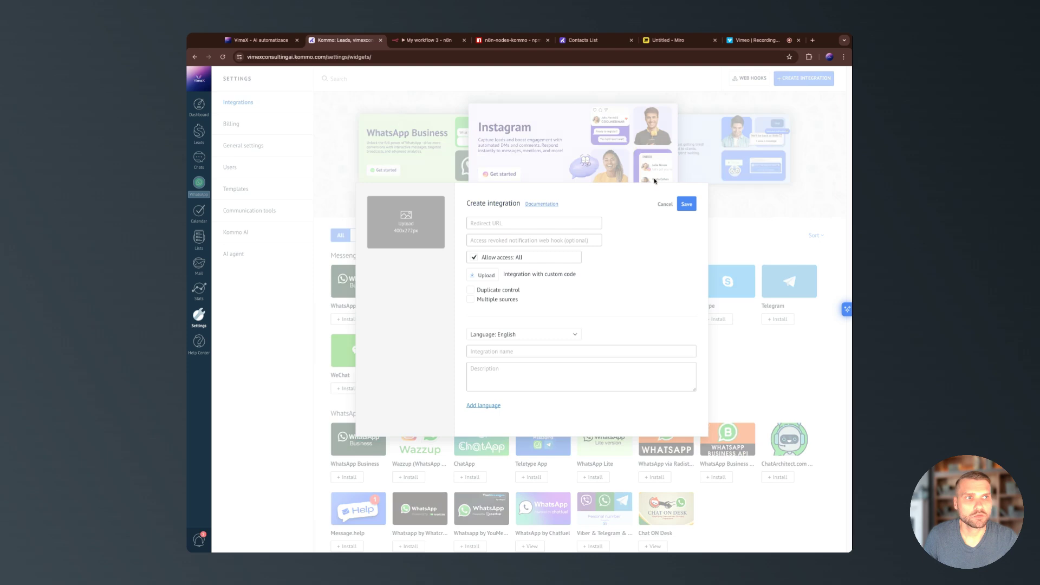
click(428, 39)
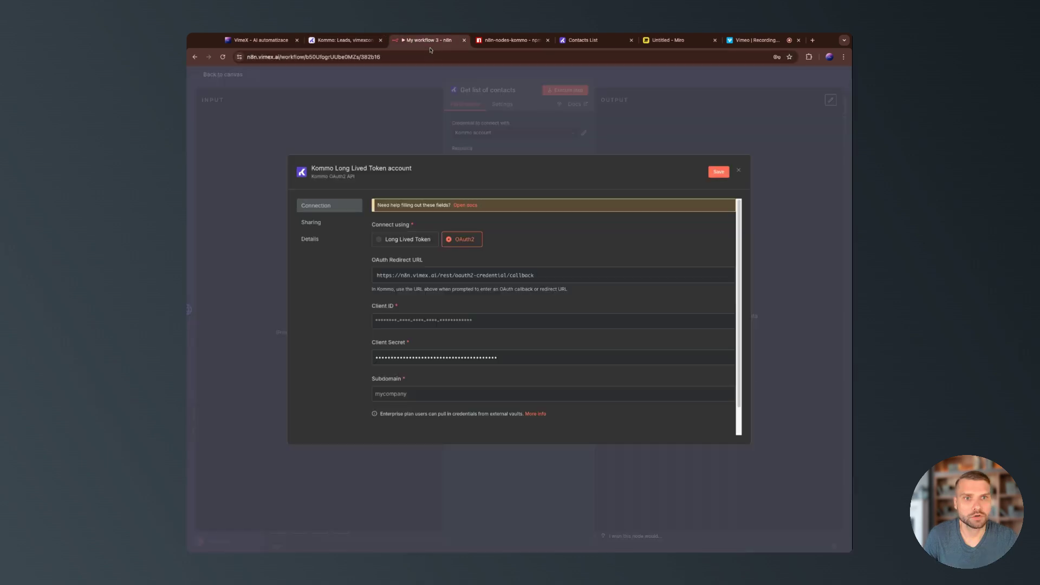
click(343, 40)
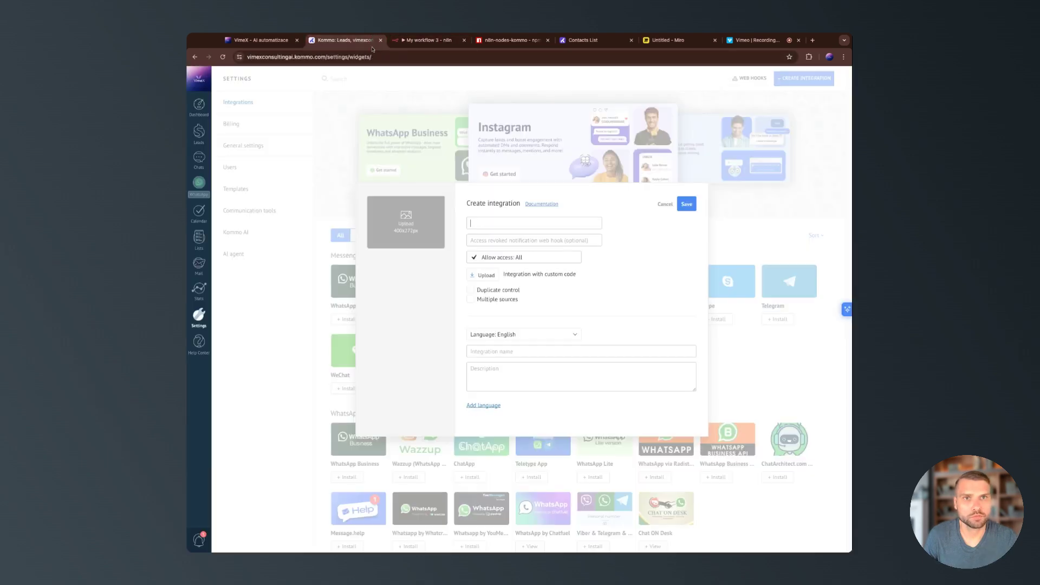
text(https://n8n.vimex.ai/rest/oauth2-credential/callback)
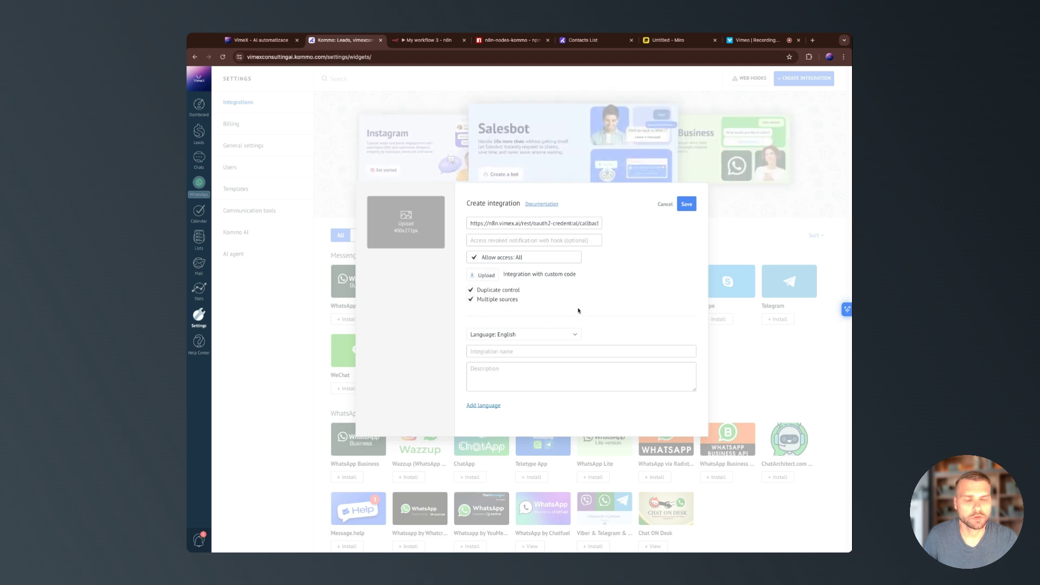
mouse_move(564, 325)
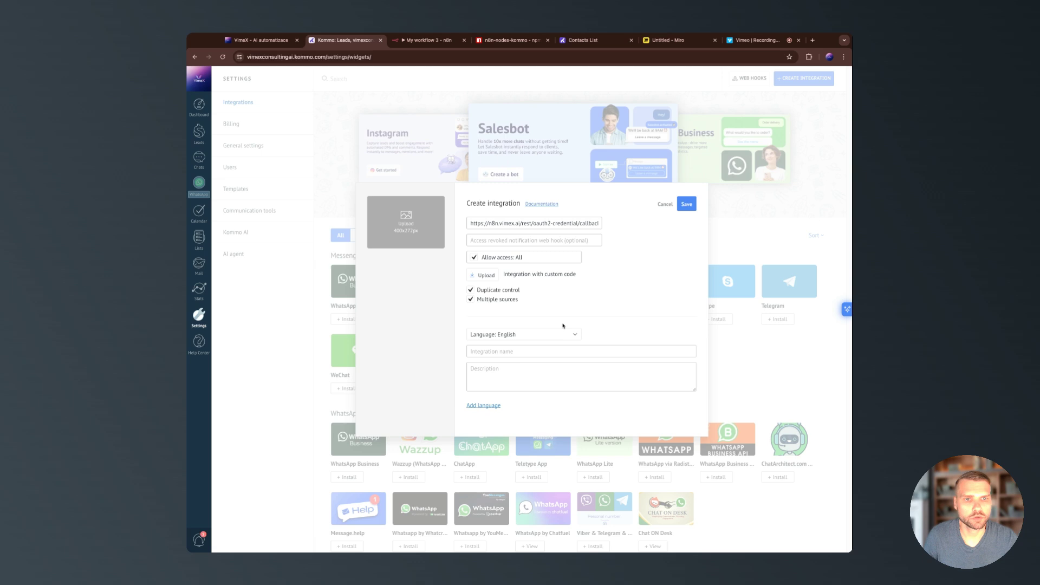
text(n8n)
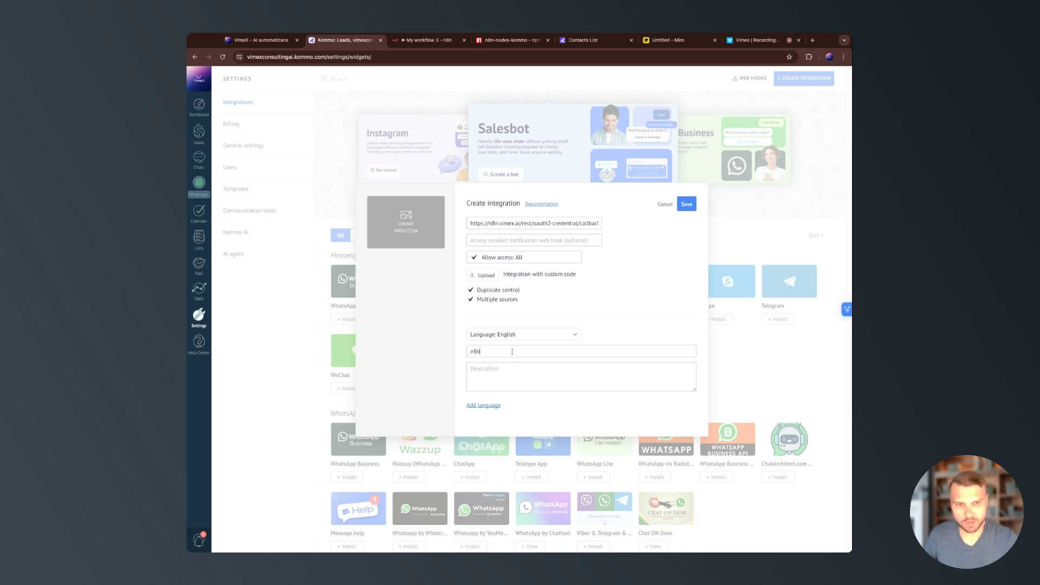
text(vimex.ai community node)
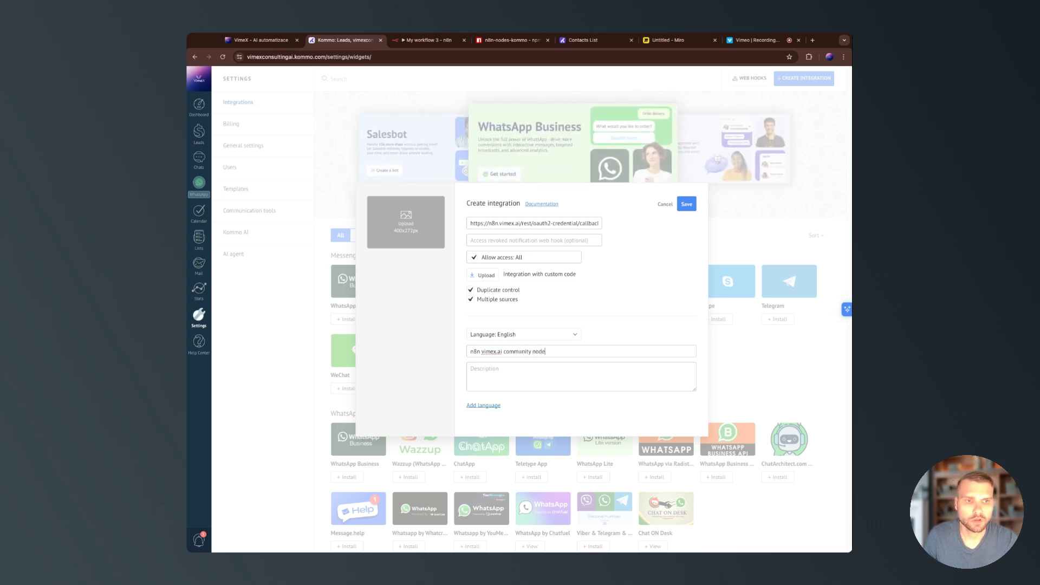
click(665, 203)
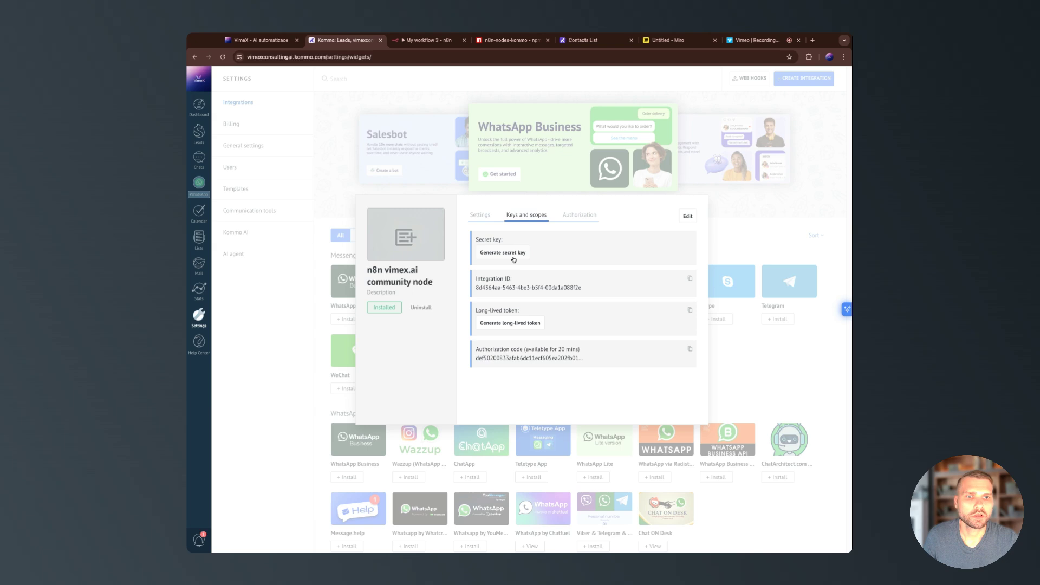
Generate the integration's secret key and copy it for the n8n credential.
click(503, 253)
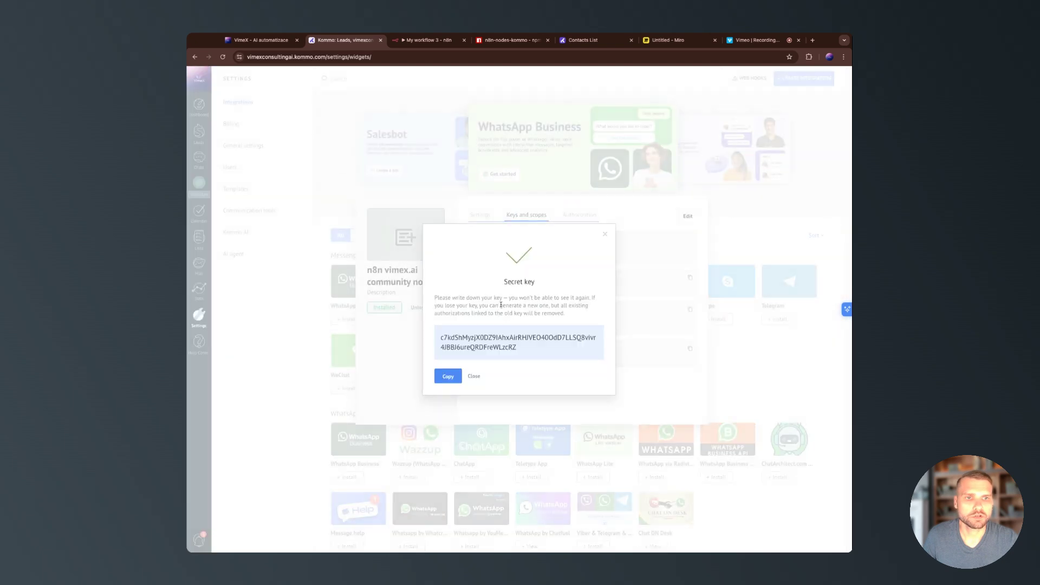
click(448, 376)
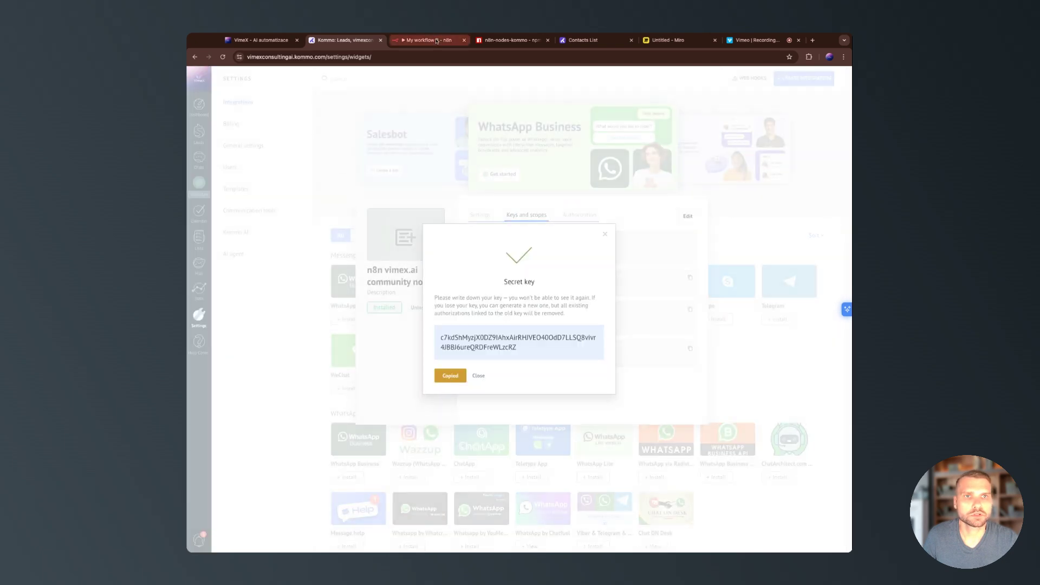
click(428, 39)
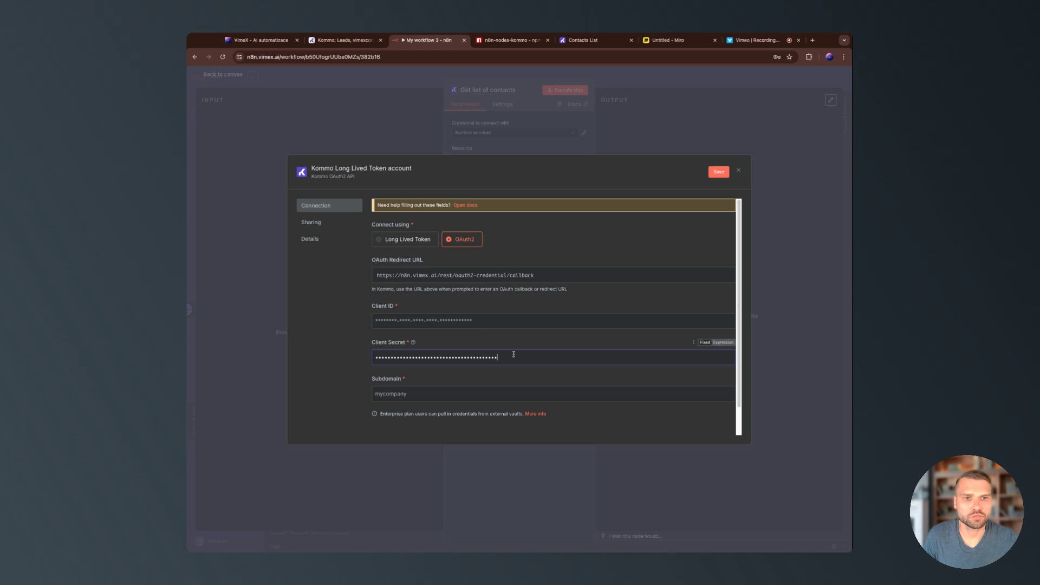
Copy the Kommo Integration ID into Client ID, rename the credential 'Kommo Community Node n...' and save it.
click(343, 39)
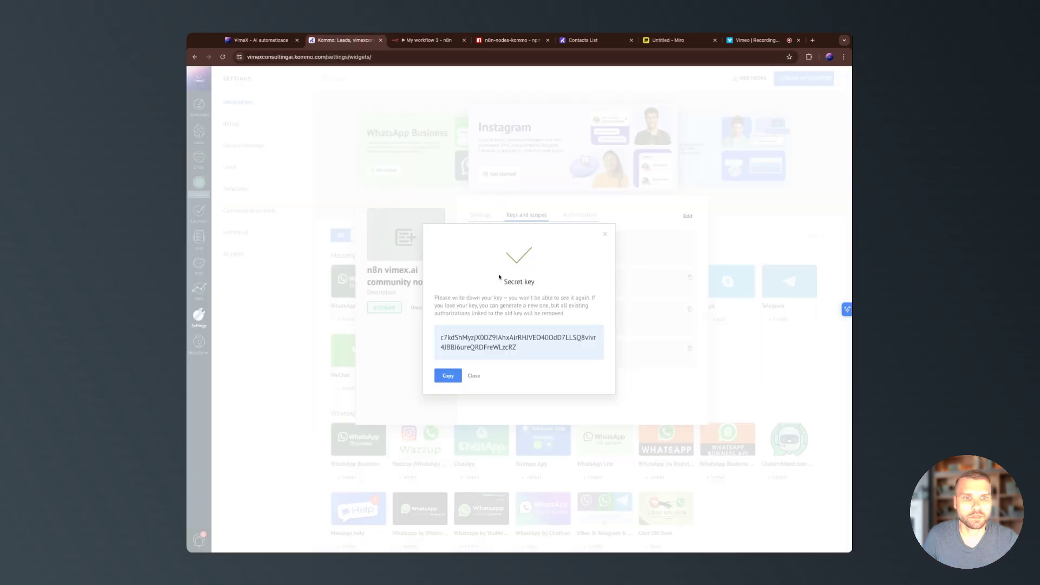
click(473, 376)
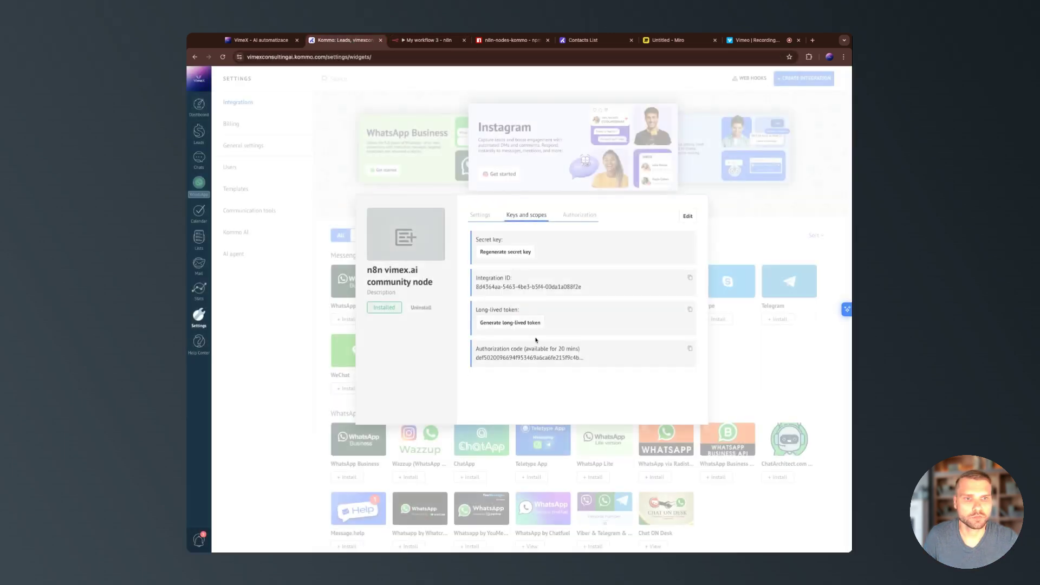
click(690, 278)
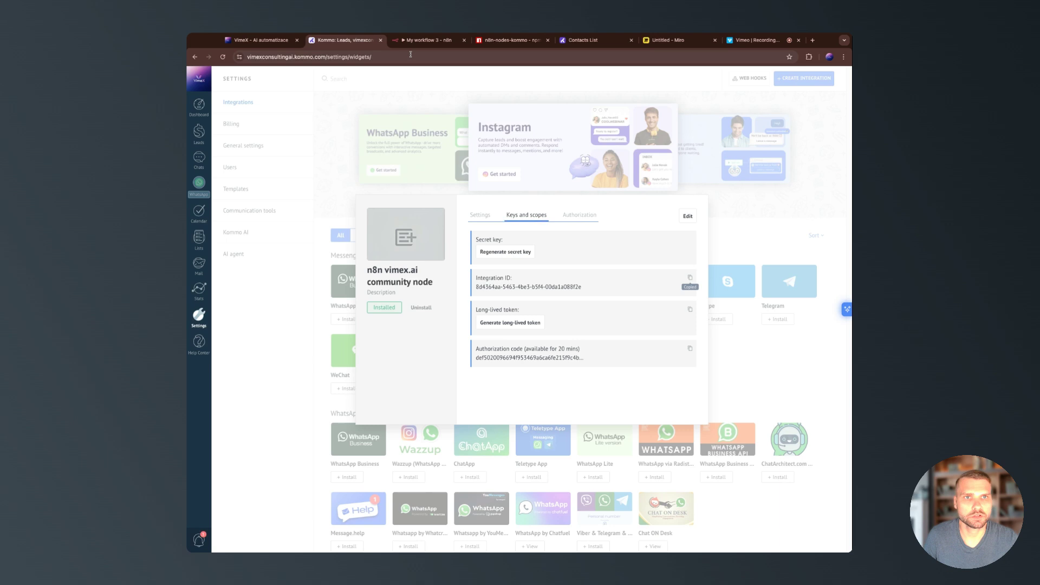
click(428, 40)
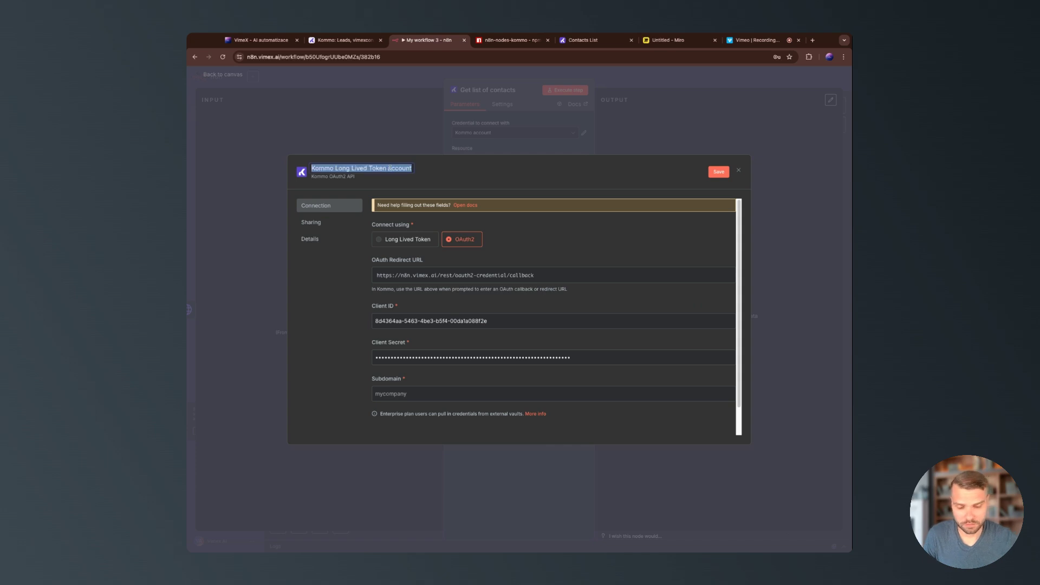
text(Kommo Community Node n...)
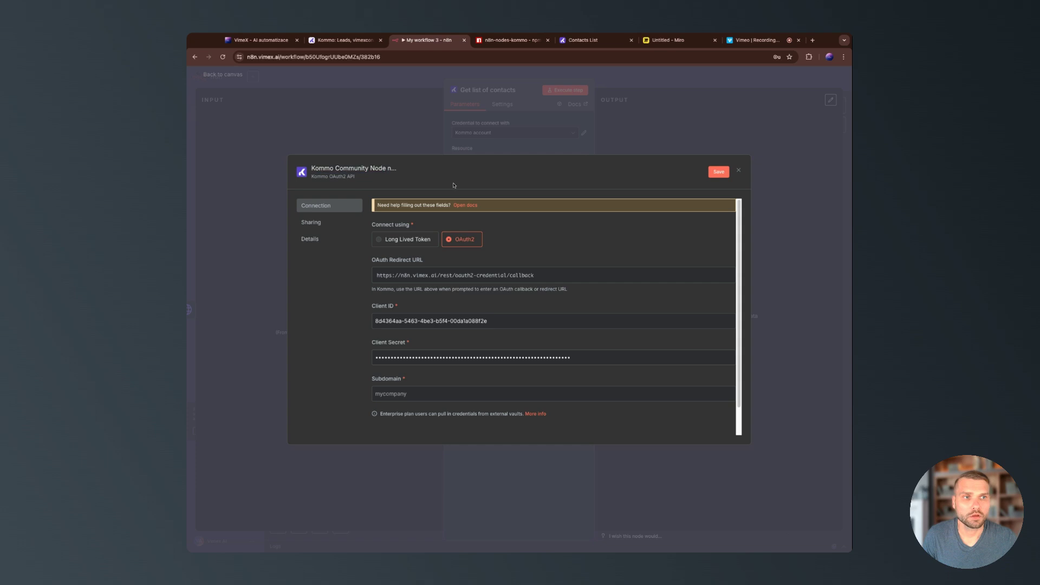
click(718, 171)
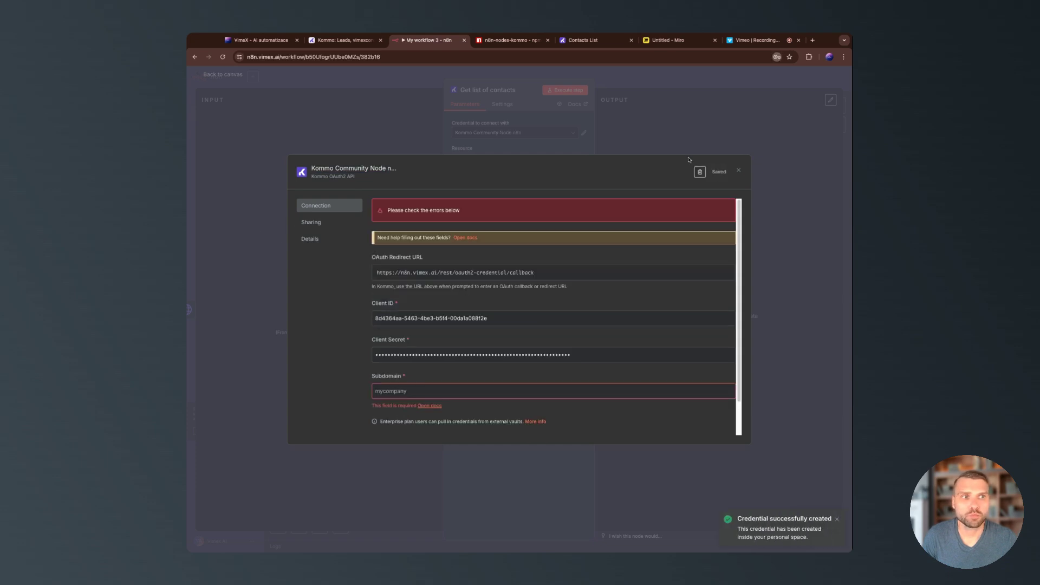
mouse_move(676, 192)
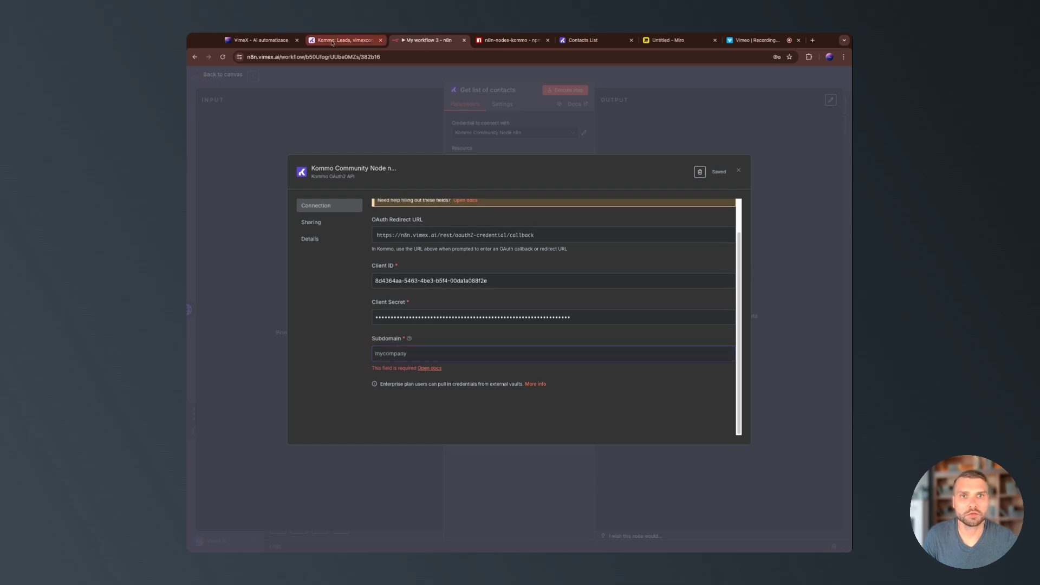
Fill the credential's Subdomain with vimexconsultingai, save it and connect it to the Kommo account.
click(343, 39)
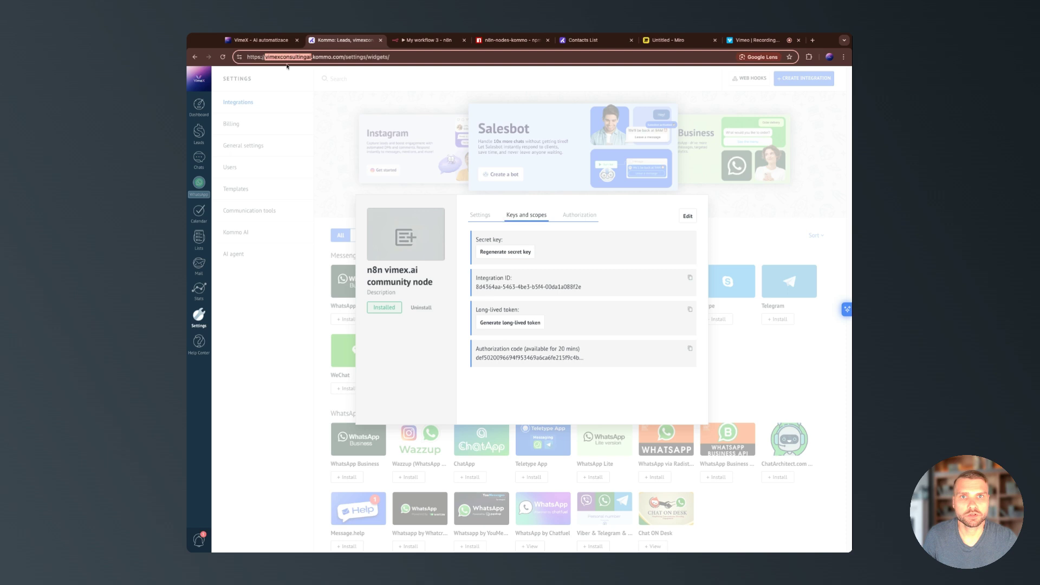
click(428, 40)
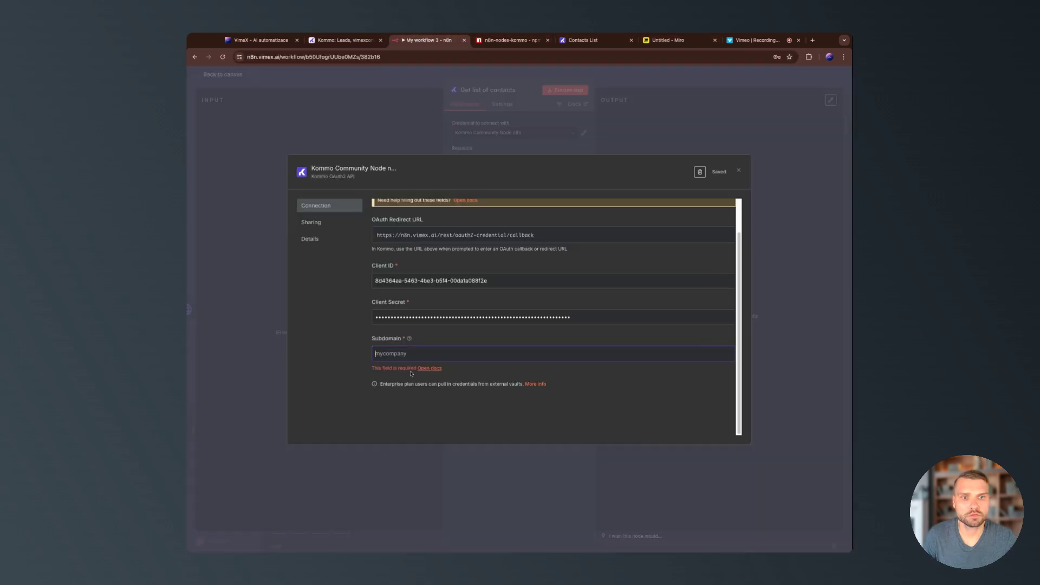
text(vimexconsultingai)
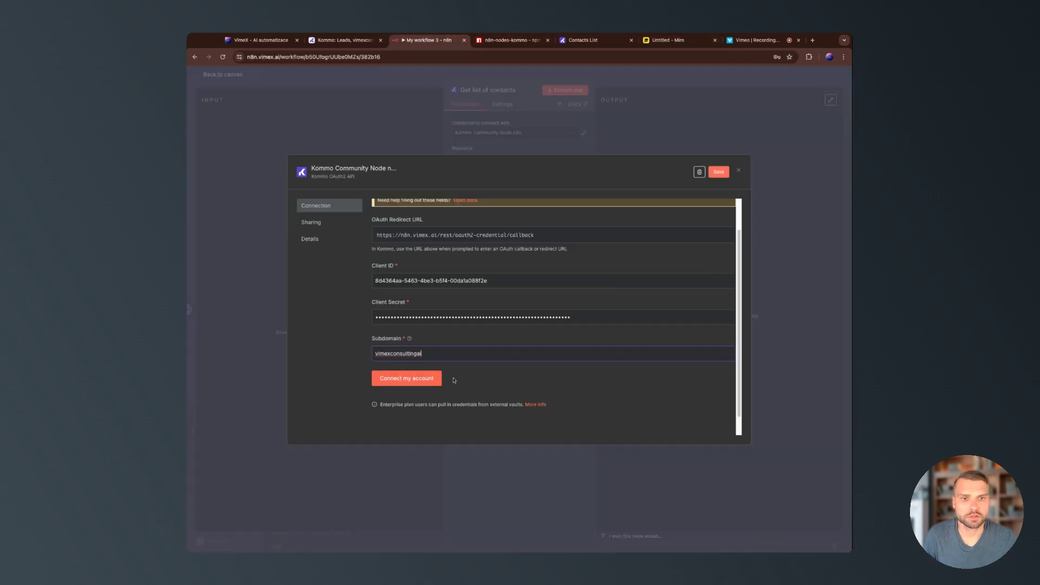
click(719, 172)
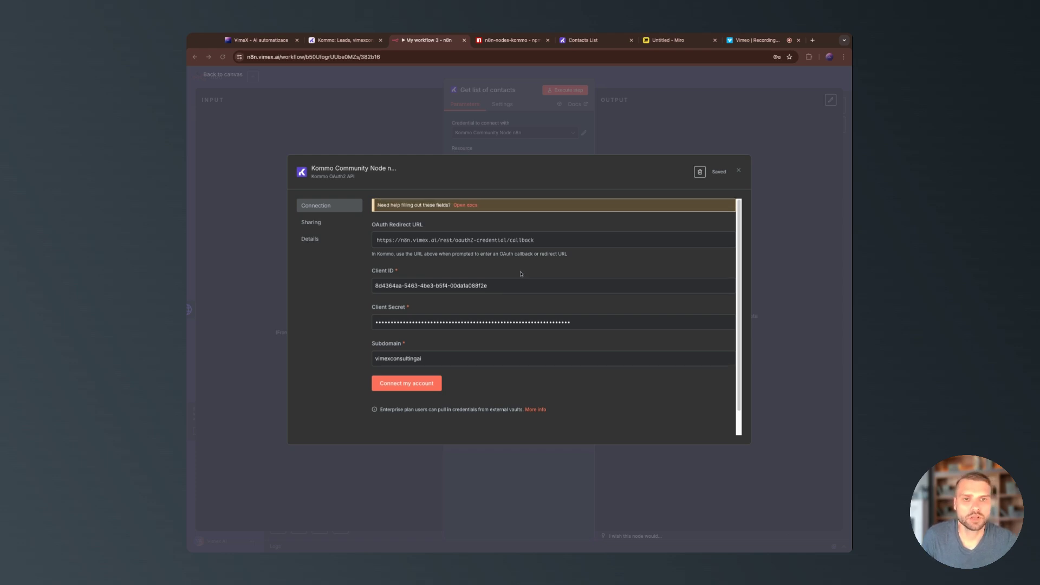
click(406, 383)
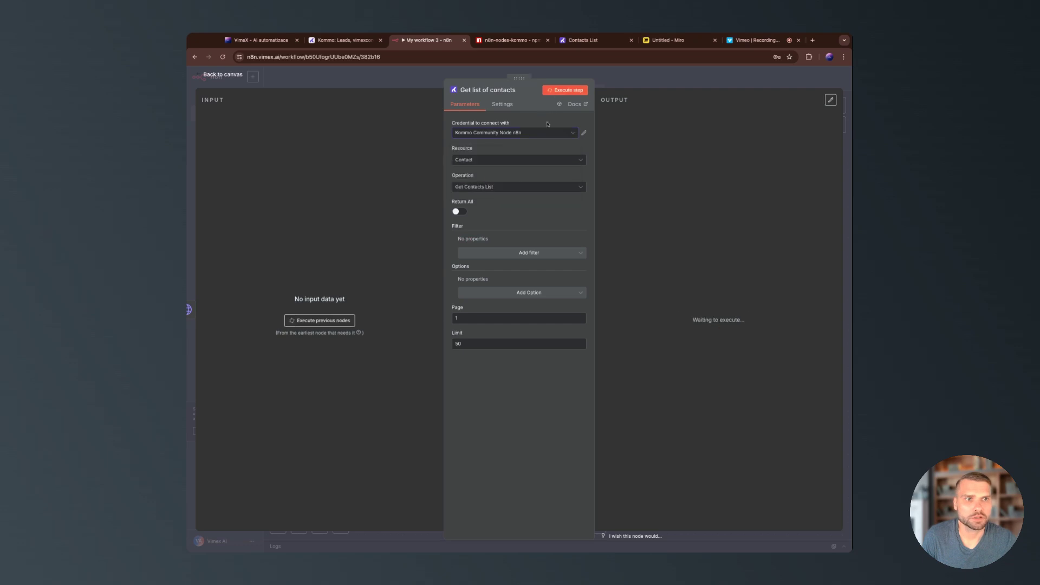
Execute the Get list of contacts node and review the returned Kommo contacts JSON.
click(564, 89)
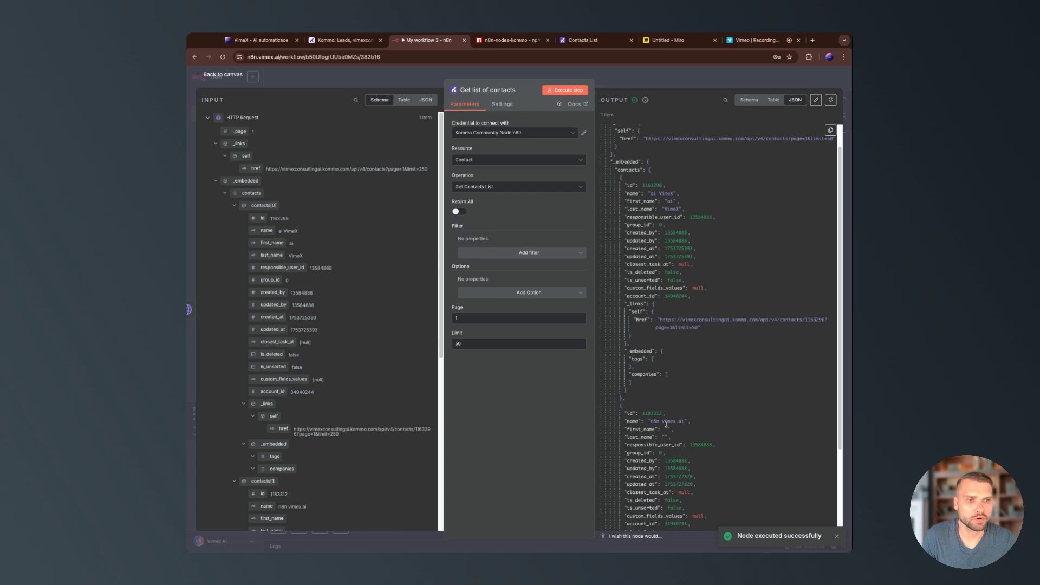
scroll(down, 3)
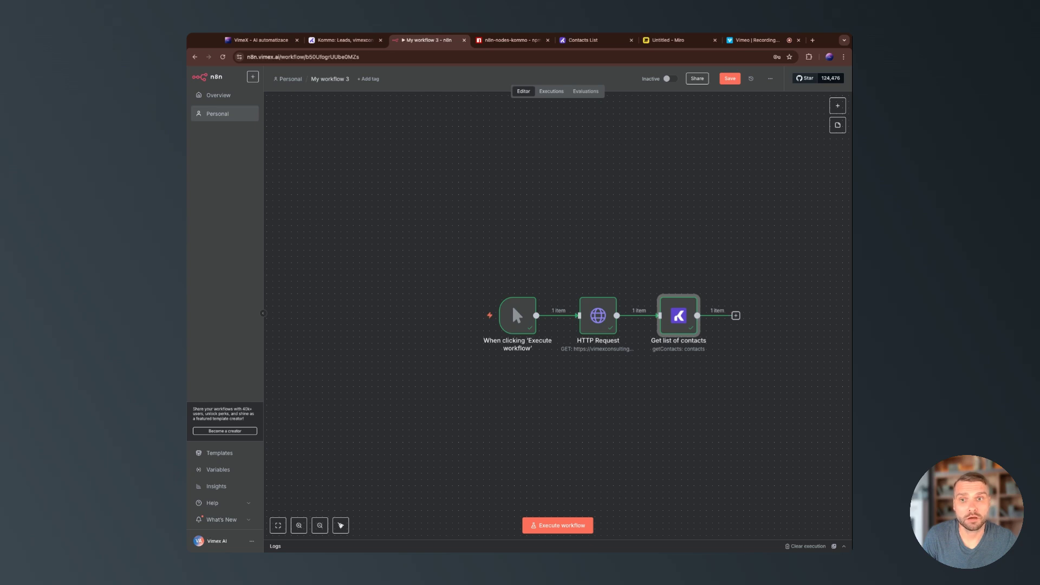
mouse_move(579, 181)
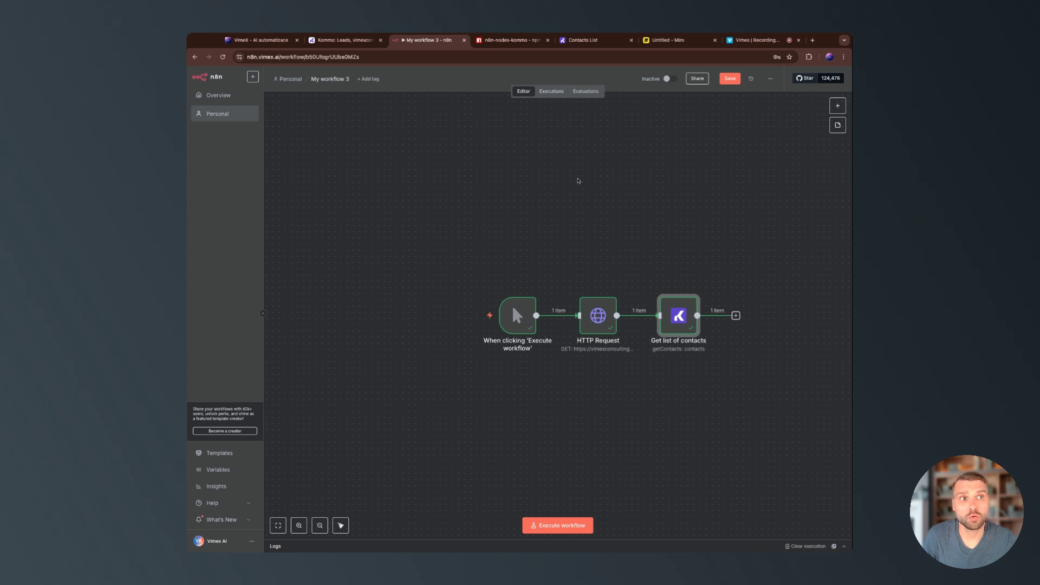
mouse_move(572, 174)
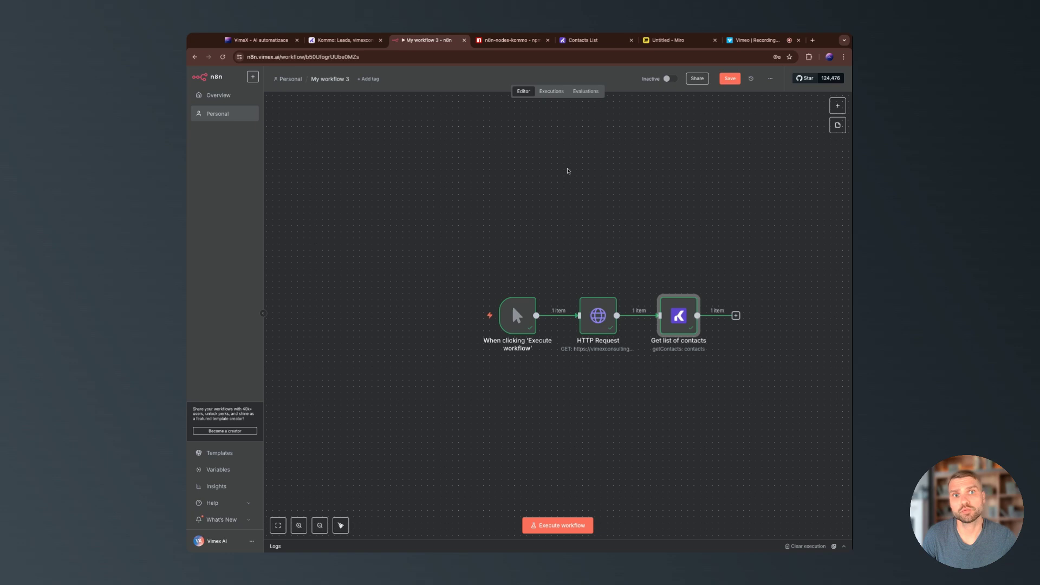
mouse_move(564, 174)
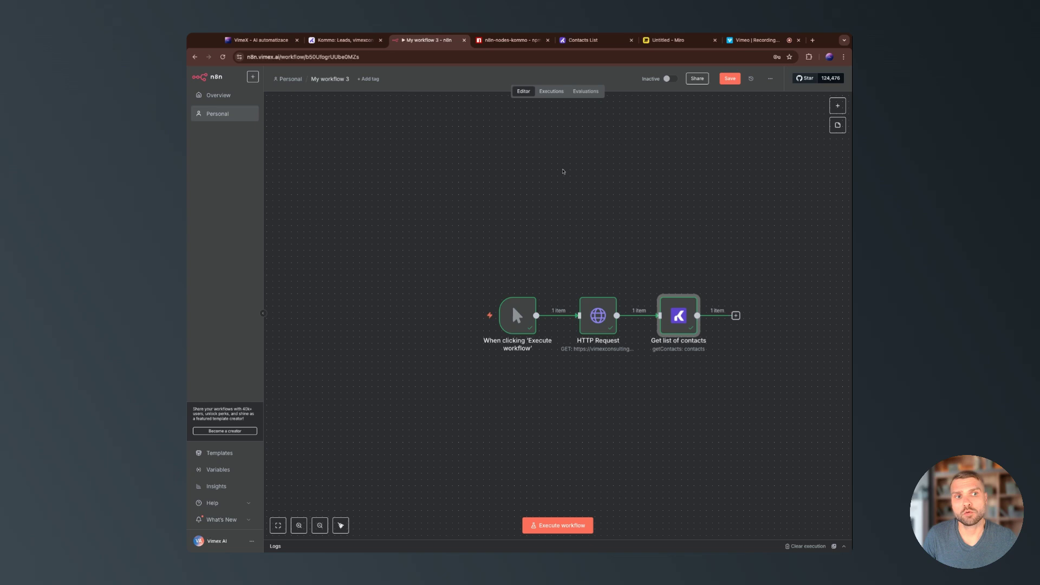
mouse_move(557, 167)
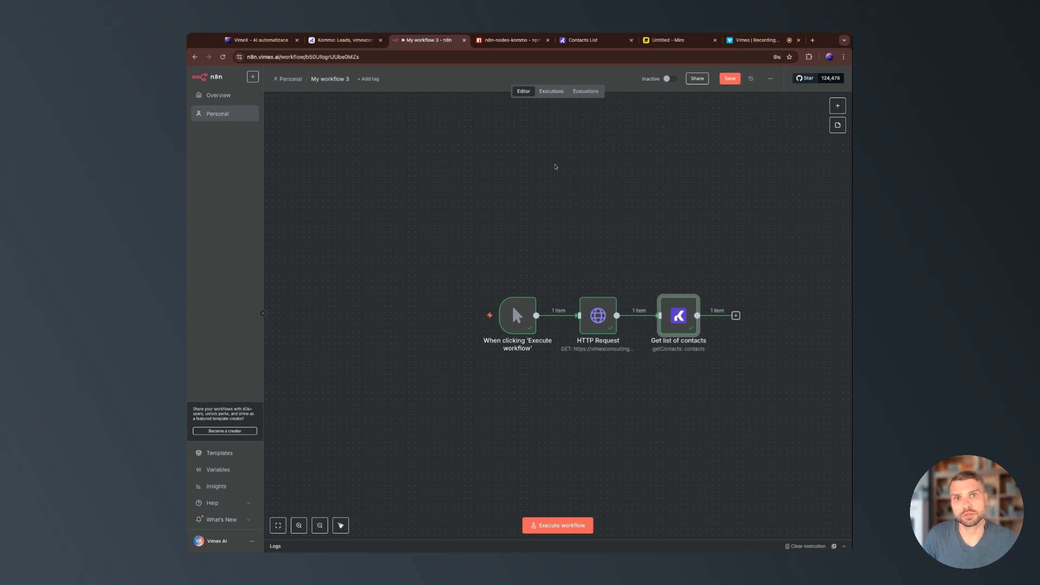
mouse_move(546, 140)
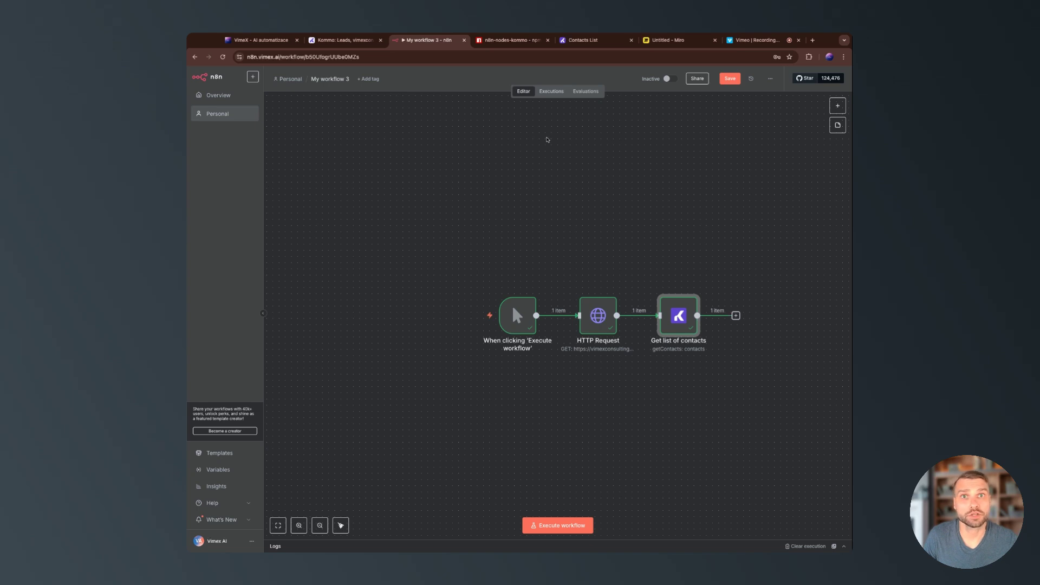
mouse_move(550, 176)
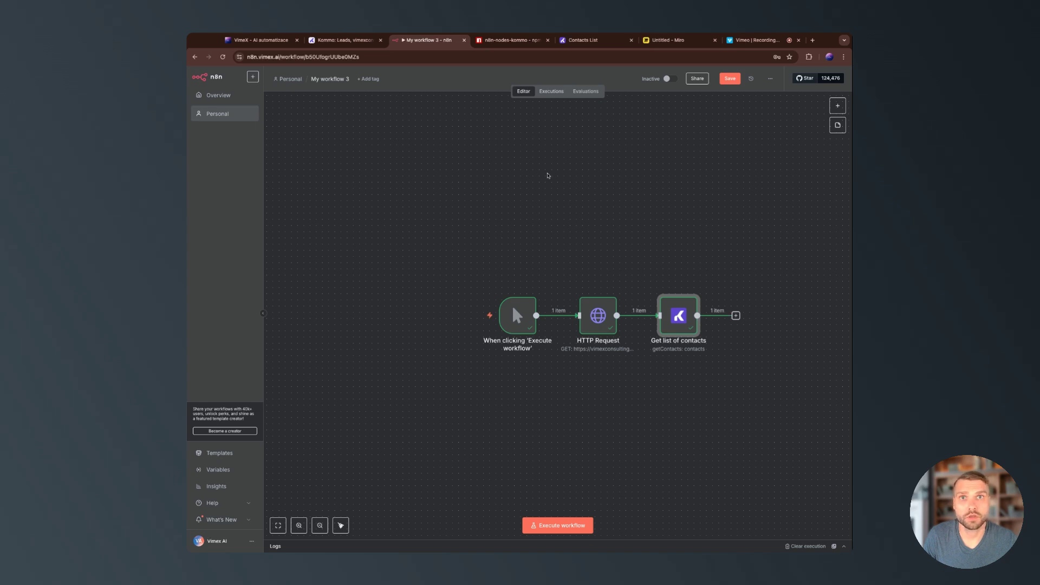
mouse_move(661, 348)
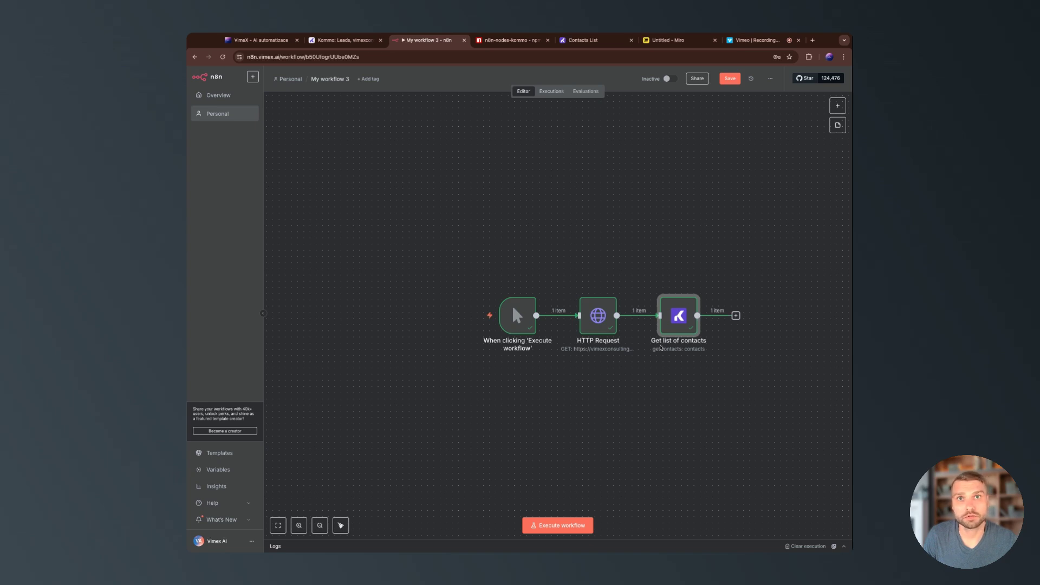